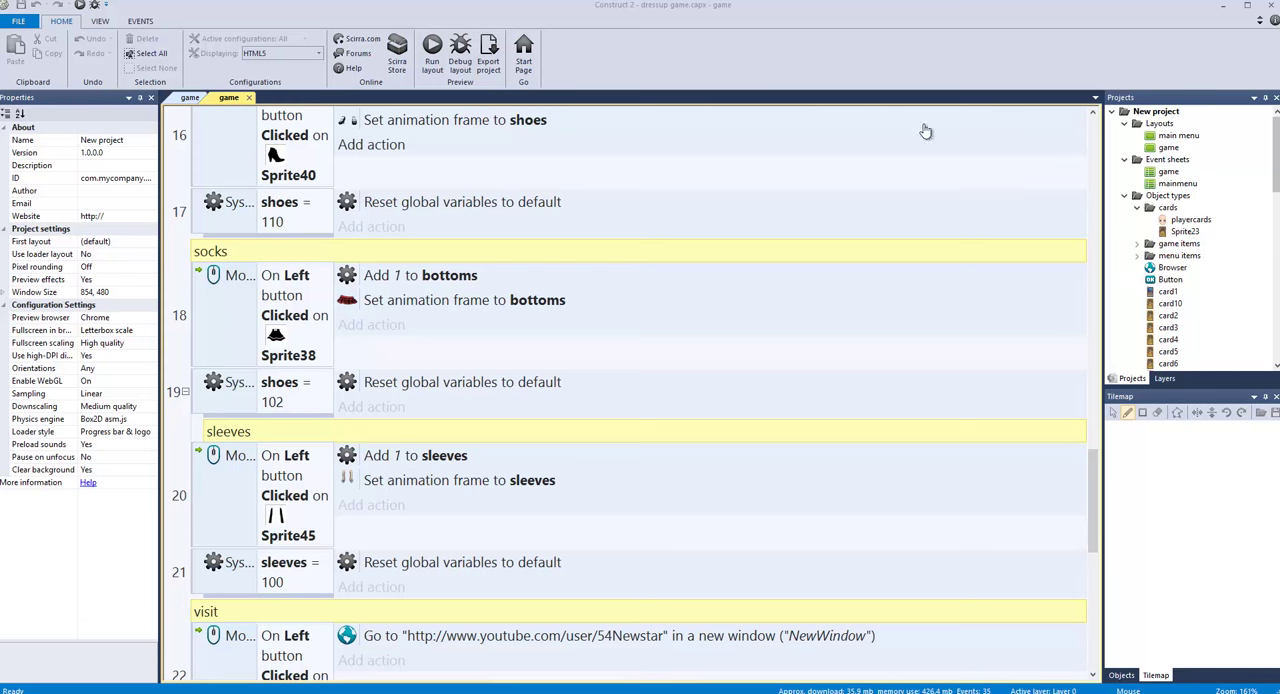
Step: Return to the game layout and set the project's preview browser to NW.js
{"action": "left_click", "coordinate": [432, 48]}
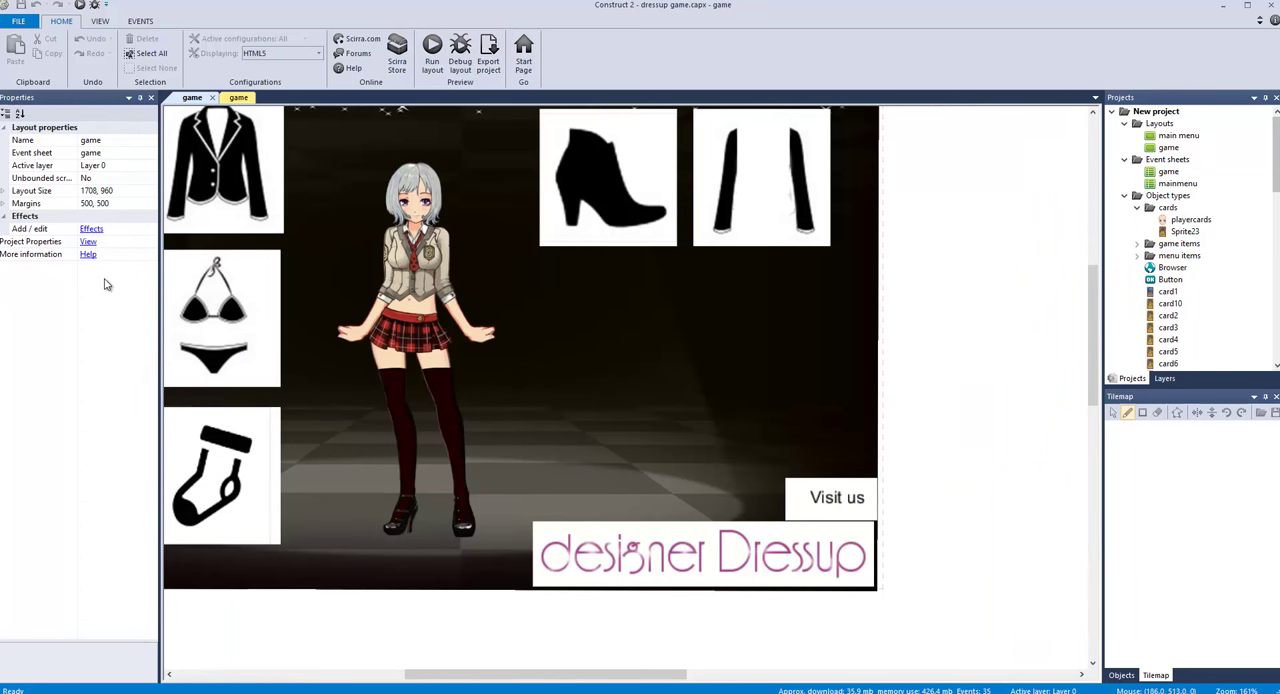
{"action": "left_click", "coordinate": [88, 241]}
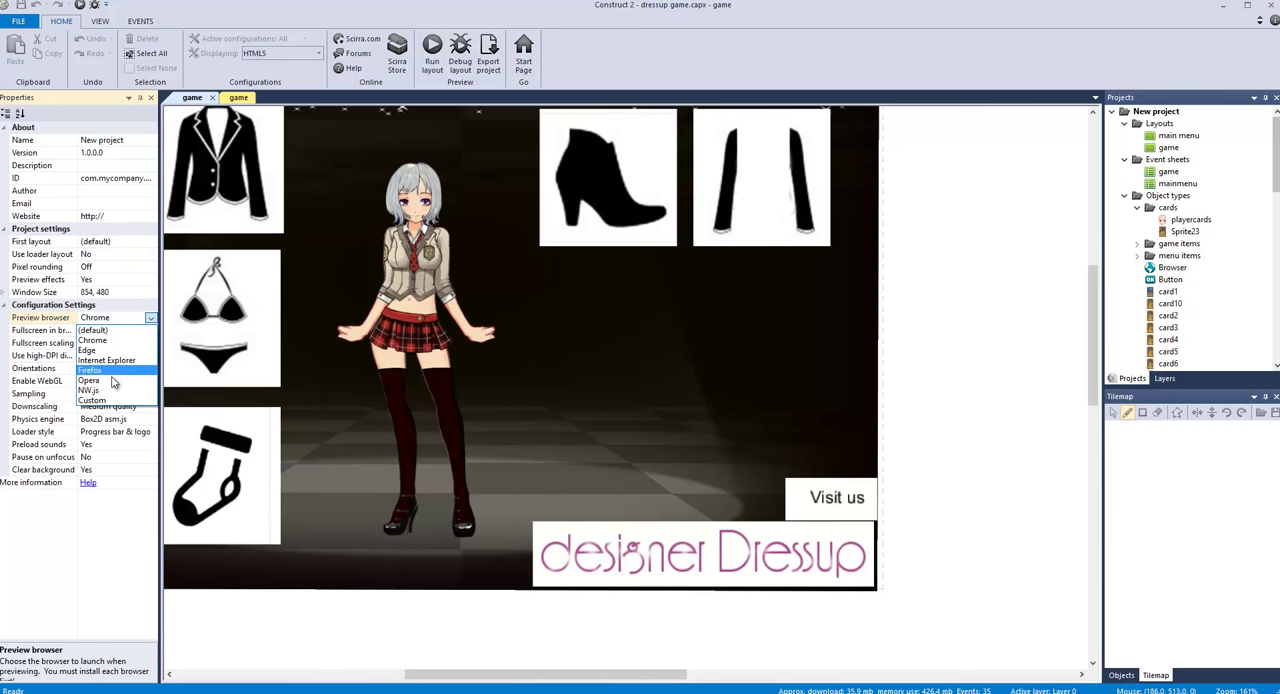
{"action": "left_click", "coordinate": [89, 390]}
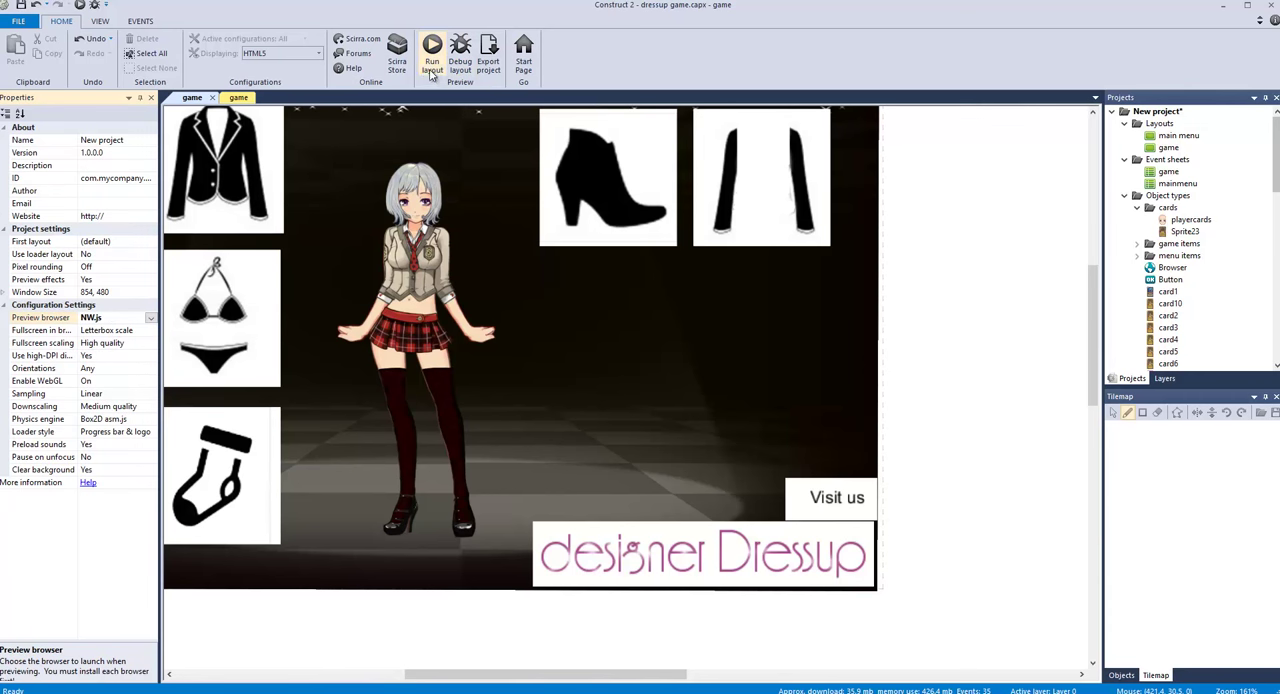
Step: Launch an NW.js preview of the dress-up game layout
{"action": "left_click", "coordinate": [432, 48]}
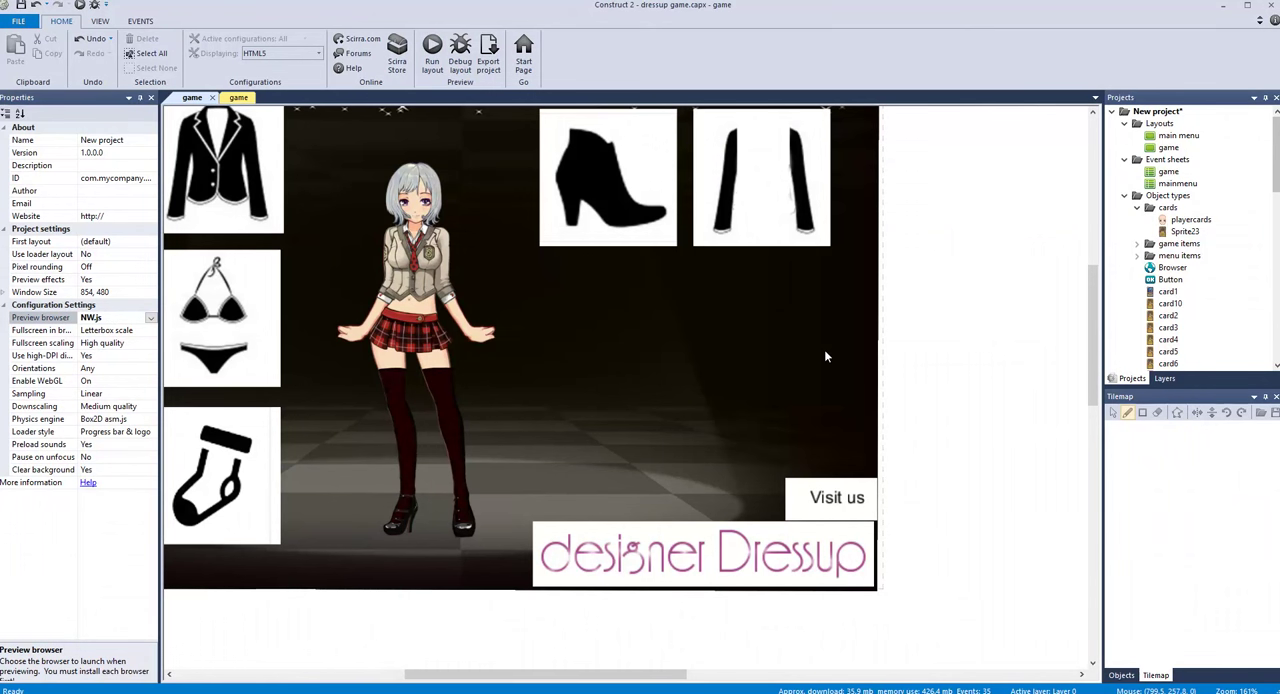
{"action": "mouse_move", "coordinate": [1004, 449]}
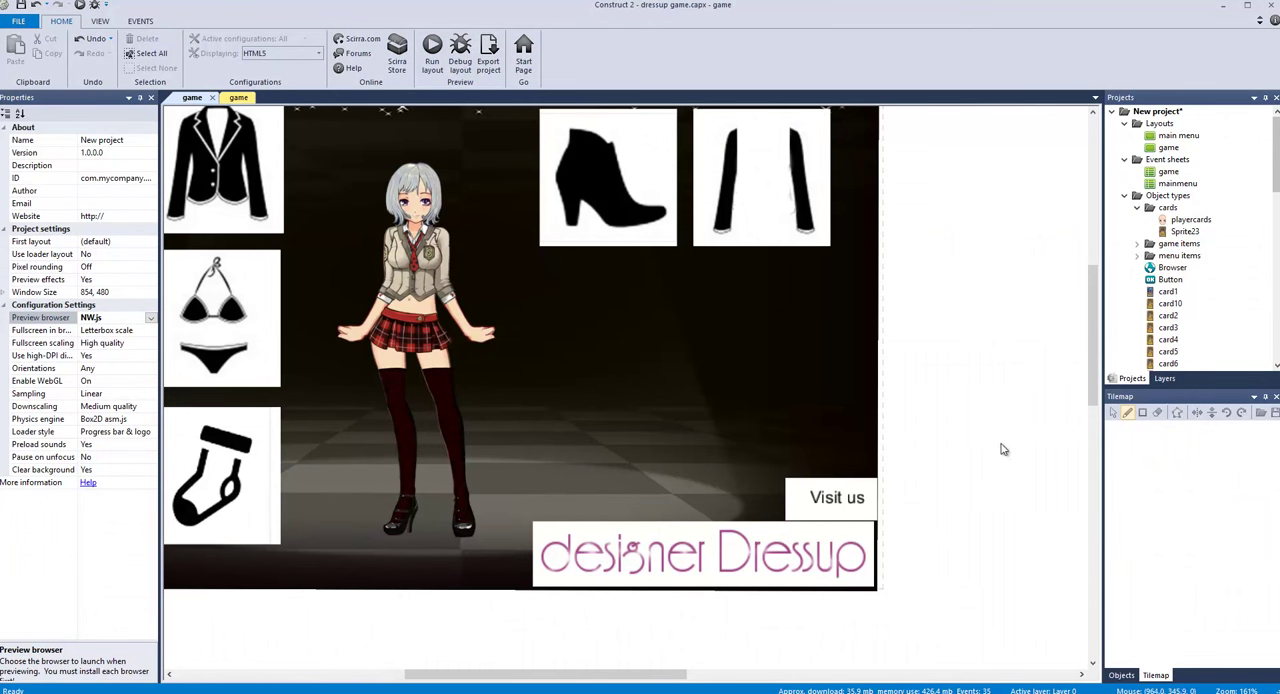
{"action": "left_click", "coordinate": [432, 48]}
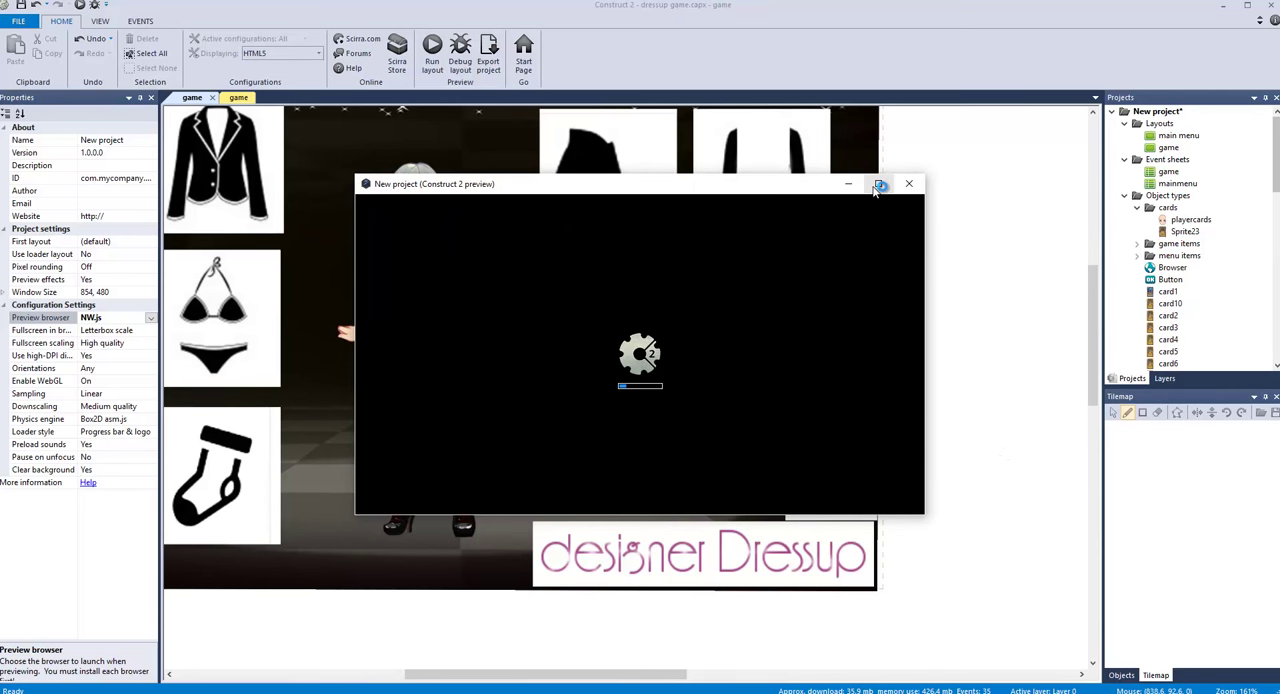
{"action": "mouse_move", "coordinate": [878, 183]}
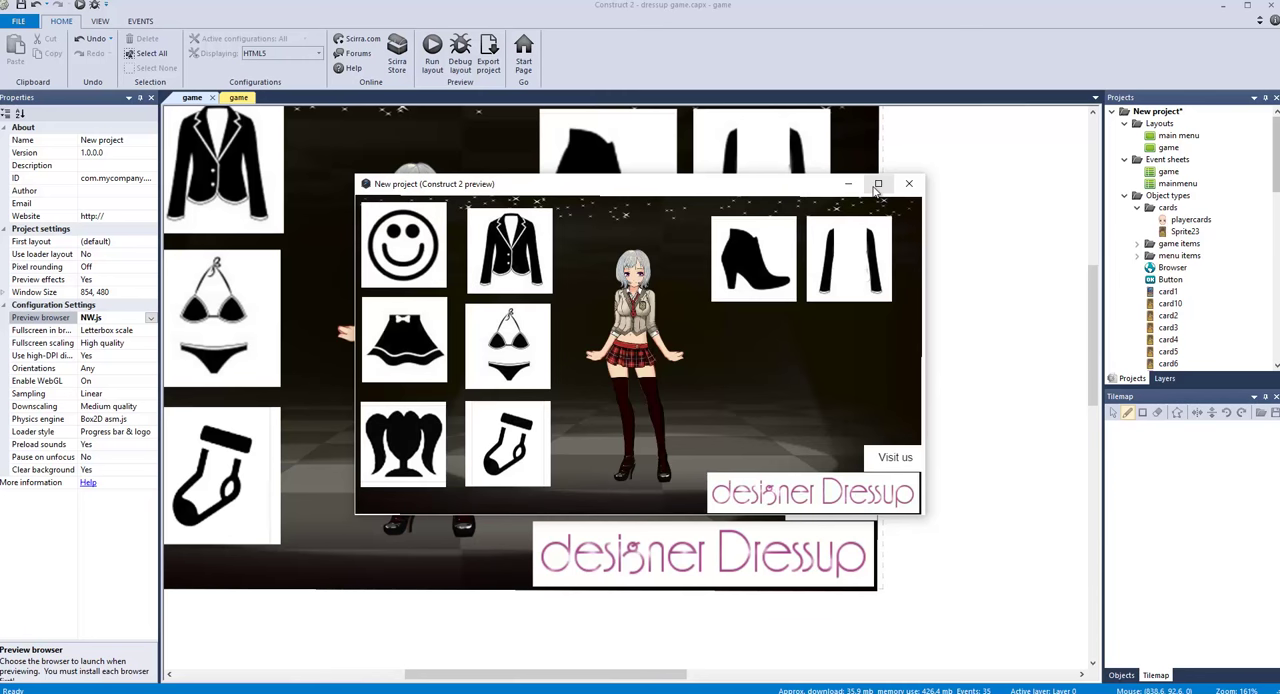
Step: Maximize the preview and click the shoes and hair icons to restyle the character
{"action": "left_click", "coordinate": [878, 184]}
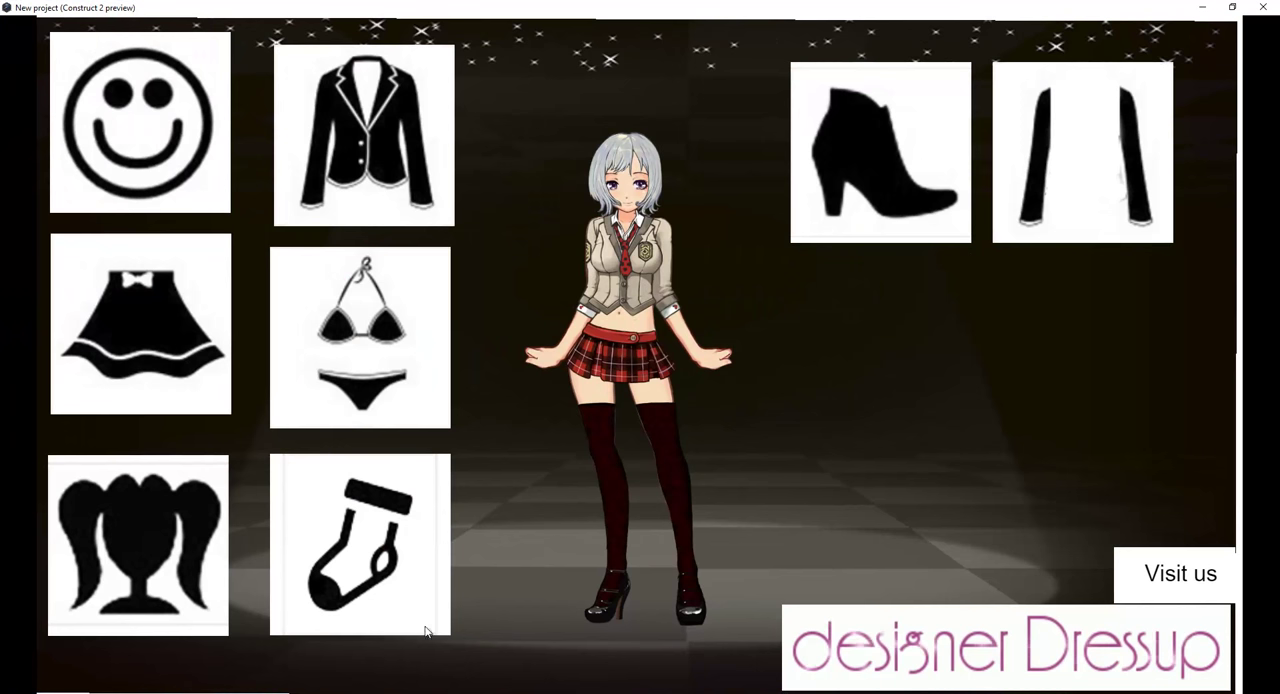
{"action": "mouse_move", "coordinate": [593, 411]}
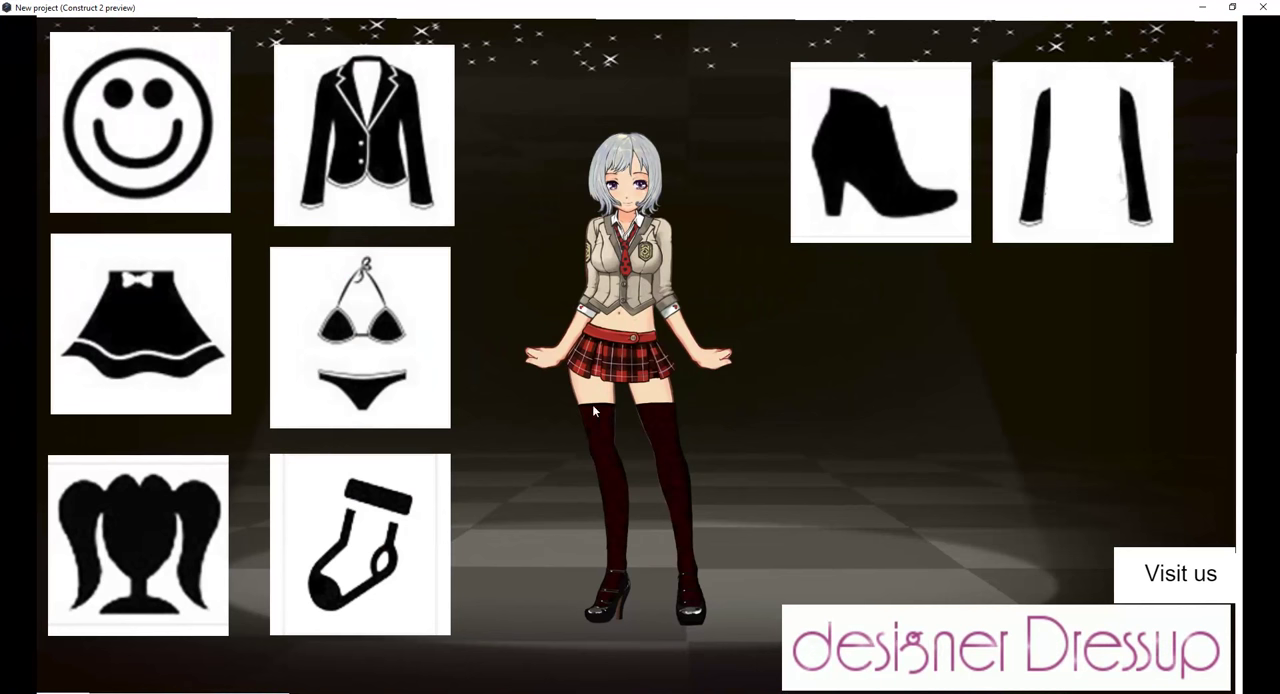
{"action": "left_click", "coordinate": [880, 152]}
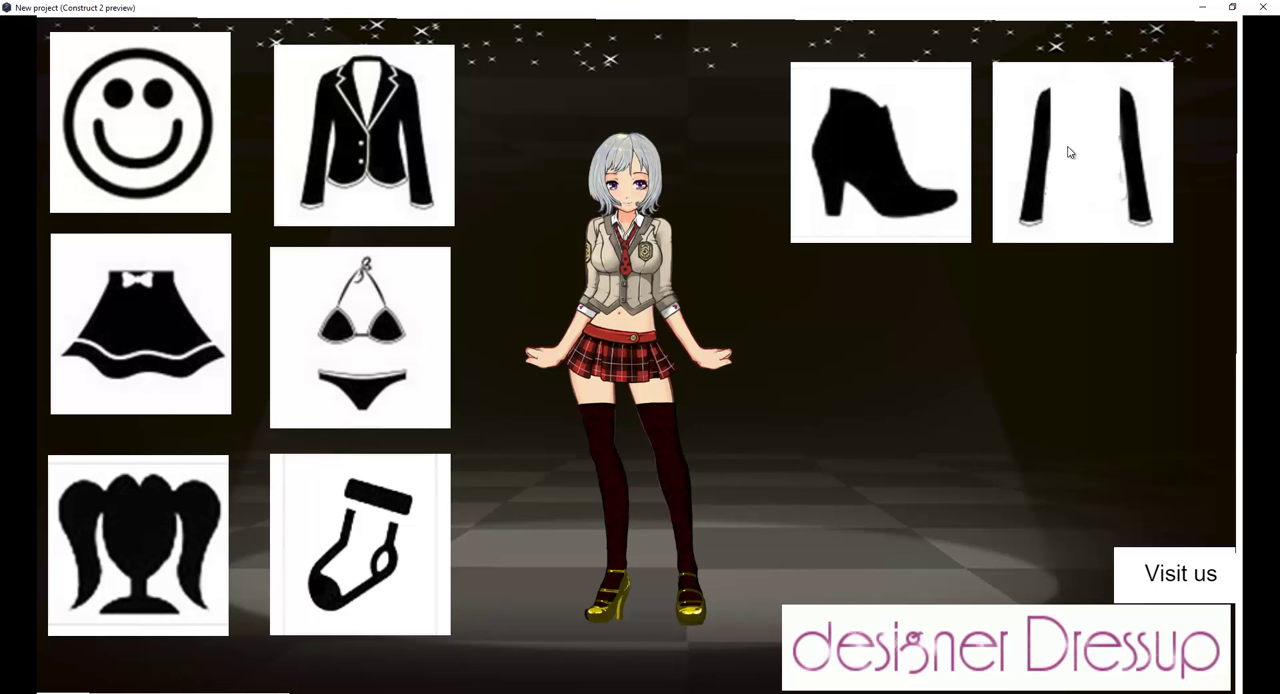
{"action": "mouse_move", "coordinate": [683, 306]}
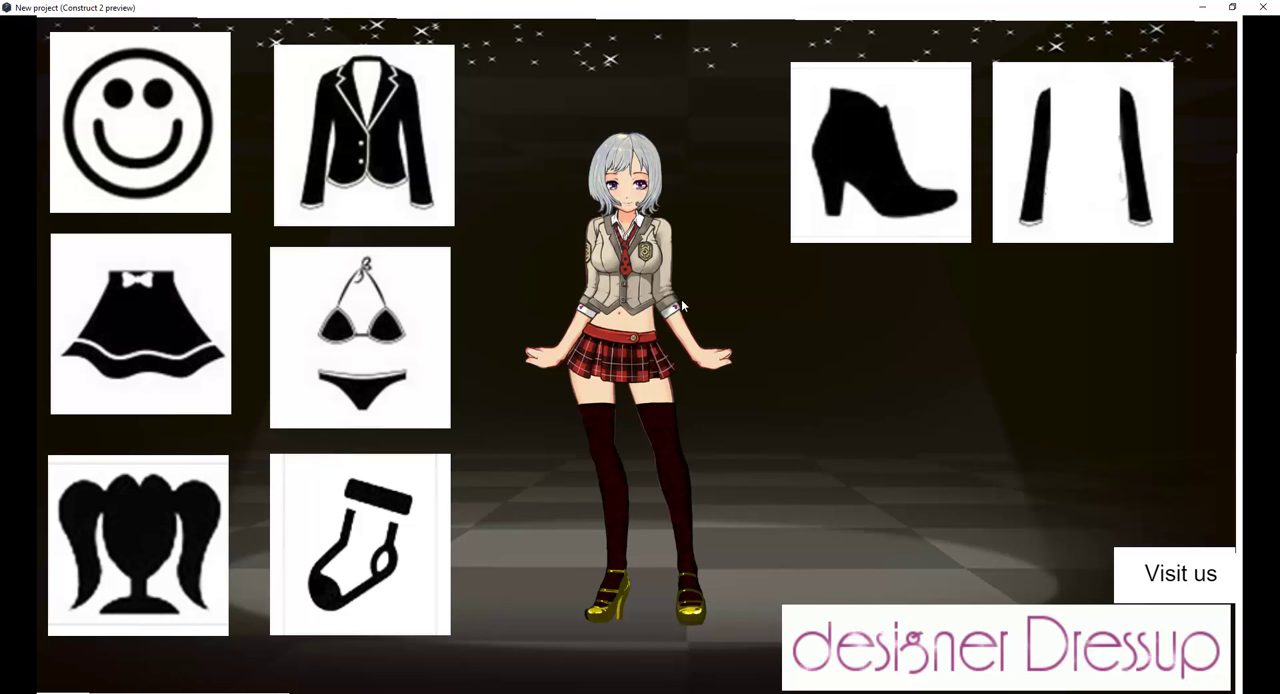
{"action": "mouse_move", "coordinate": [675, 310]}
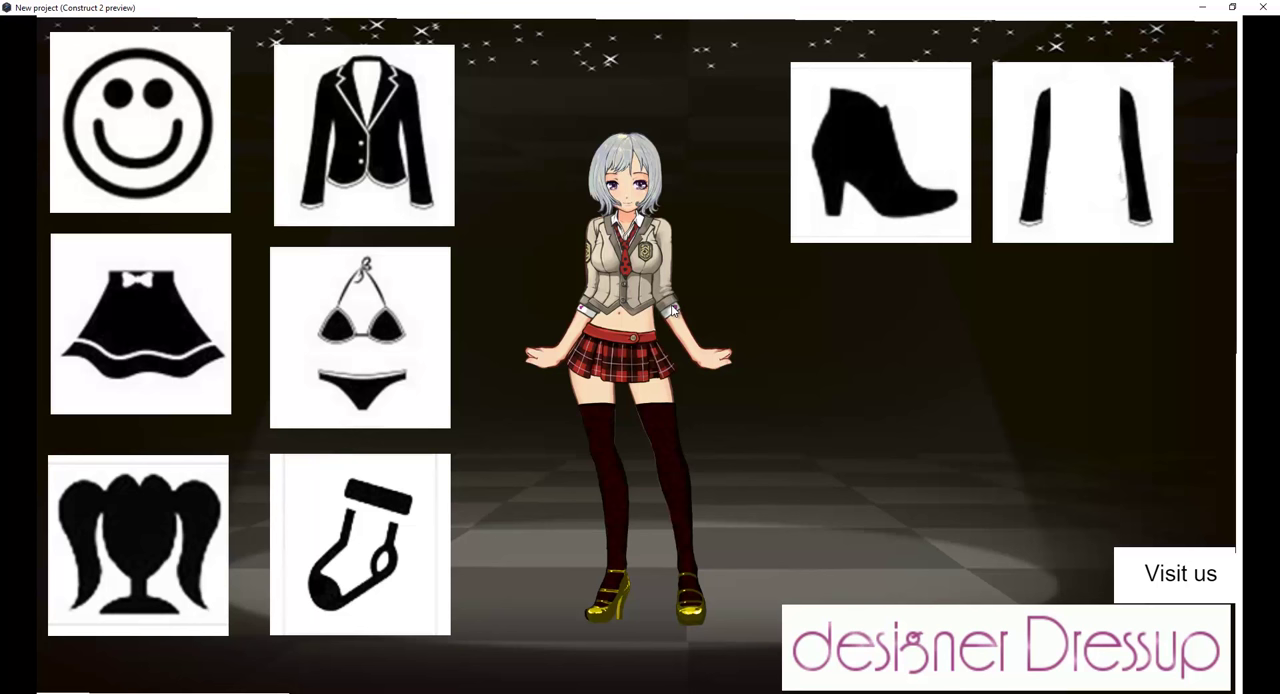
{"action": "mouse_move", "coordinate": [735, 319]}
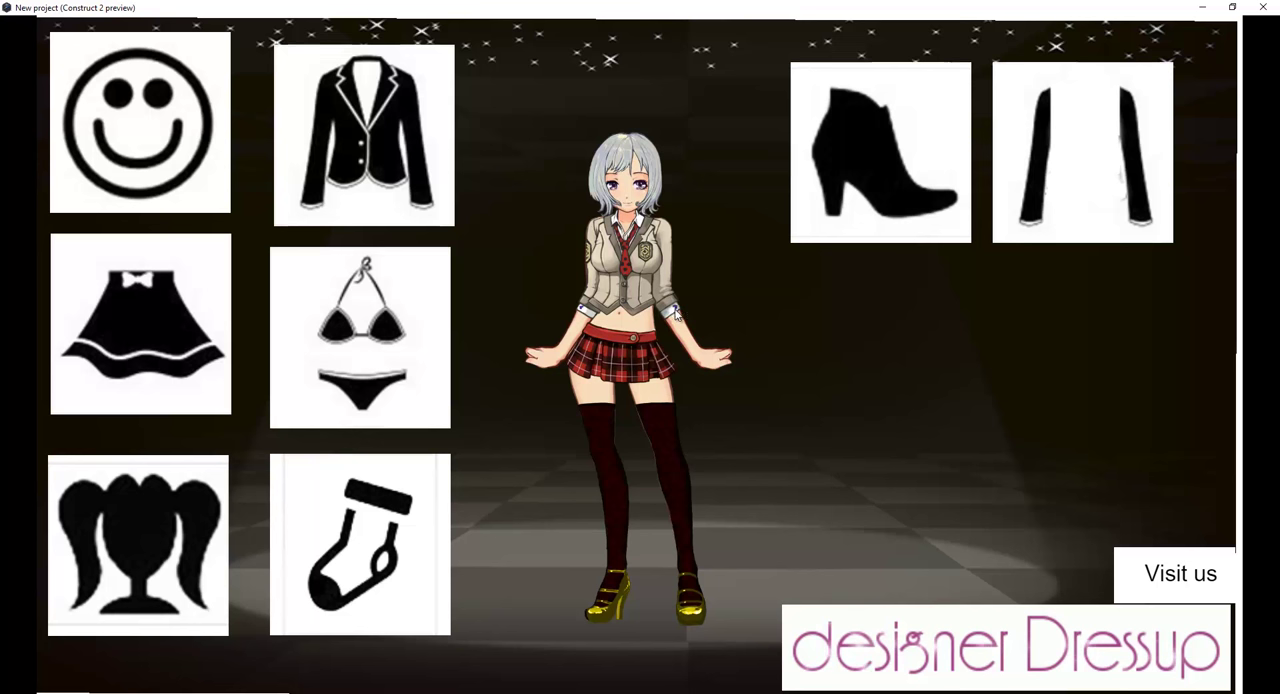
{"action": "mouse_move", "coordinate": [1015, 217]}
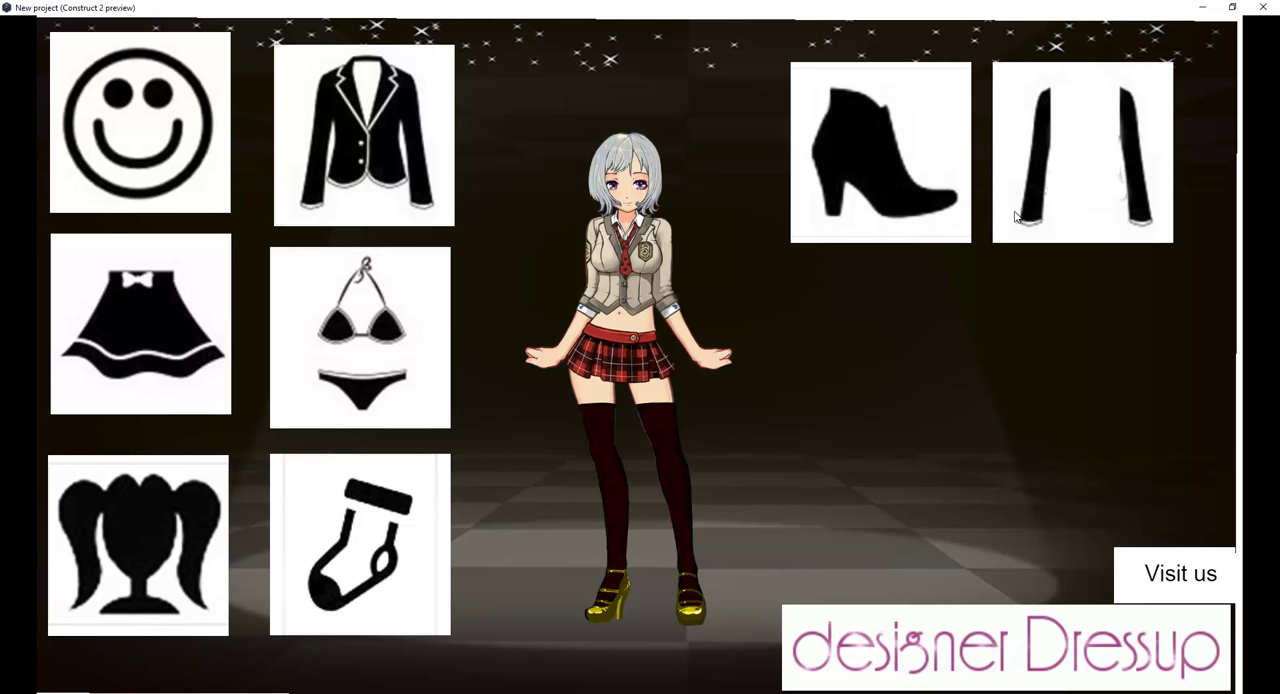
{"action": "mouse_move", "coordinate": [1050, 188]}
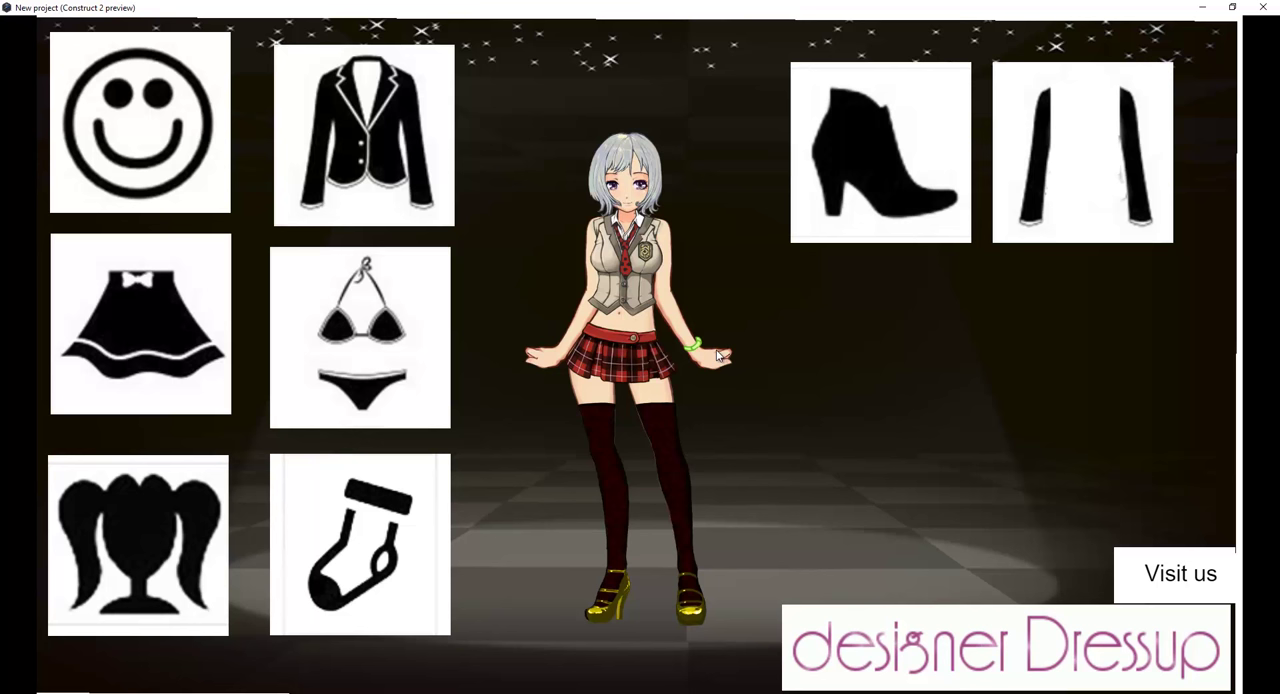
{"action": "mouse_move", "coordinate": [277, 337]}
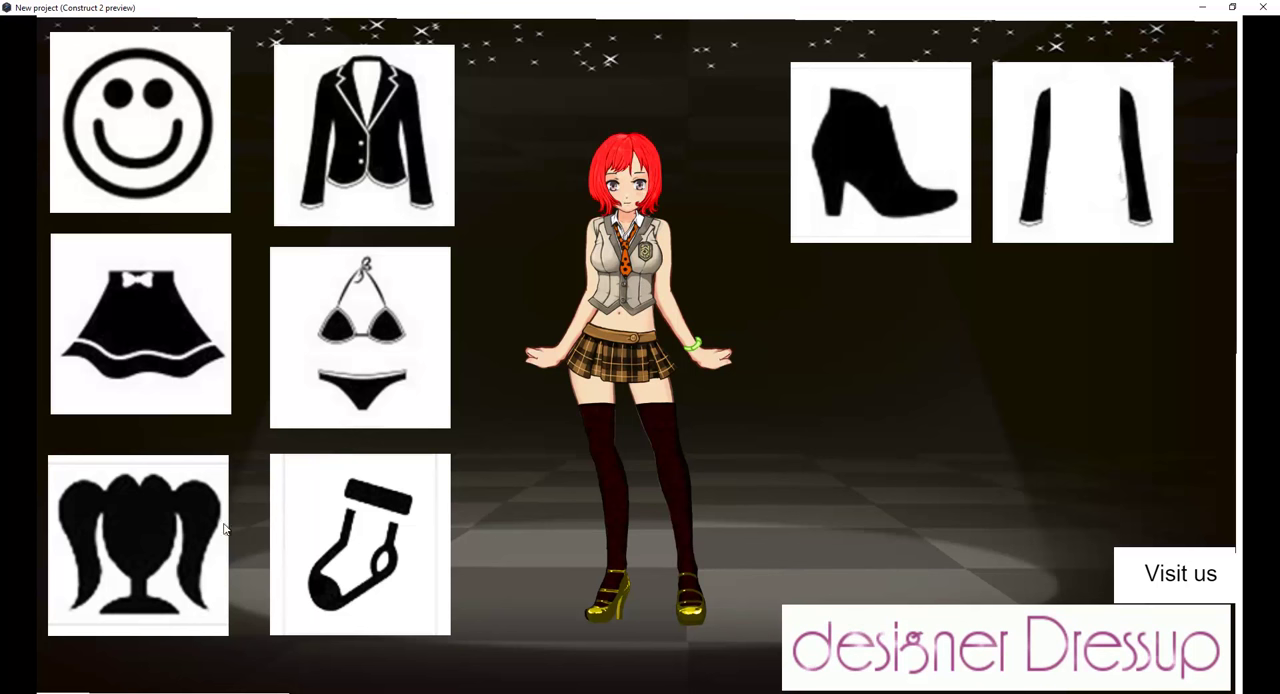
{"action": "left_click", "coordinate": [359, 543]}
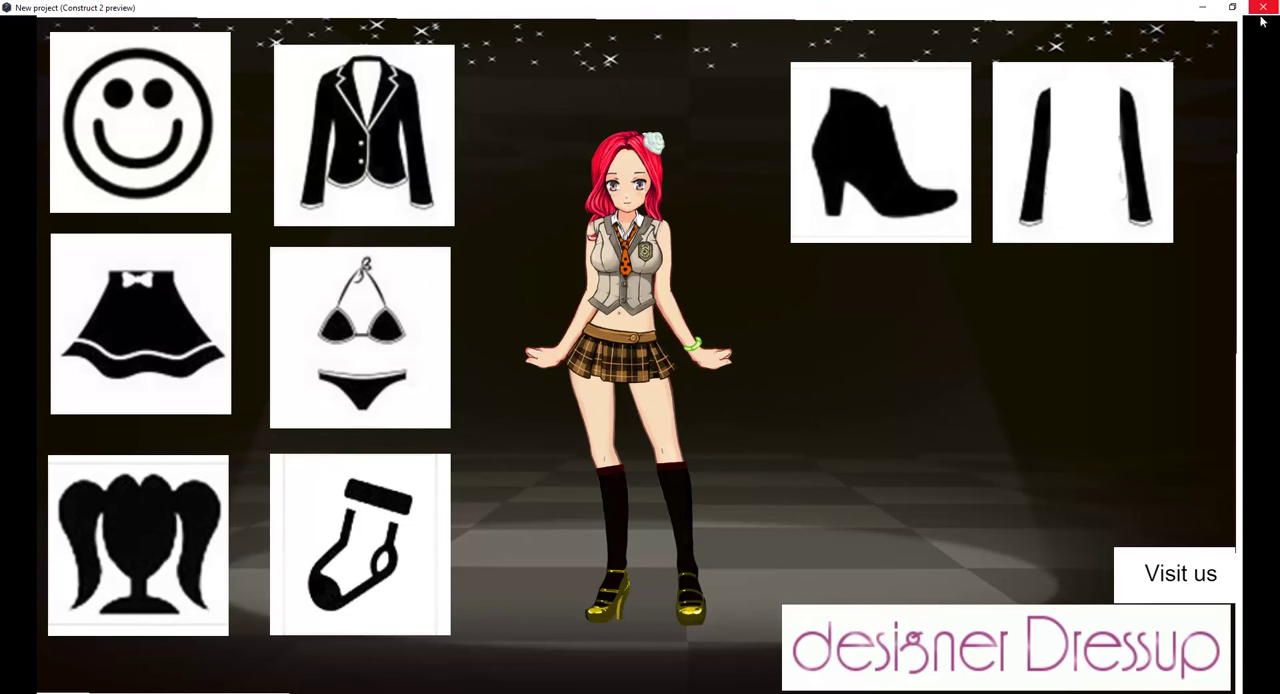
{"action": "mouse_move", "coordinate": [1265, 10]}
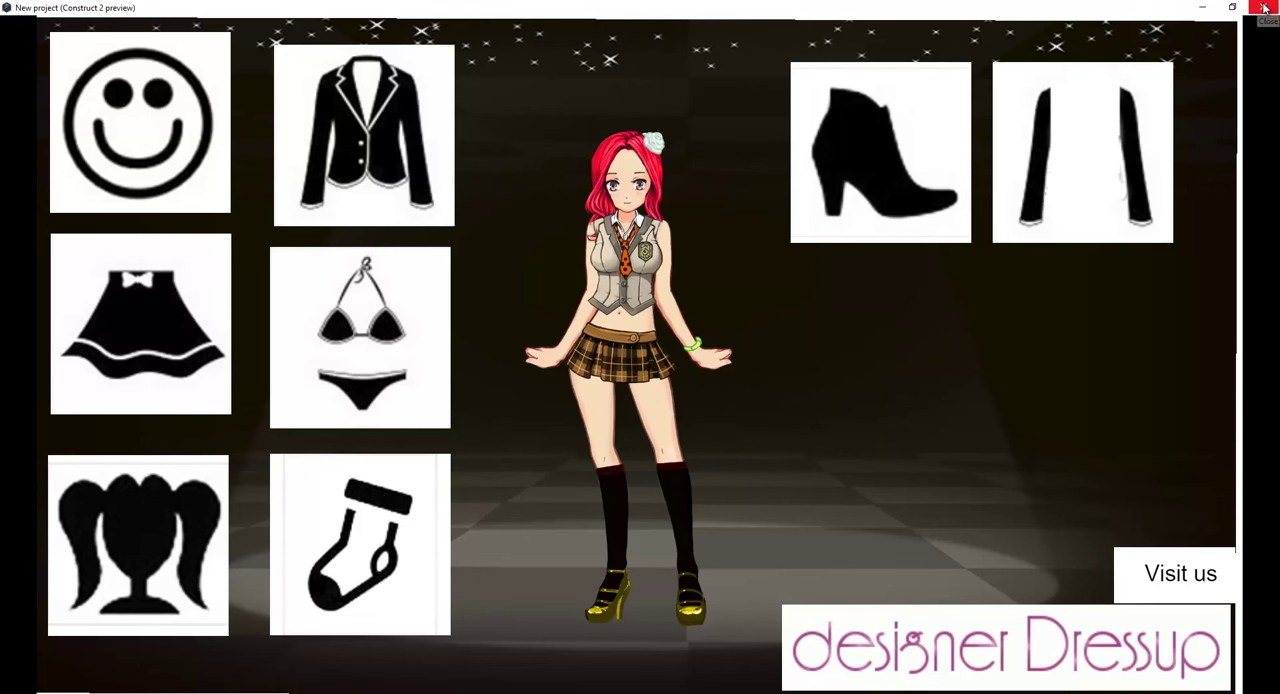
Step: Close the preview and insert a new Sprite font object into the layout
{"action": "left_click", "coordinate": [1268, 7]}
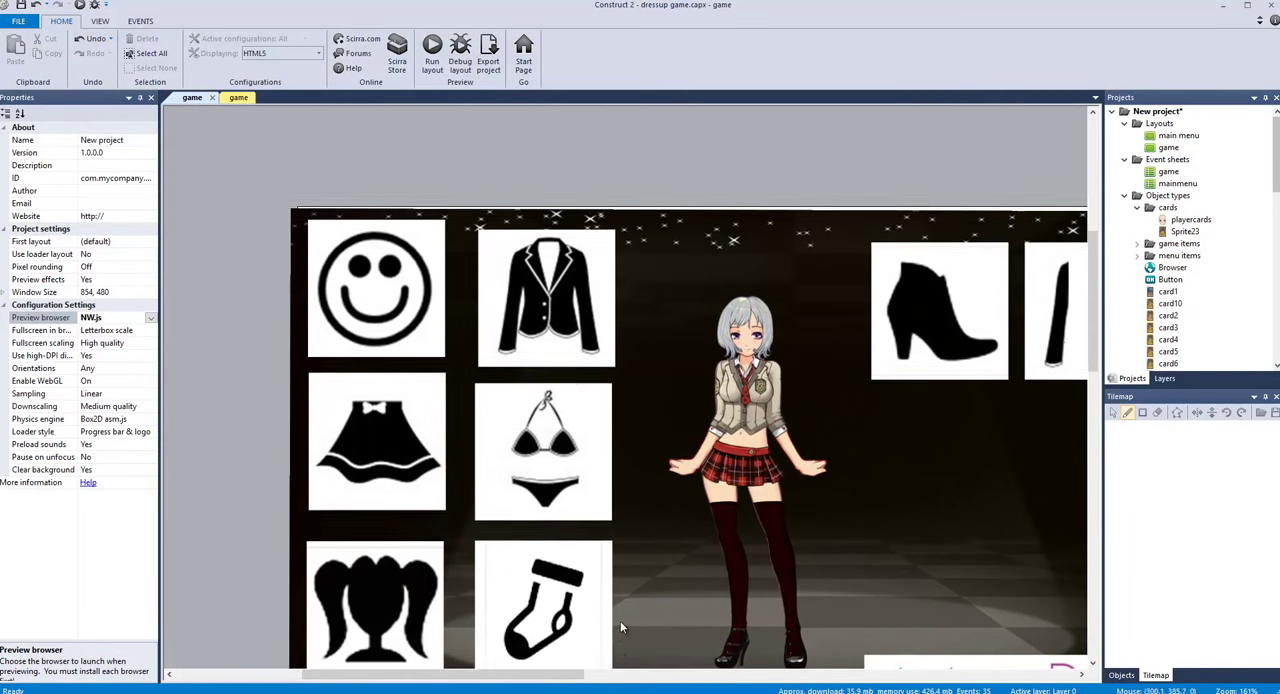
{"action": "scroll", "scroll_direction": "down", "scroll_amount": 3}
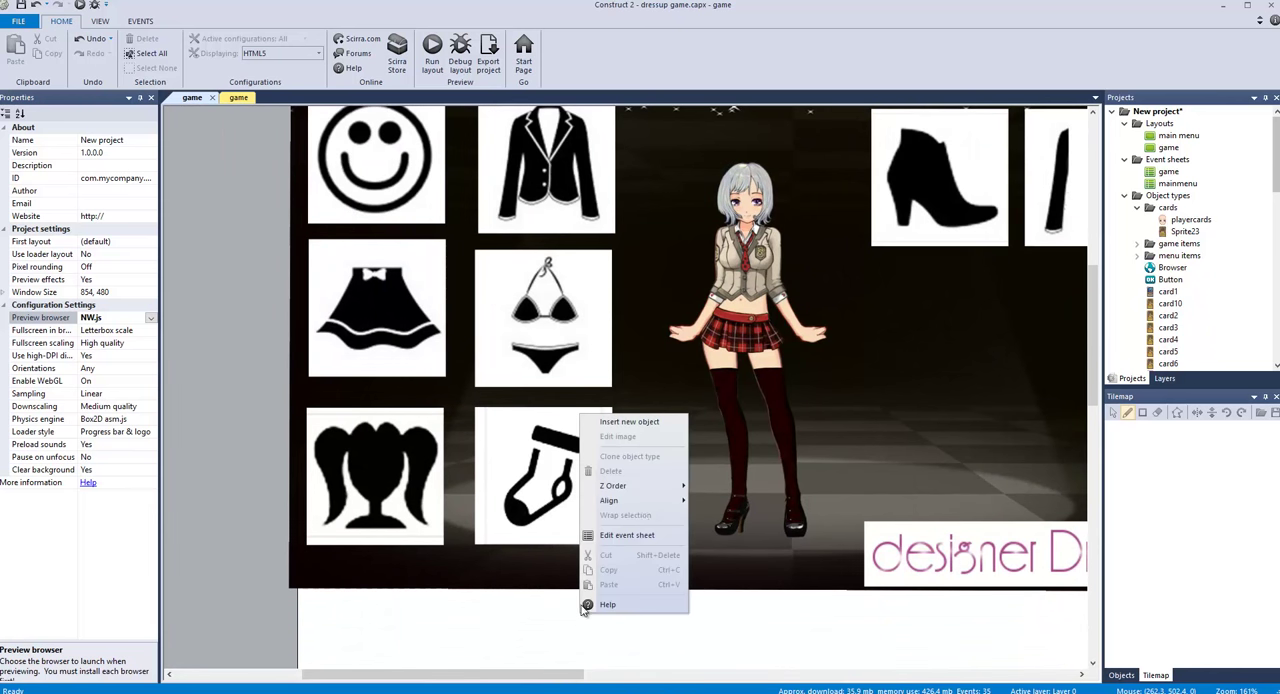
{"action": "left_click", "coordinate": [628, 421]}
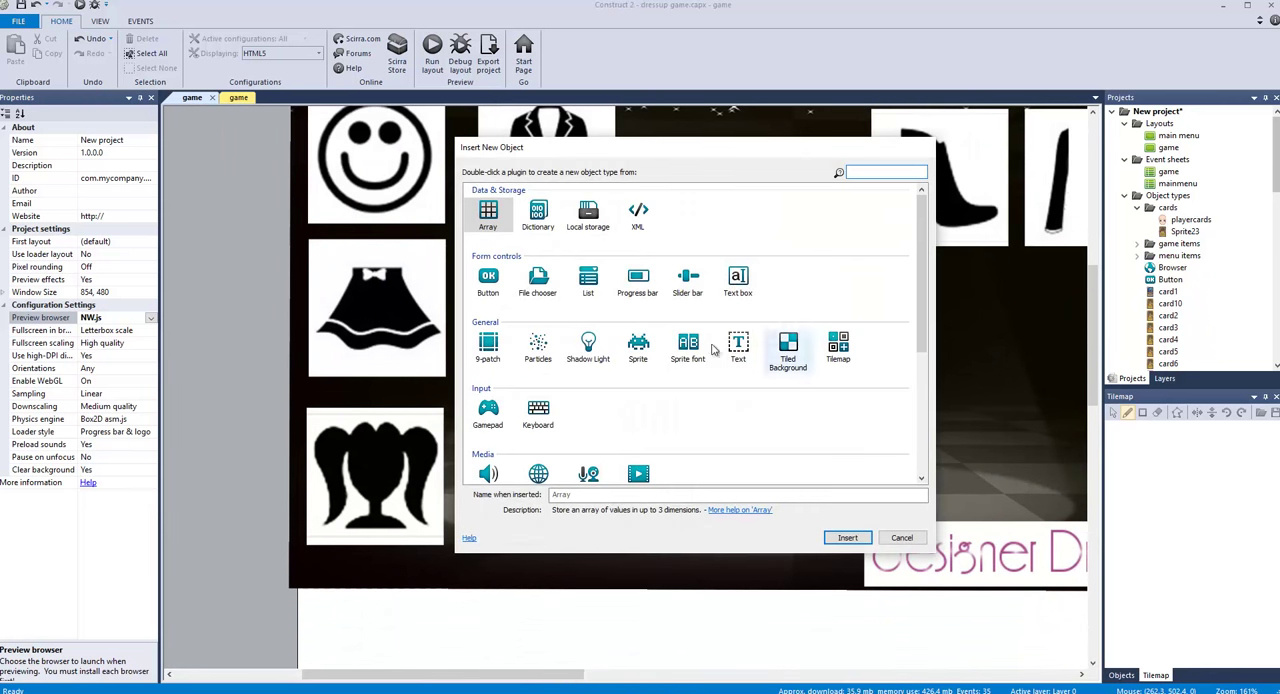
{"action": "left_click", "coordinate": [901, 537]}
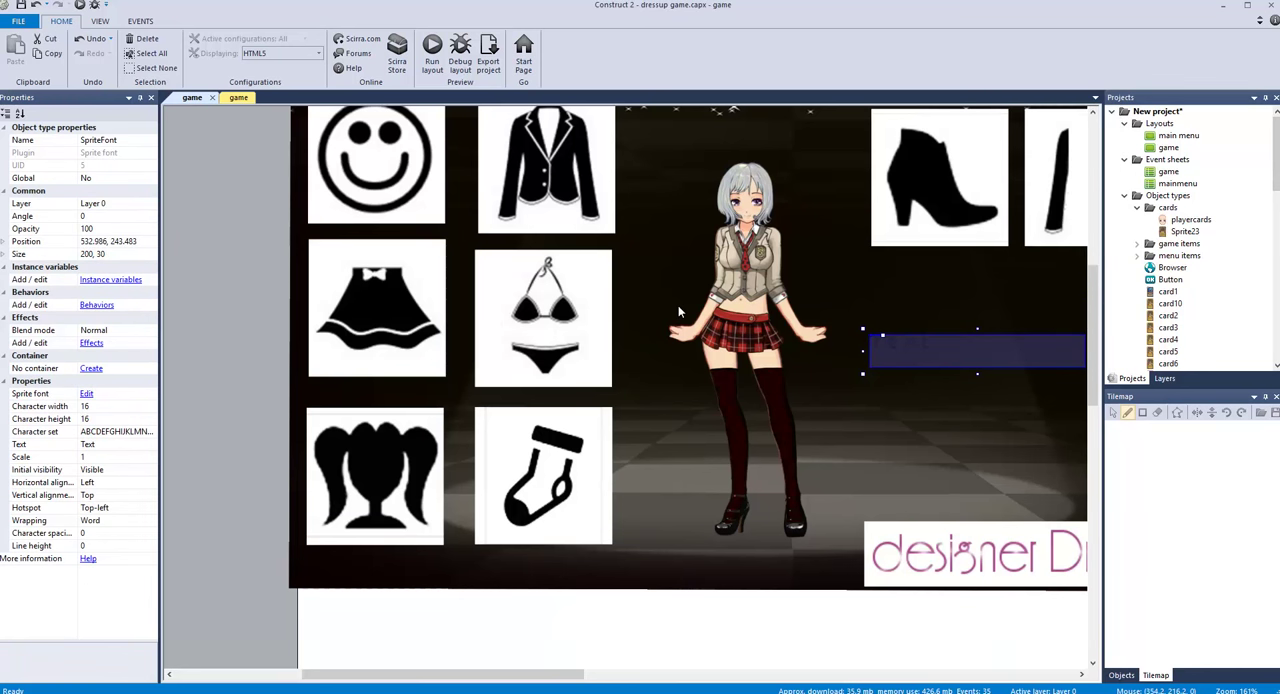
Step: Open the animation editor for the new sprite, Sprite48
{"action": "right_click", "coordinate": [748, 350]}
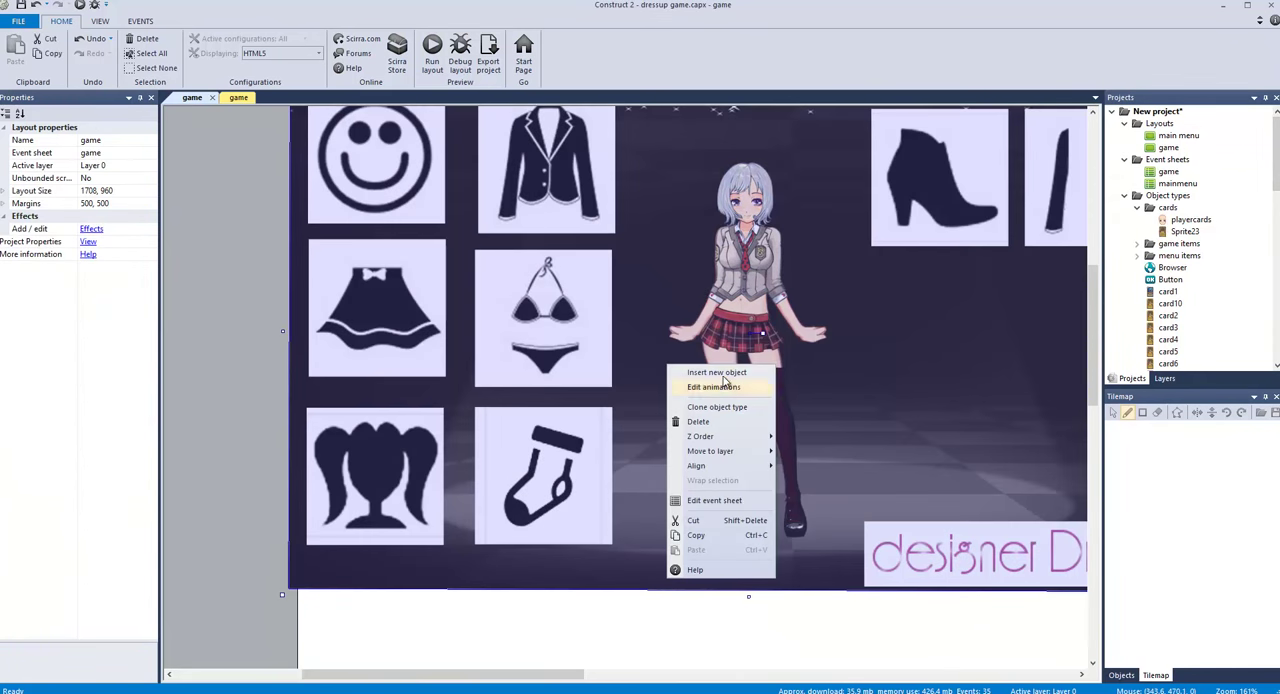
{"action": "left_click", "coordinate": [716, 372]}
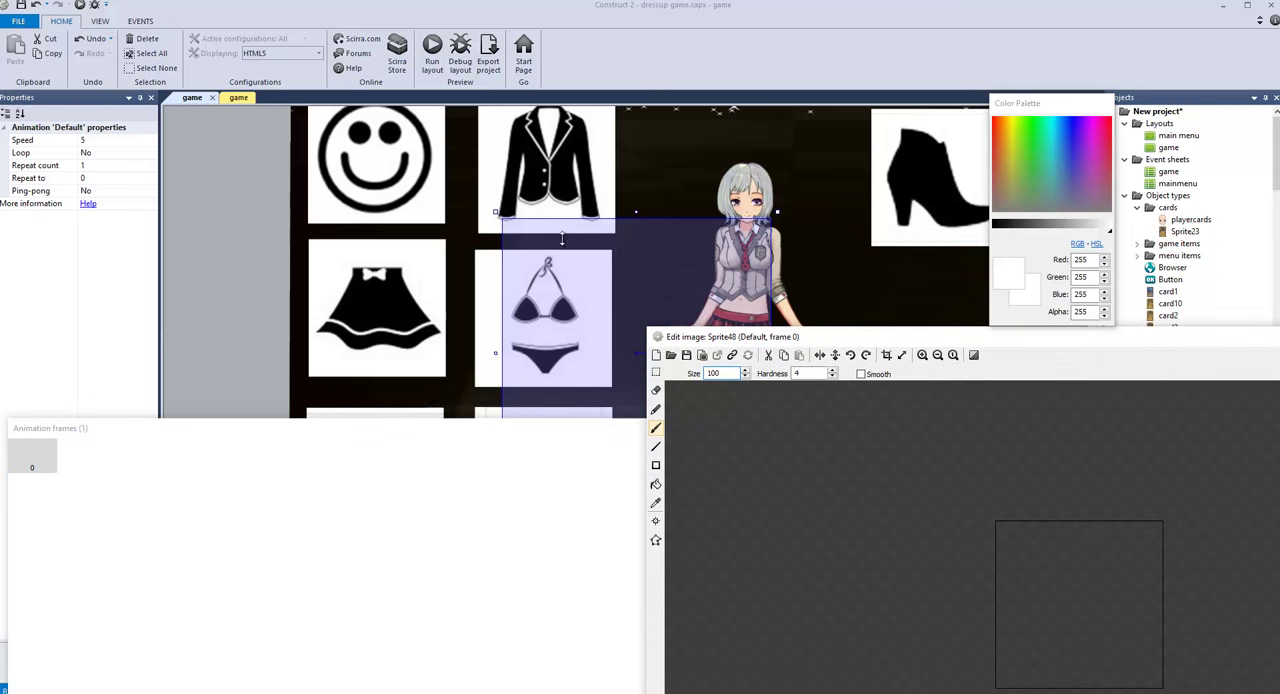
{"action": "mouse_move", "coordinate": [491, 188]}
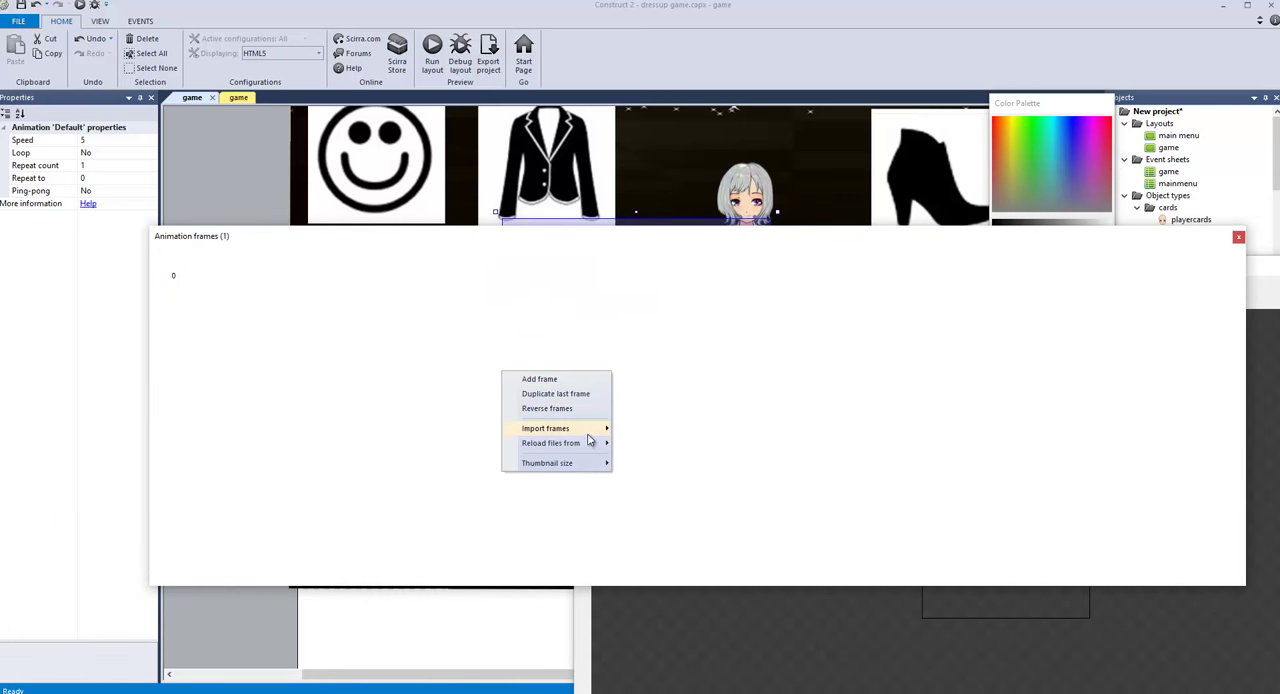
Step: Import the ten face images from Parts_PNG > Face as the sprite's animation frames
{"action": "left_click", "coordinate": [545, 428]}
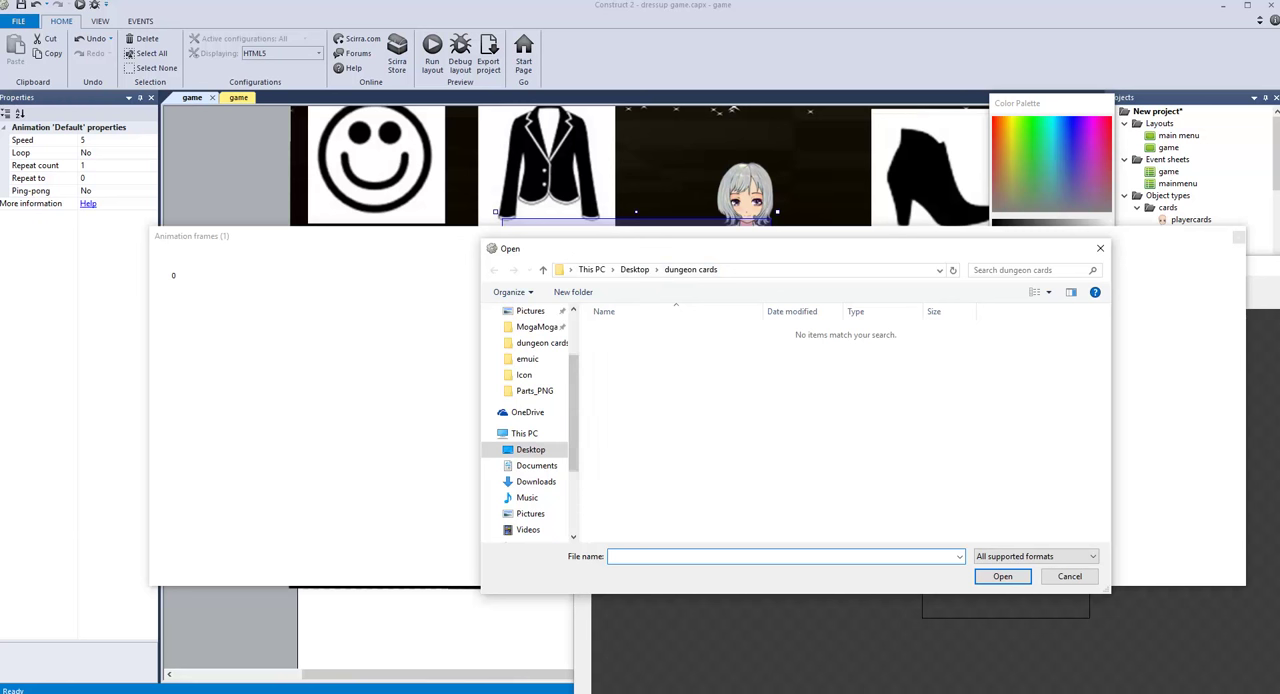
{"action": "left_click", "coordinate": [535, 390]}
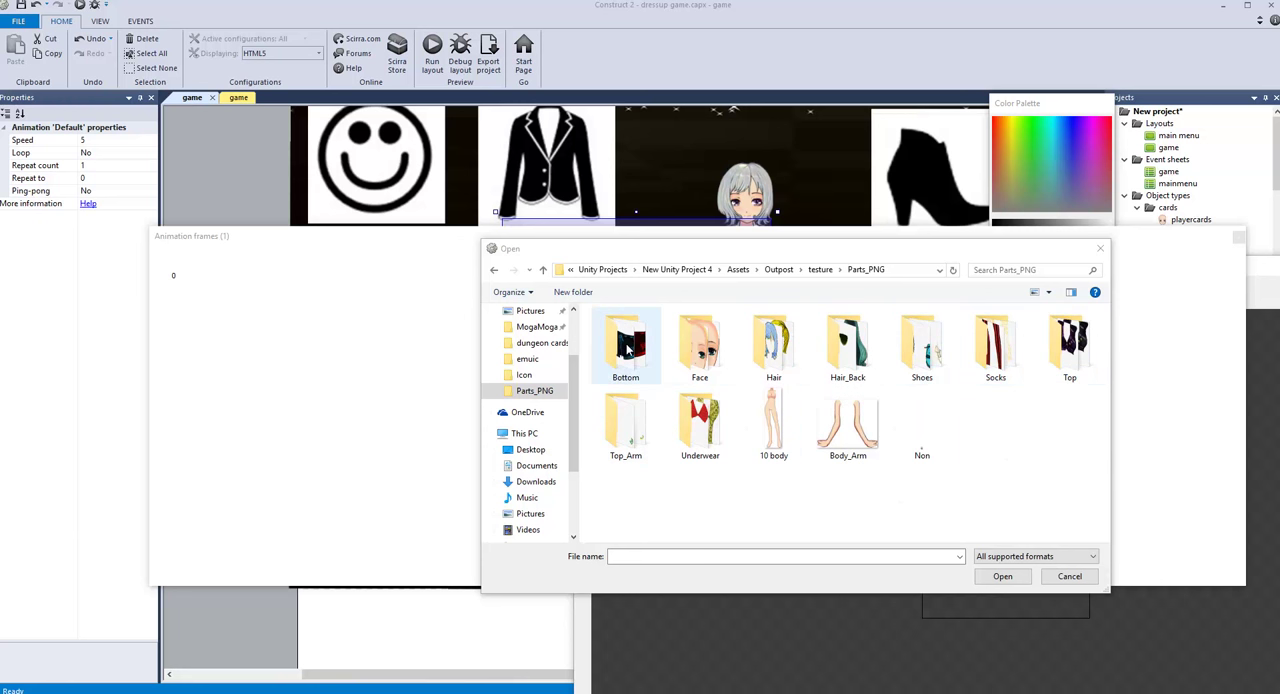
{"action": "left_click", "coordinate": [699, 345]}
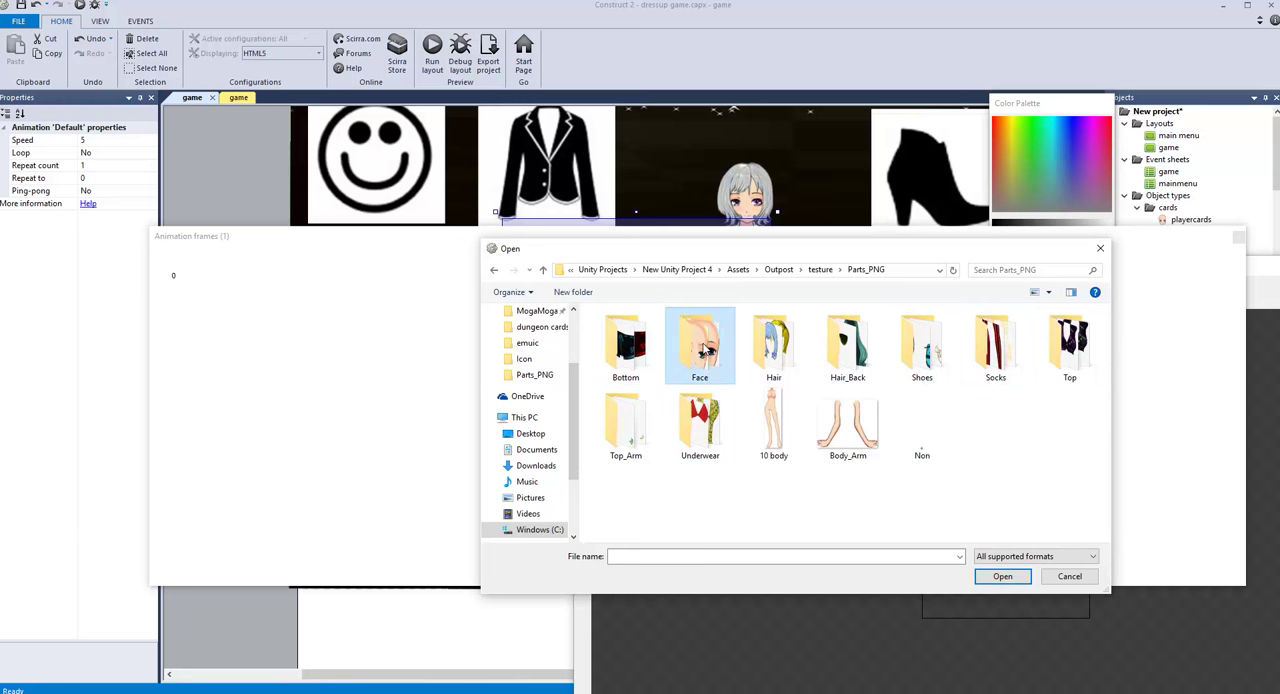
{"action": "double_click", "coordinate": [699, 345]}
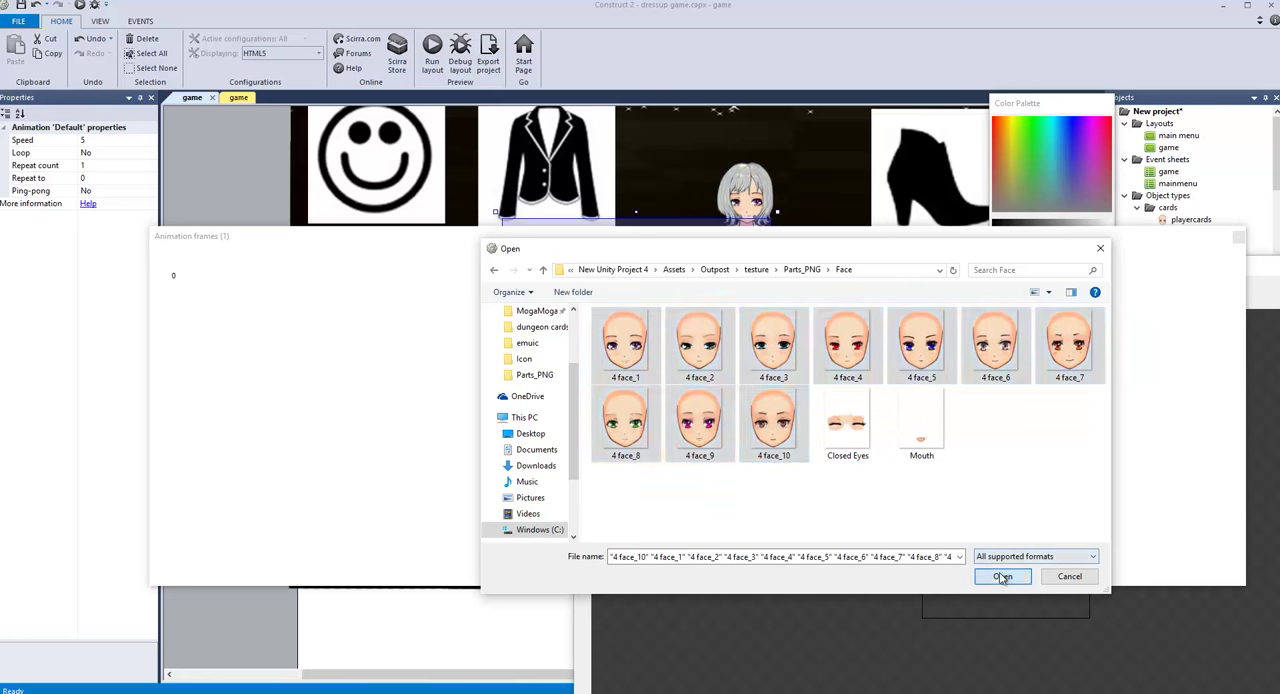
{"action": "left_click", "coordinate": [1002, 576]}
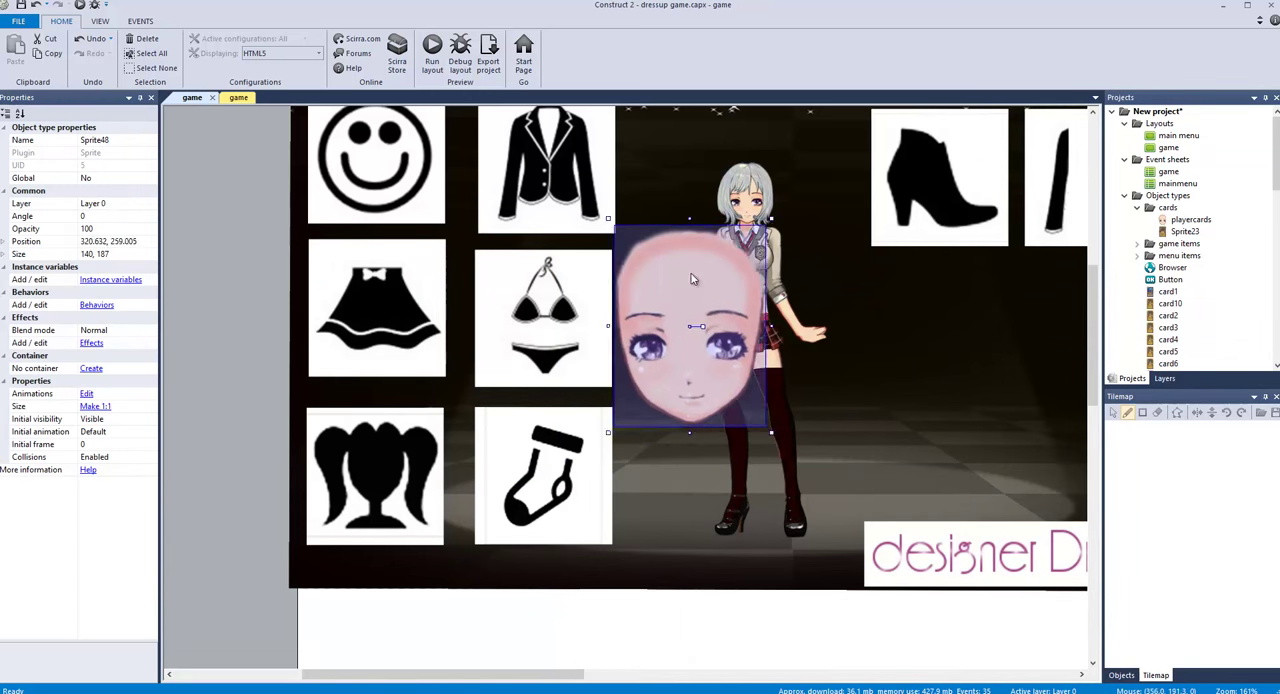
{"action": "left_click_drag", "start_coordinate": [690, 325], "coordinate": [712, 311]}
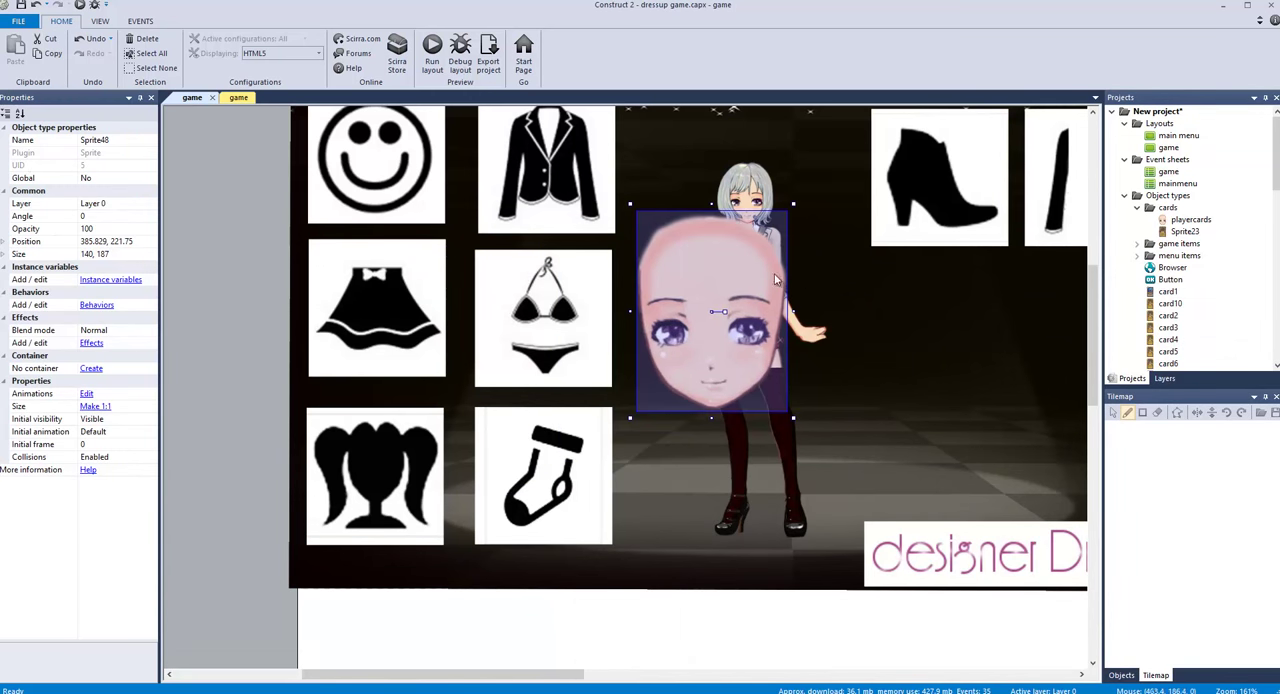
{"action": "double_click", "coordinate": [712, 310]}
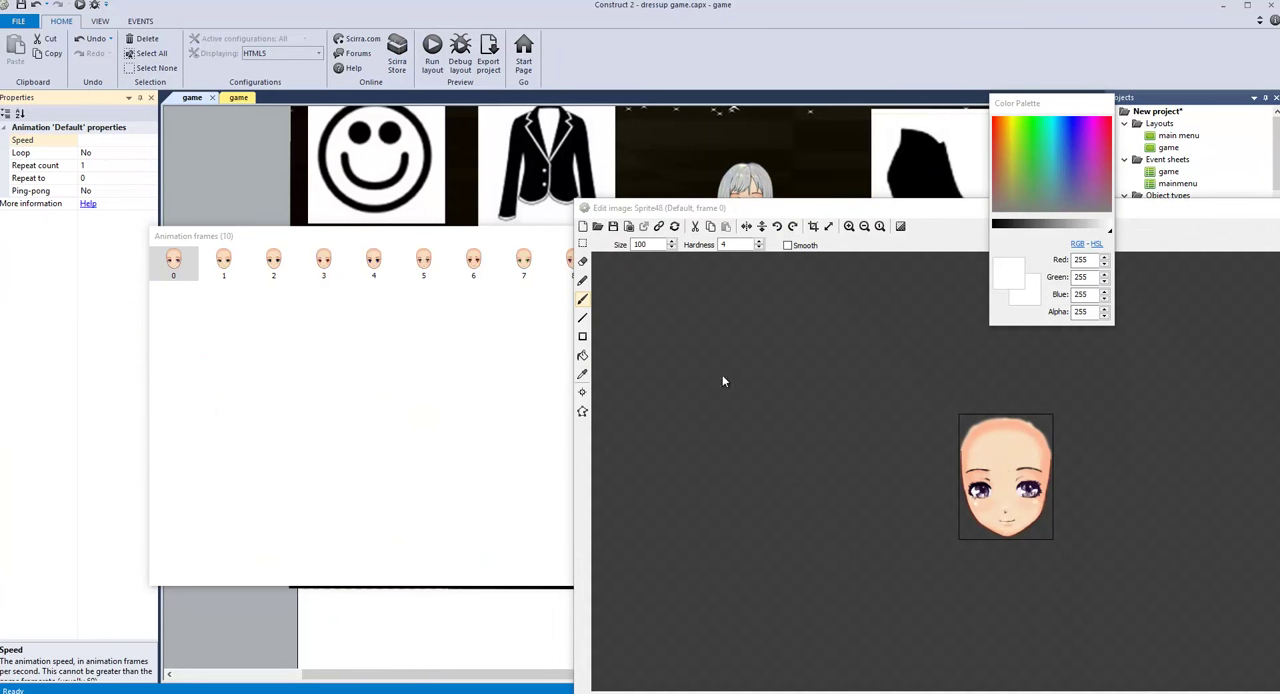
{"action": "left_click", "coordinate": [82, 139]}
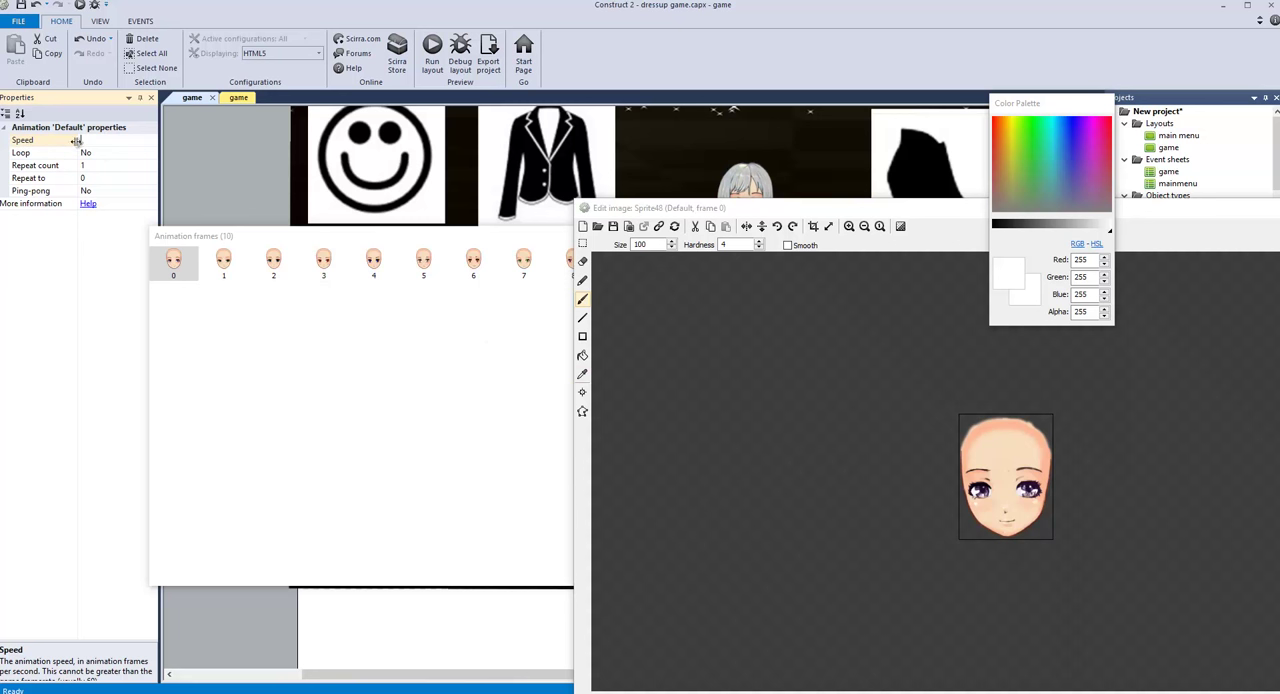
{"action": "left_click", "coordinate": [40, 165]}
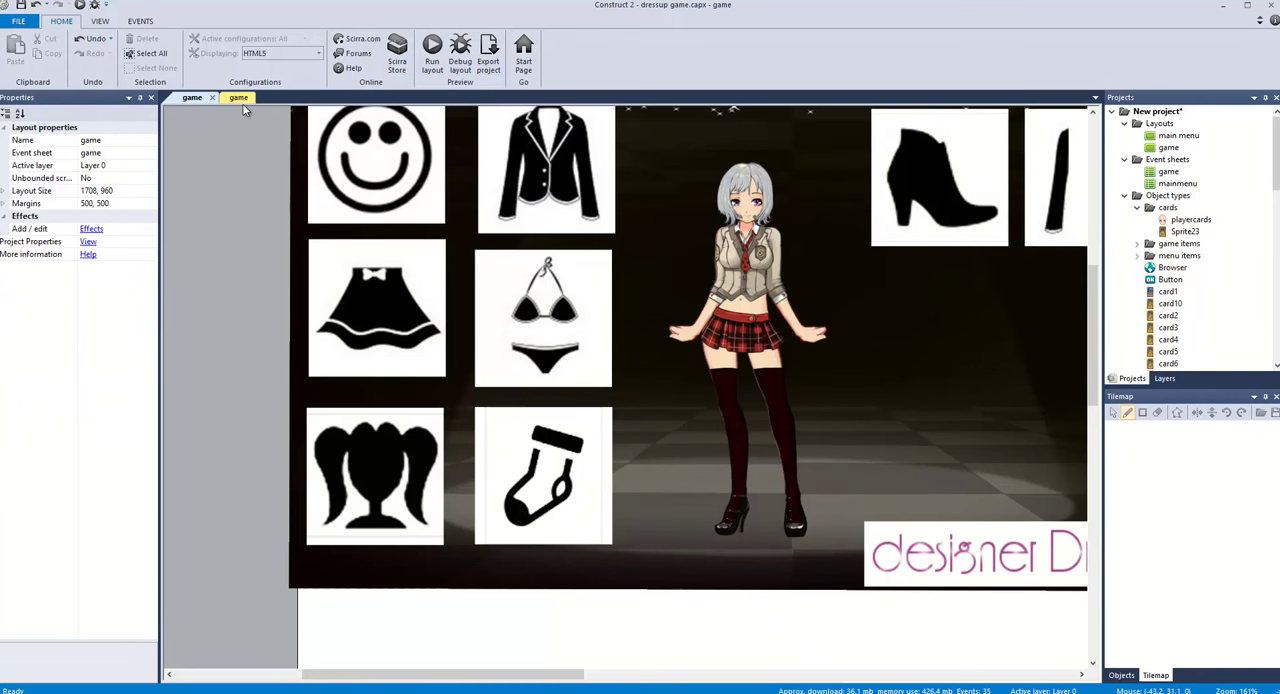
Step: Inspect the hair click event, the hair icon sprite and the global hair variable
{"action": "left_click", "coordinate": [229, 97]}
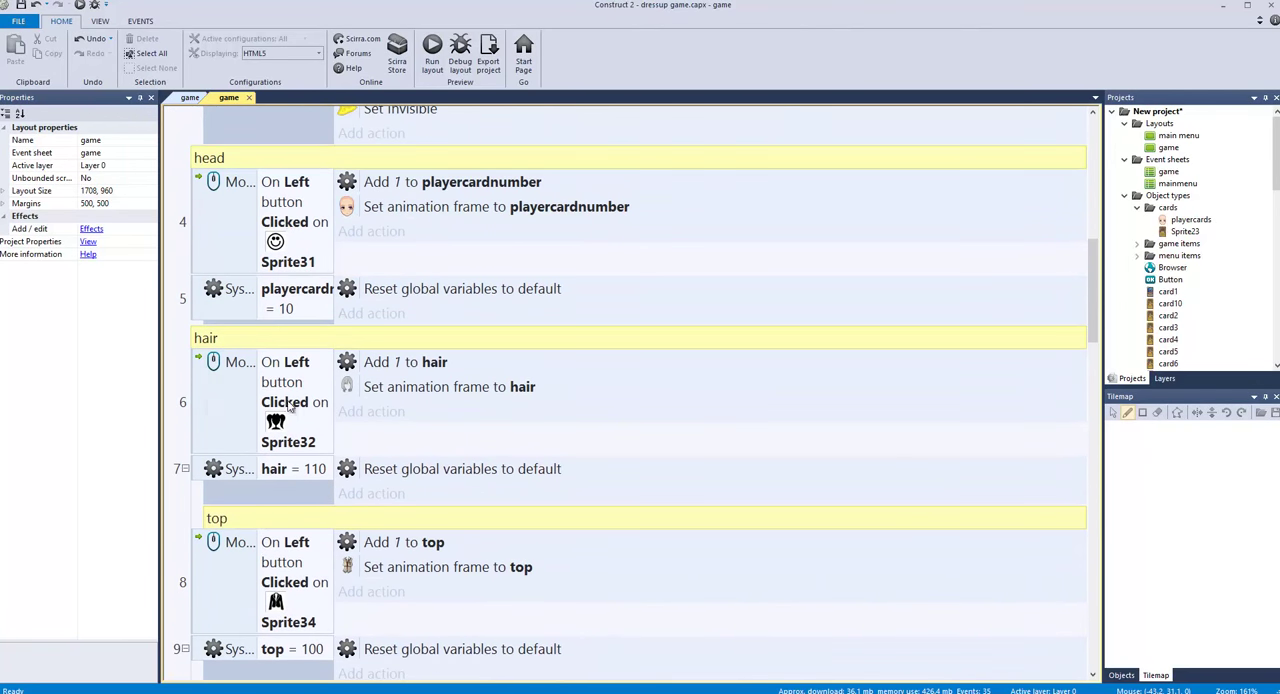
{"action": "left_click", "coordinate": [265, 400]}
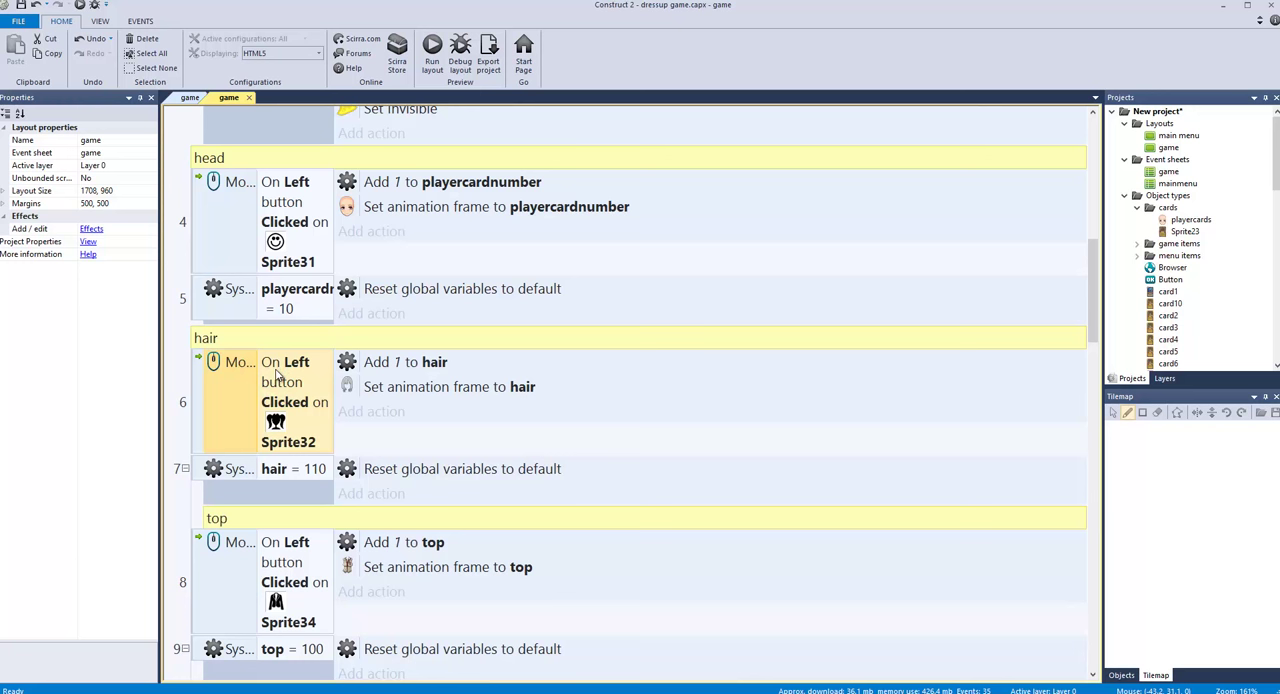
{"action": "mouse_move", "coordinate": [280, 432]}
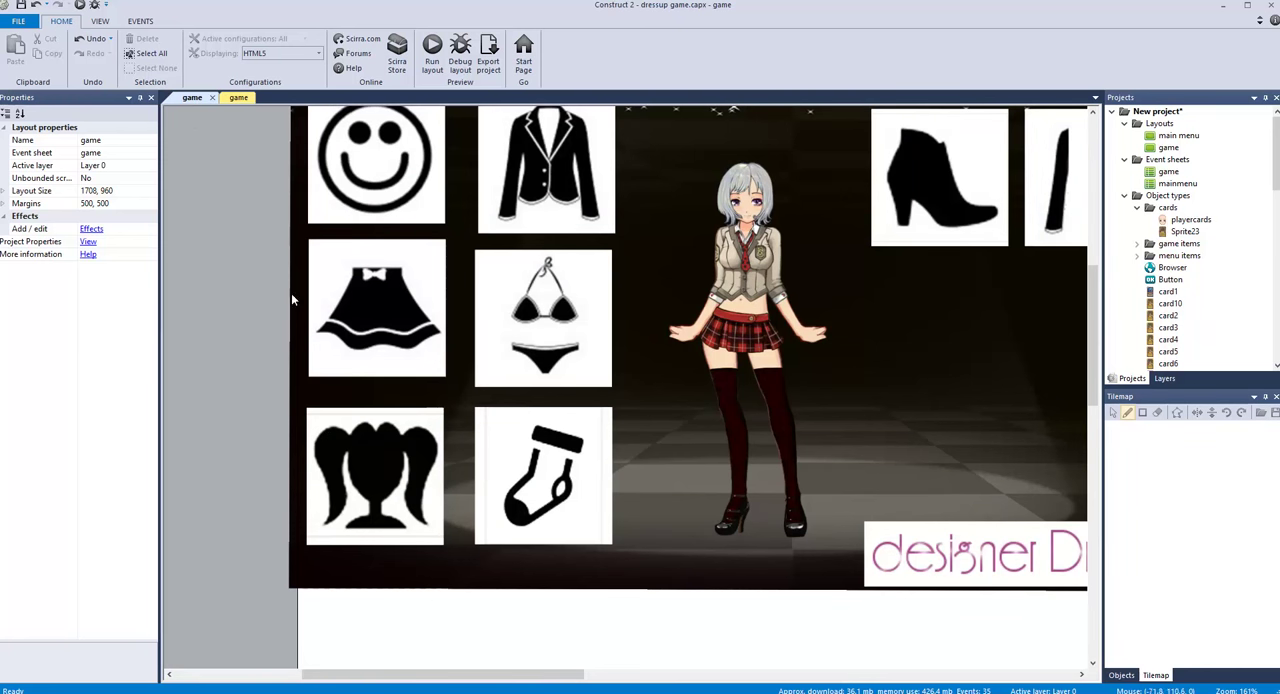
{"action": "left_click", "coordinate": [375, 473]}
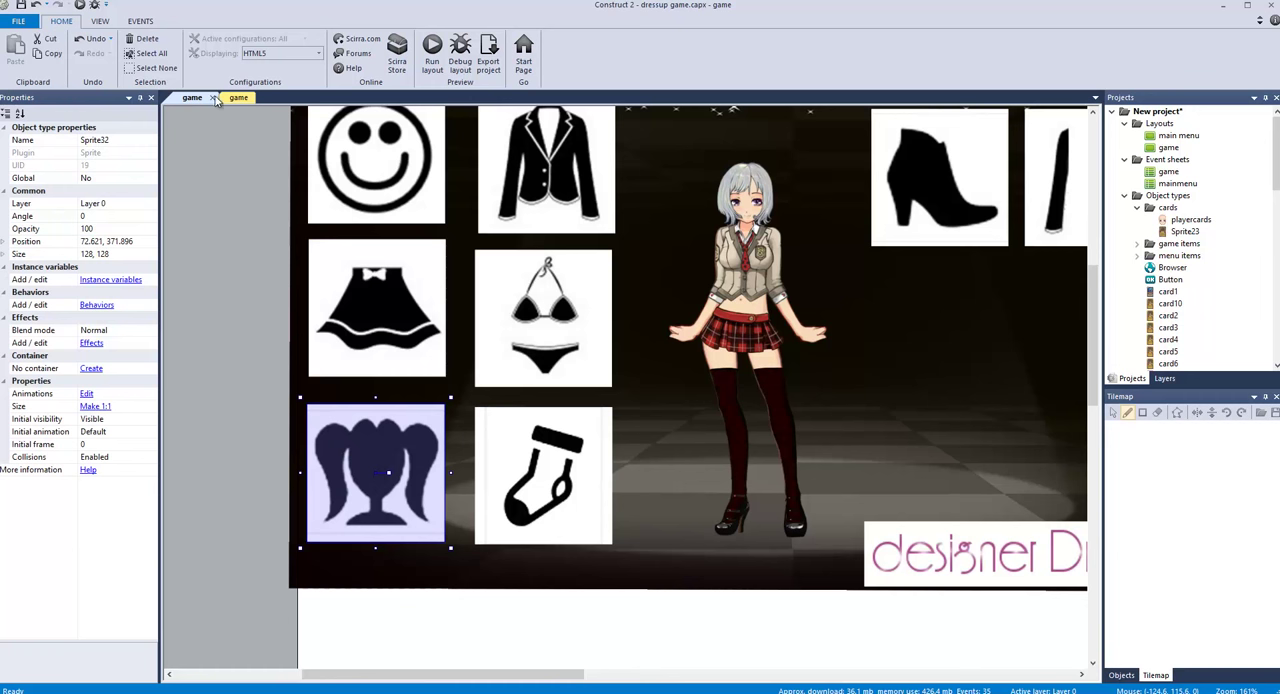
{"action": "left_click", "coordinate": [238, 97]}
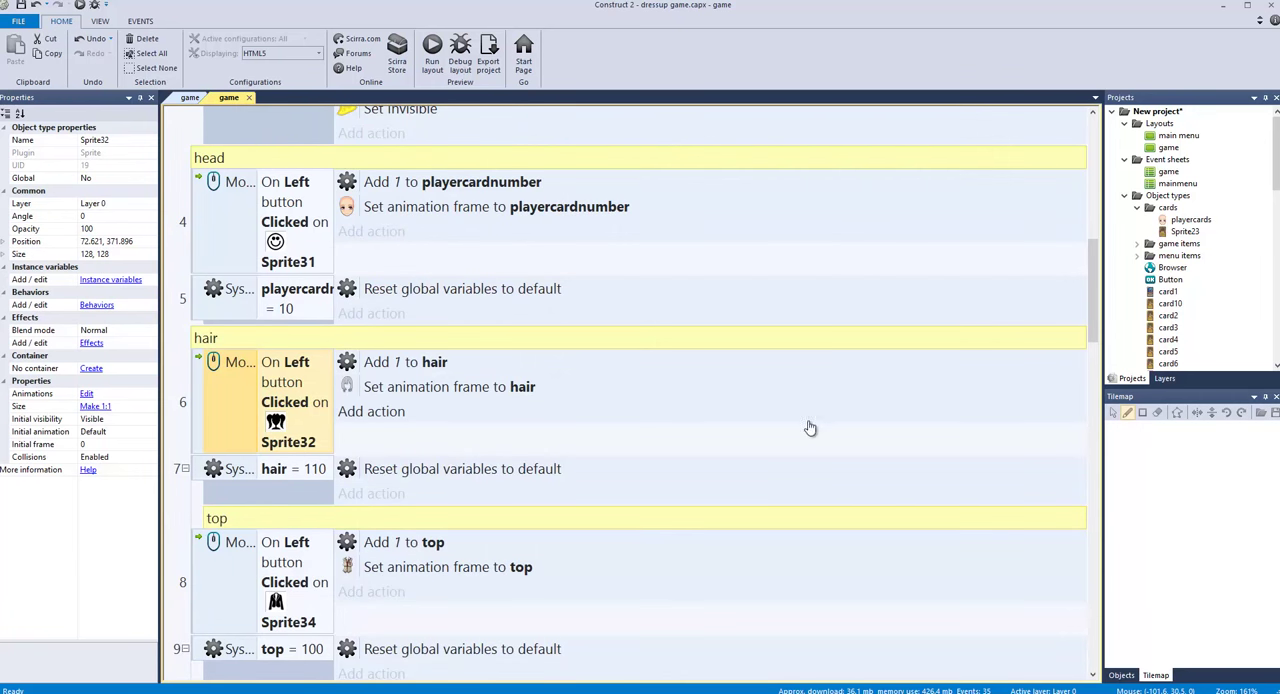
{"action": "mouse_move", "coordinate": [1085, 285]}
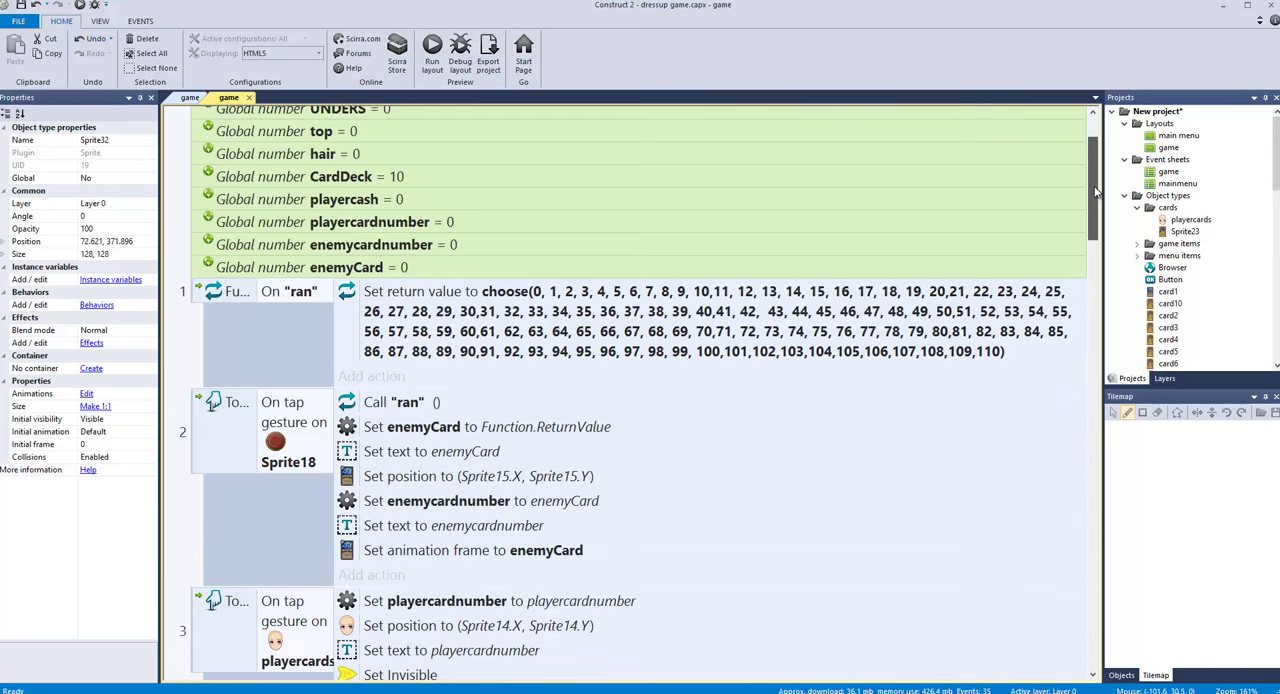
{"action": "scroll", "scroll_direction": "down", "scroll_amount": 3}
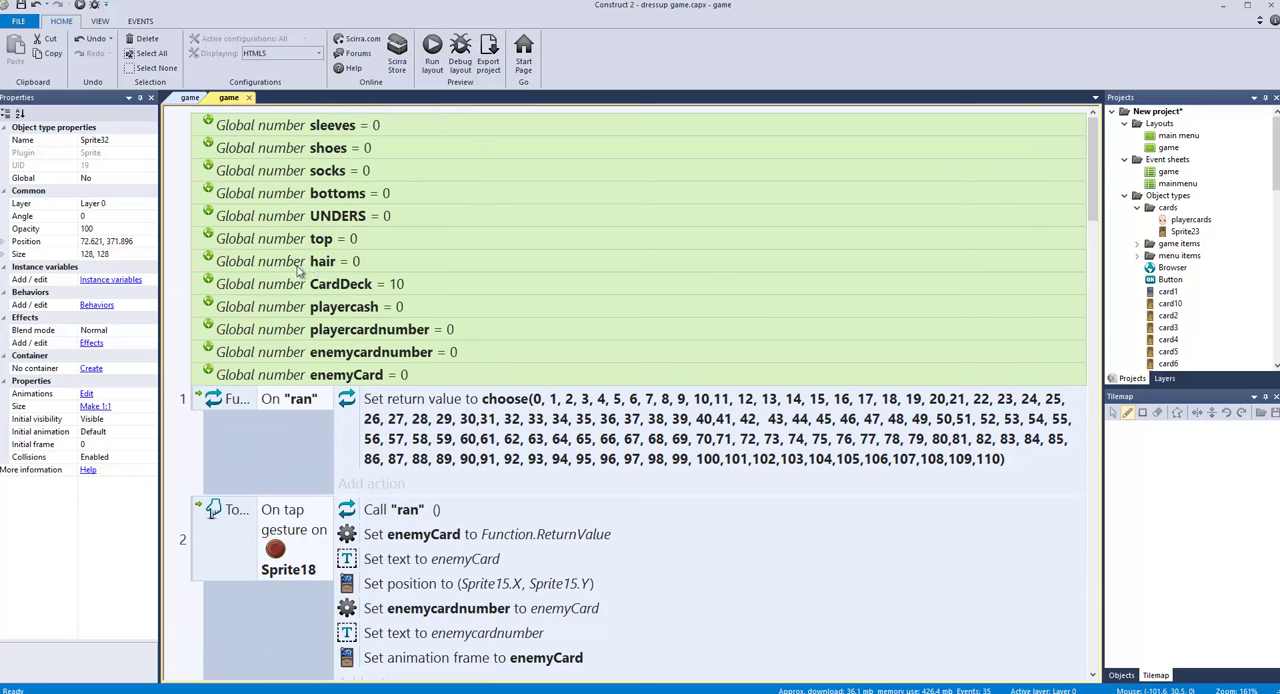
{"action": "left_click", "coordinate": [322, 261]}
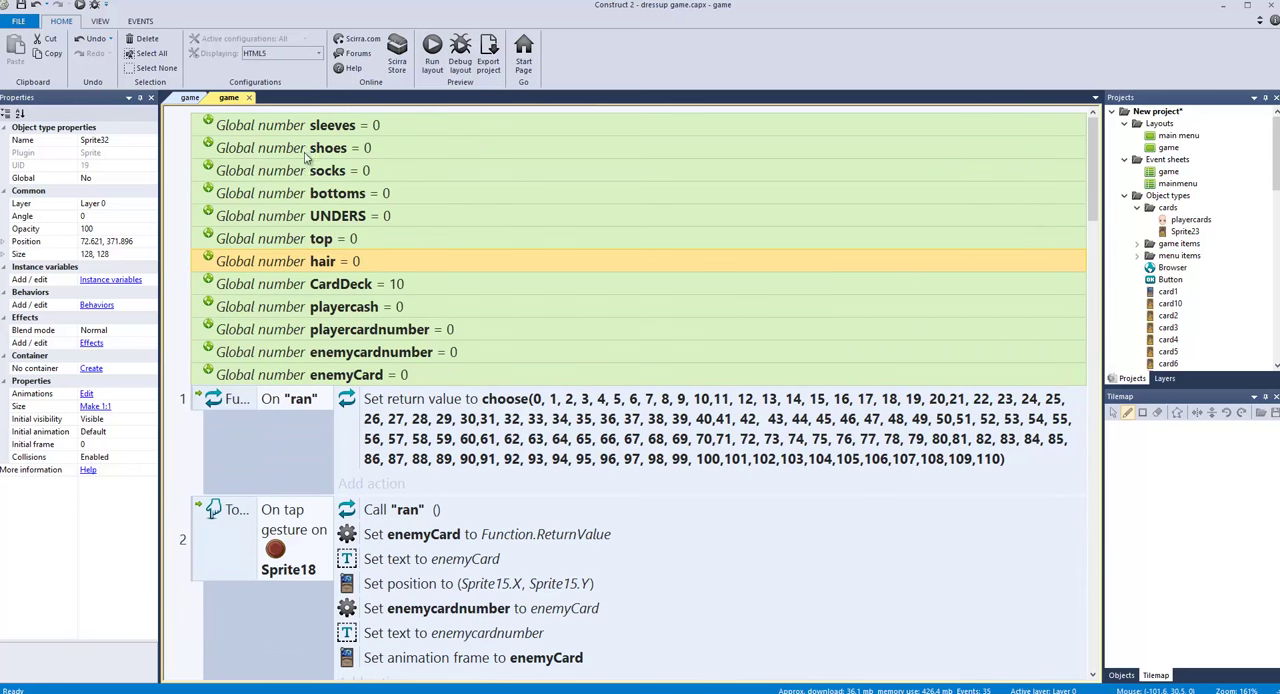
{"action": "mouse_move", "coordinate": [344, 317]}
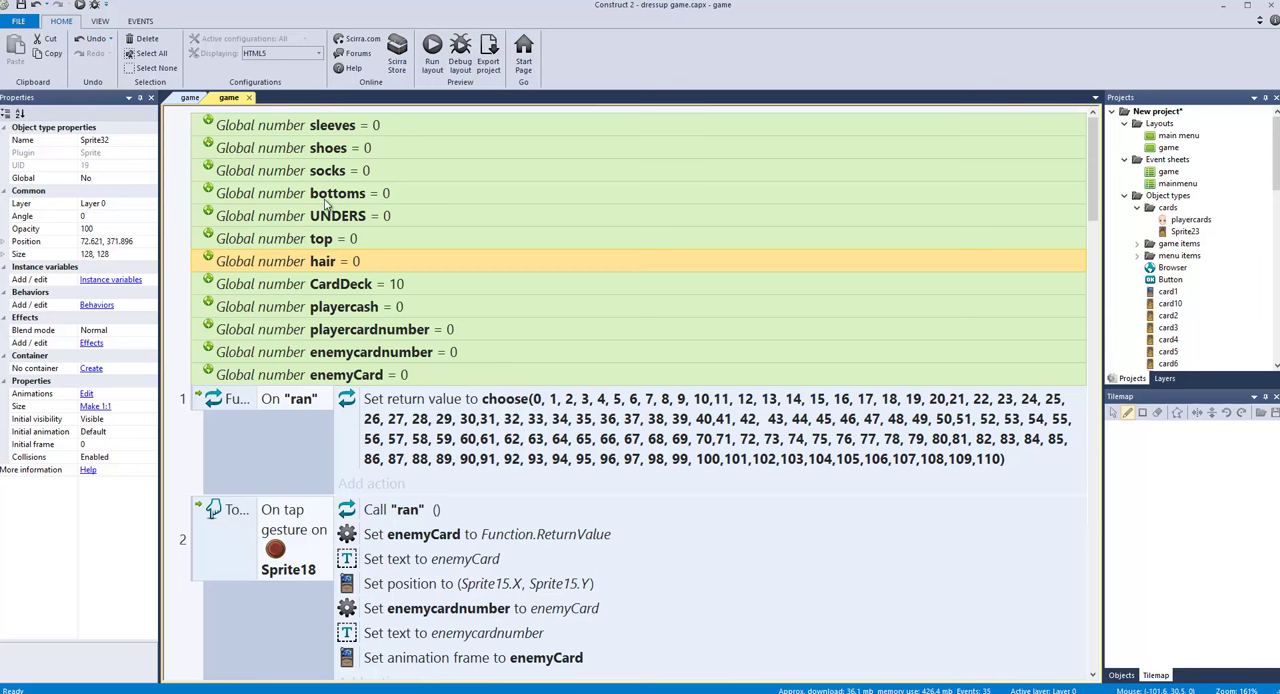
Step: Select the smiley face icon sprite, then scroll the event sheet to the global variables
{"action": "left_click", "coordinate": [238, 97]}
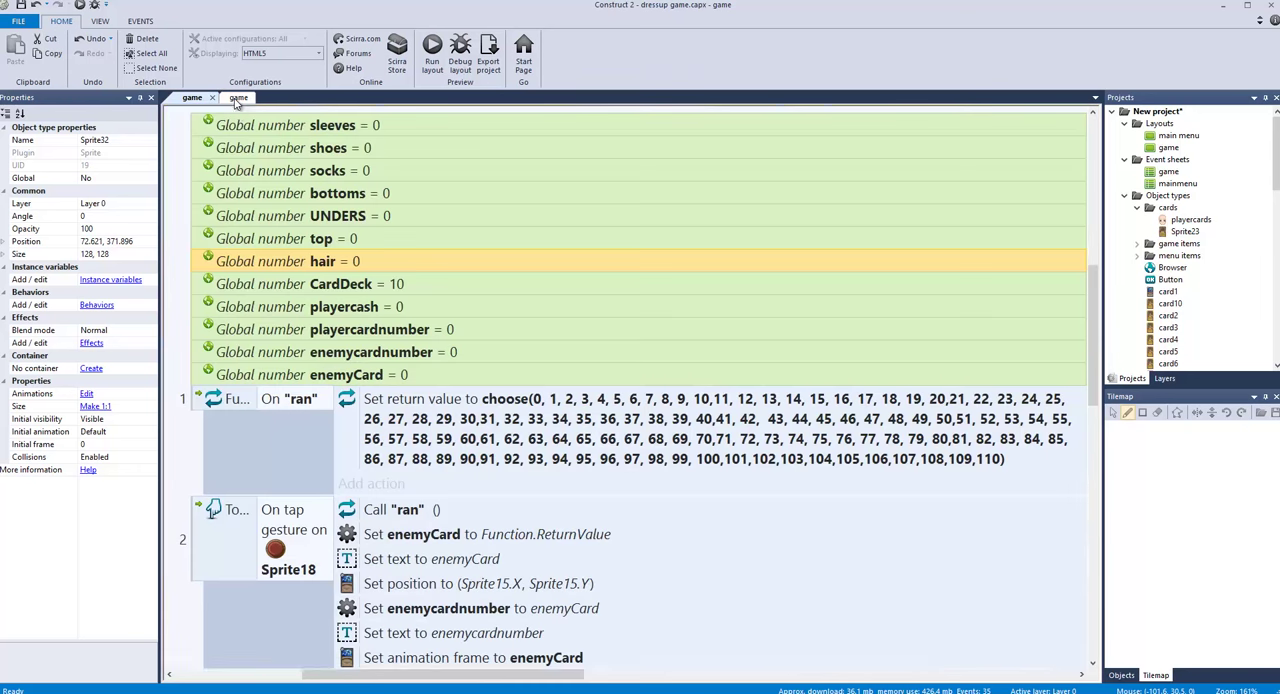
{"action": "left_click", "coordinate": [229, 97]}
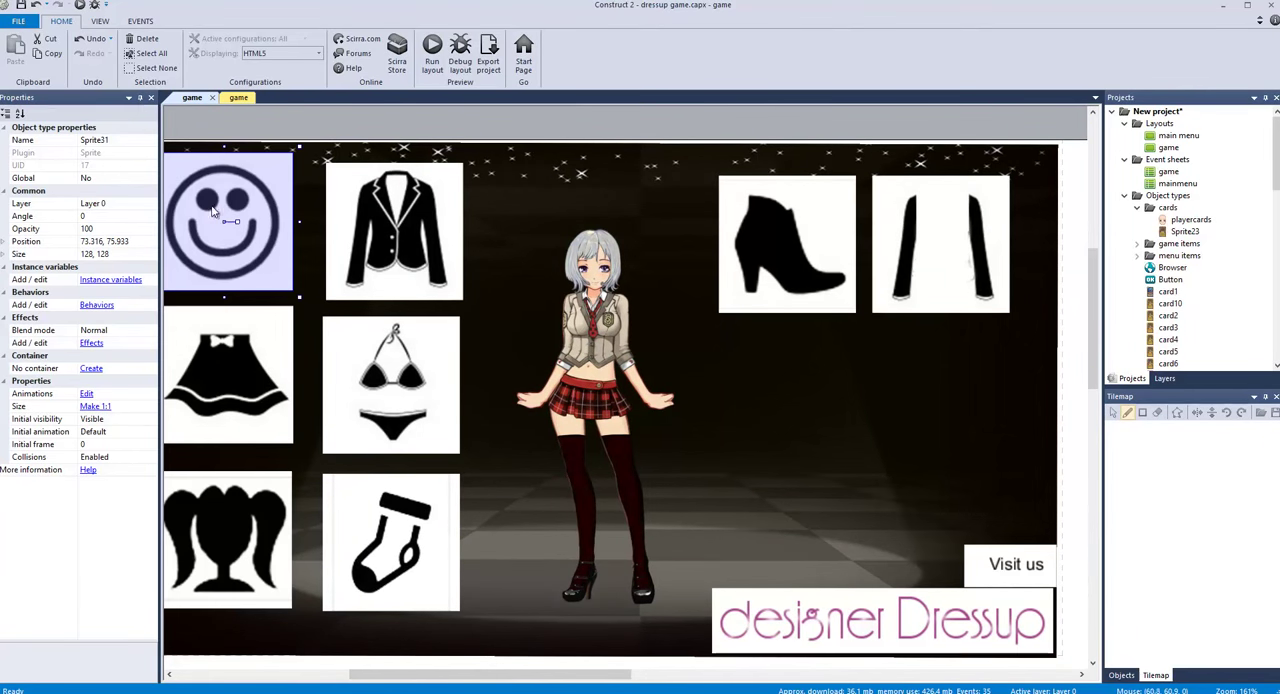
{"action": "left_click", "coordinate": [227, 540]}
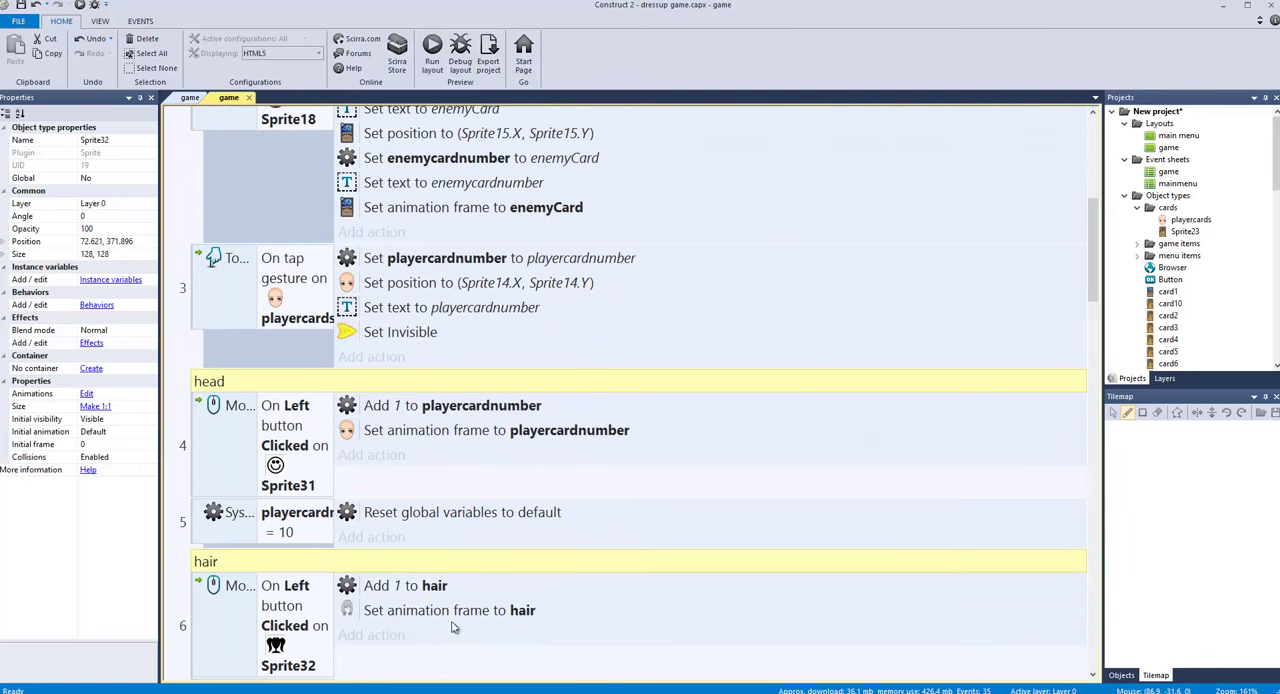
{"action": "left_click", "coordinate": [275, 445]}
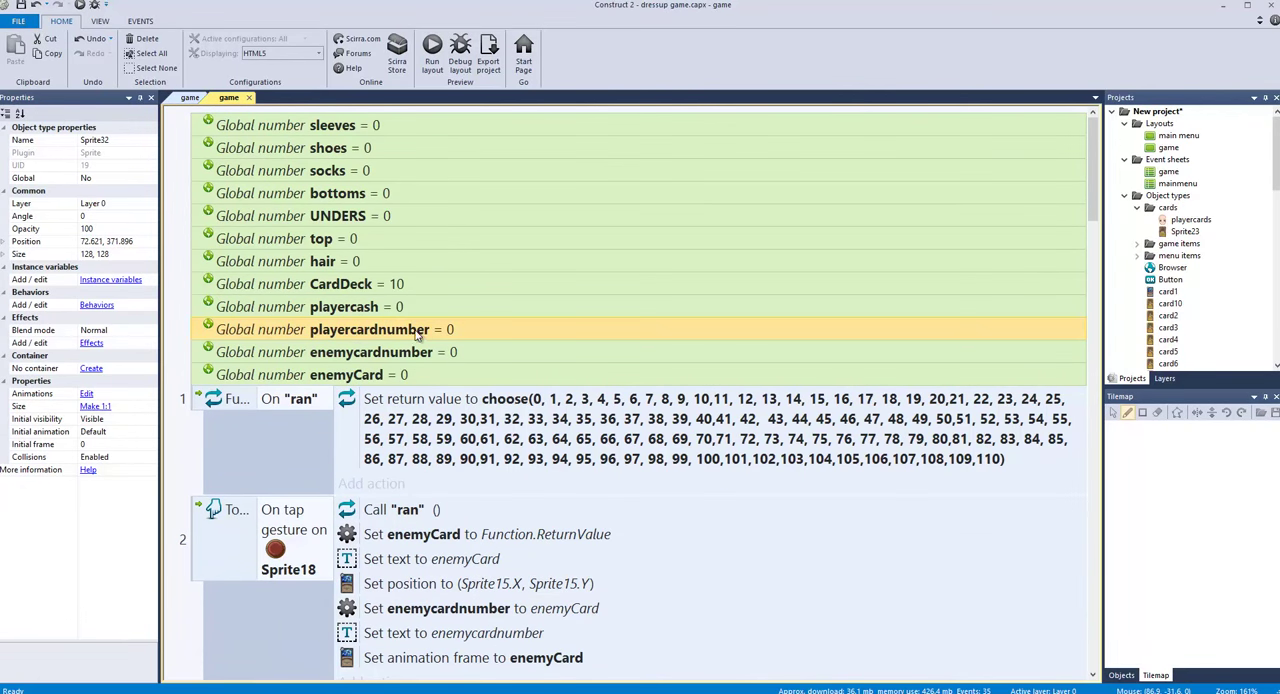
{"action": "scroll", "scroll_direction": "down", "scroll_amount": 3}
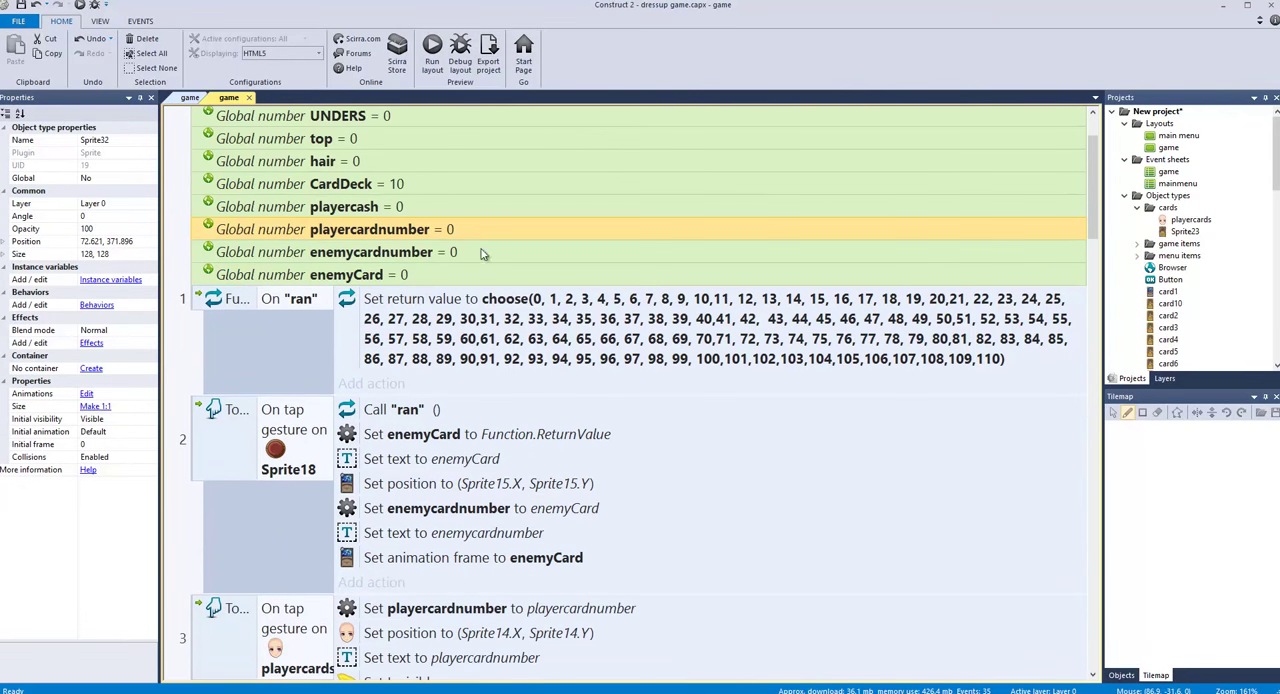
Step: Add a global Number variable named cardnumberSystem with initial value 0
{"action": "right_click", "coordinate": [447, 508]}
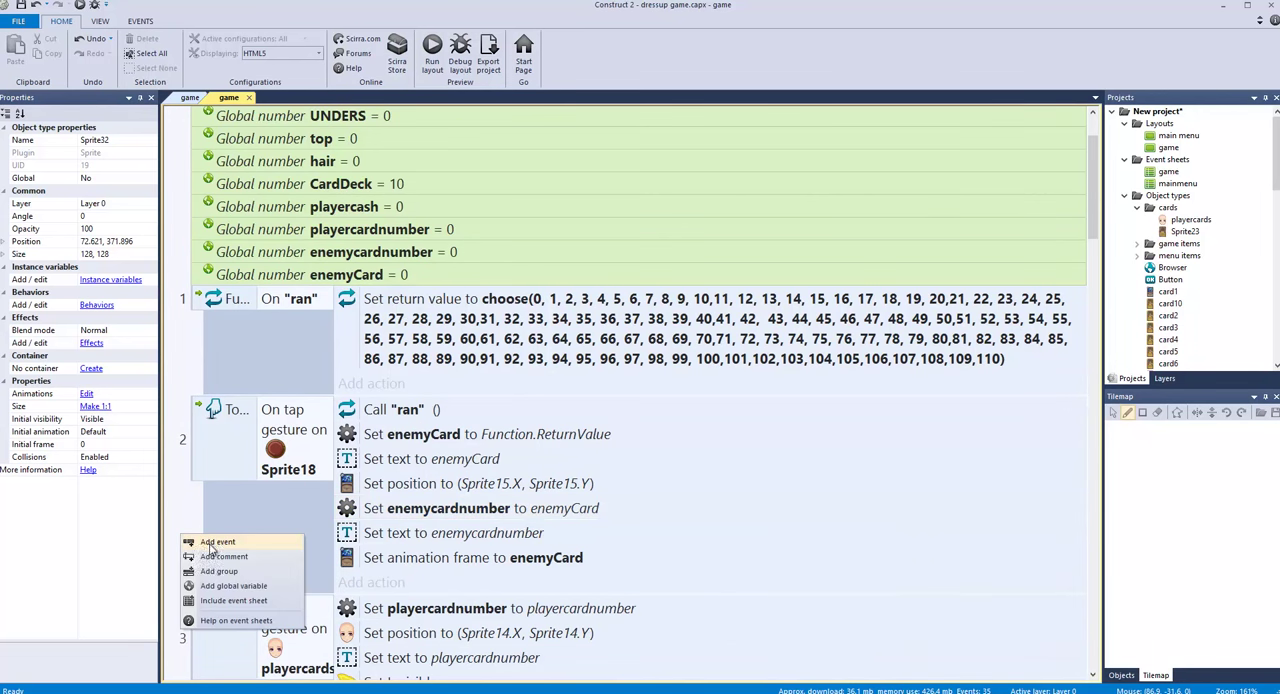
{"action": "left_click", "coordinate": [234, 585]}
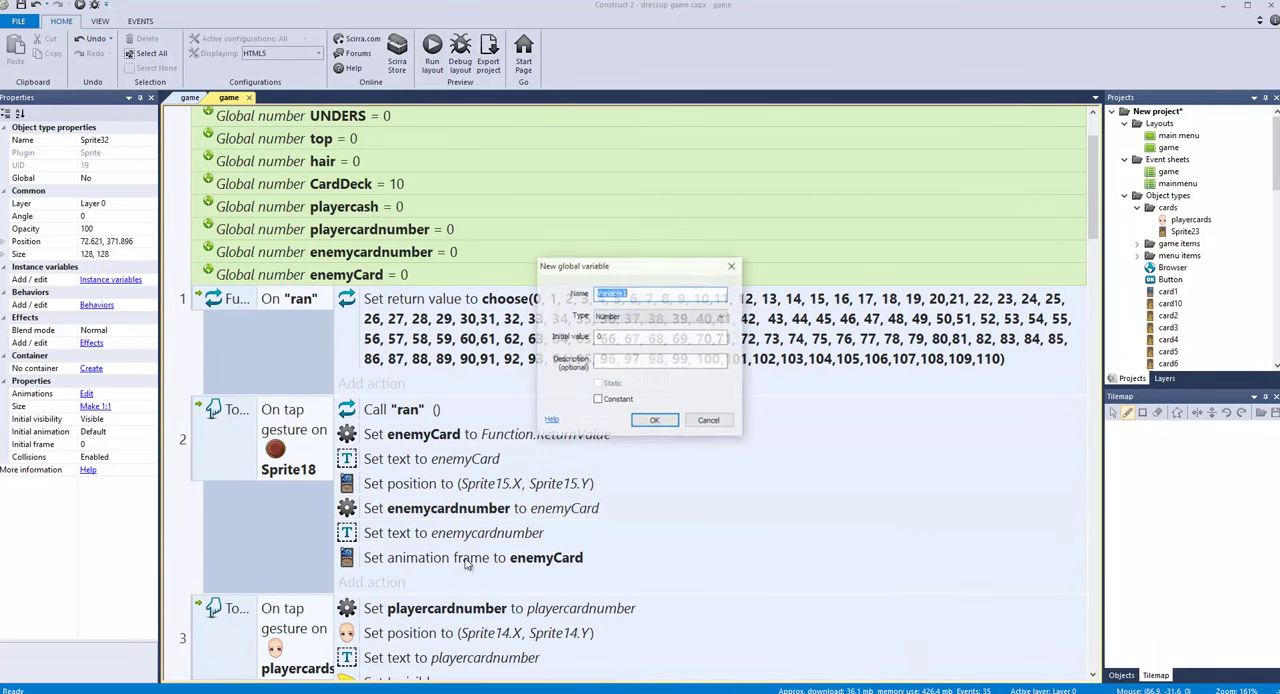
{"action": "type", "text": "random"}
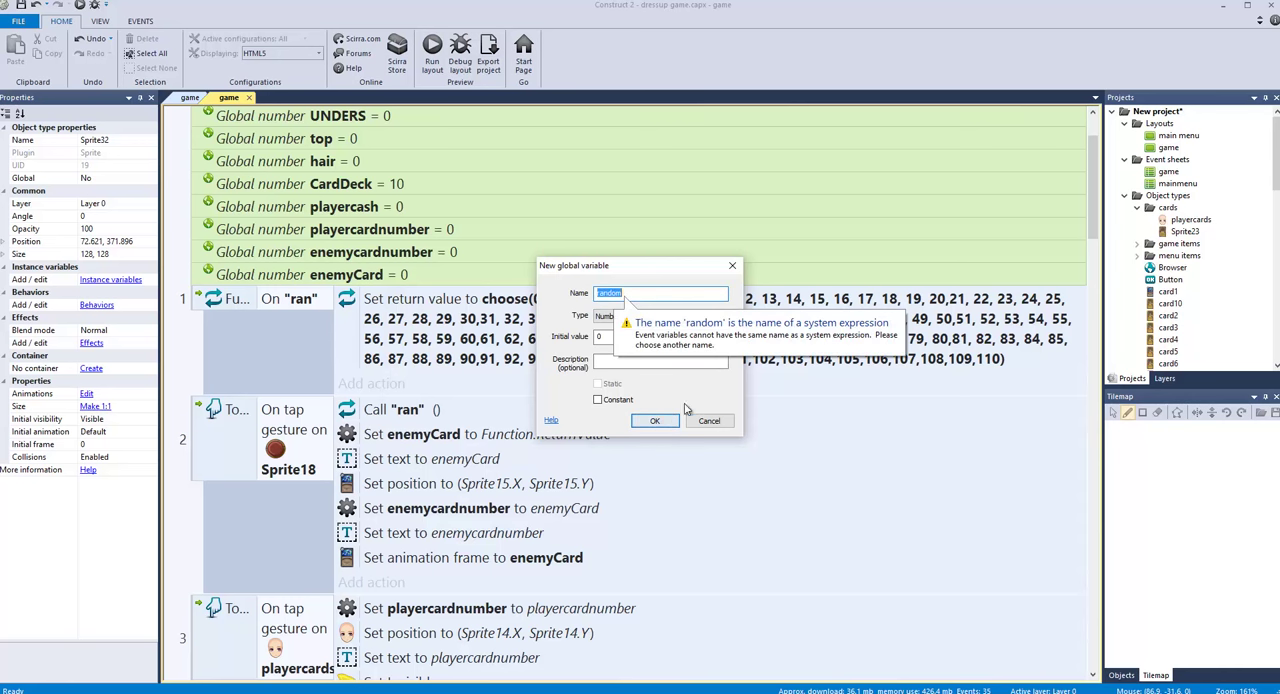
{"action": "left_click", "coordinate": [657, 293]}
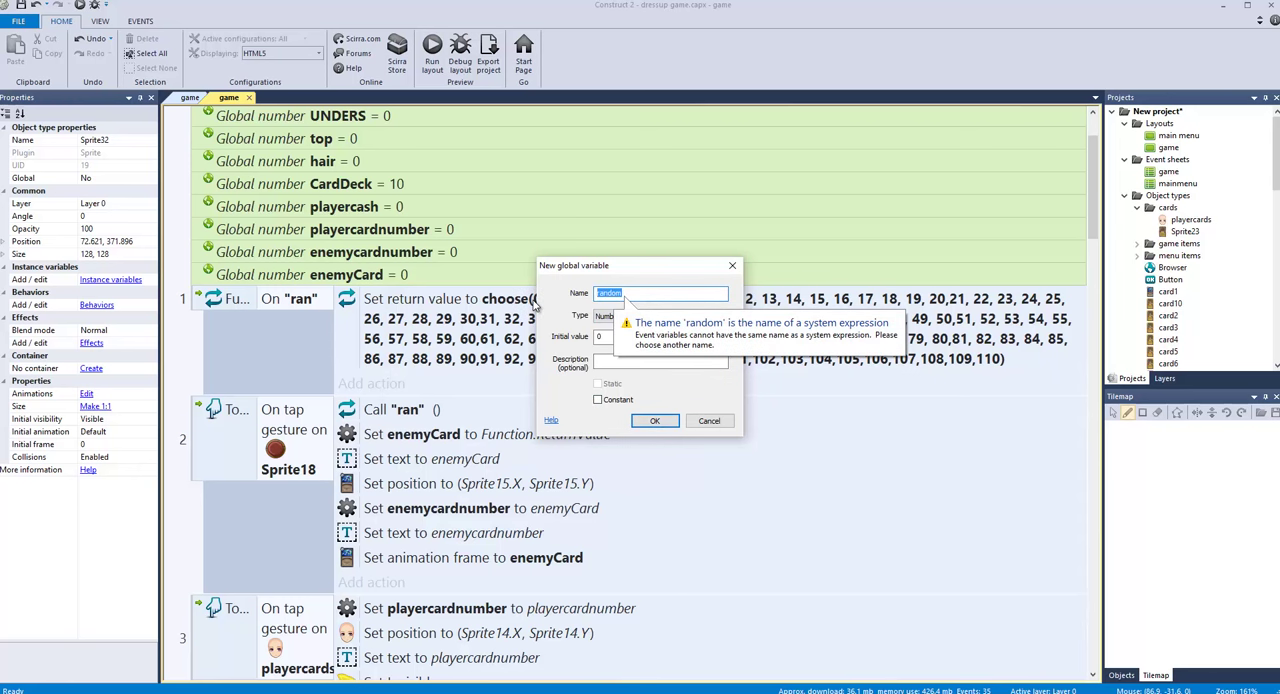
{"action": "type", "text": "d"}
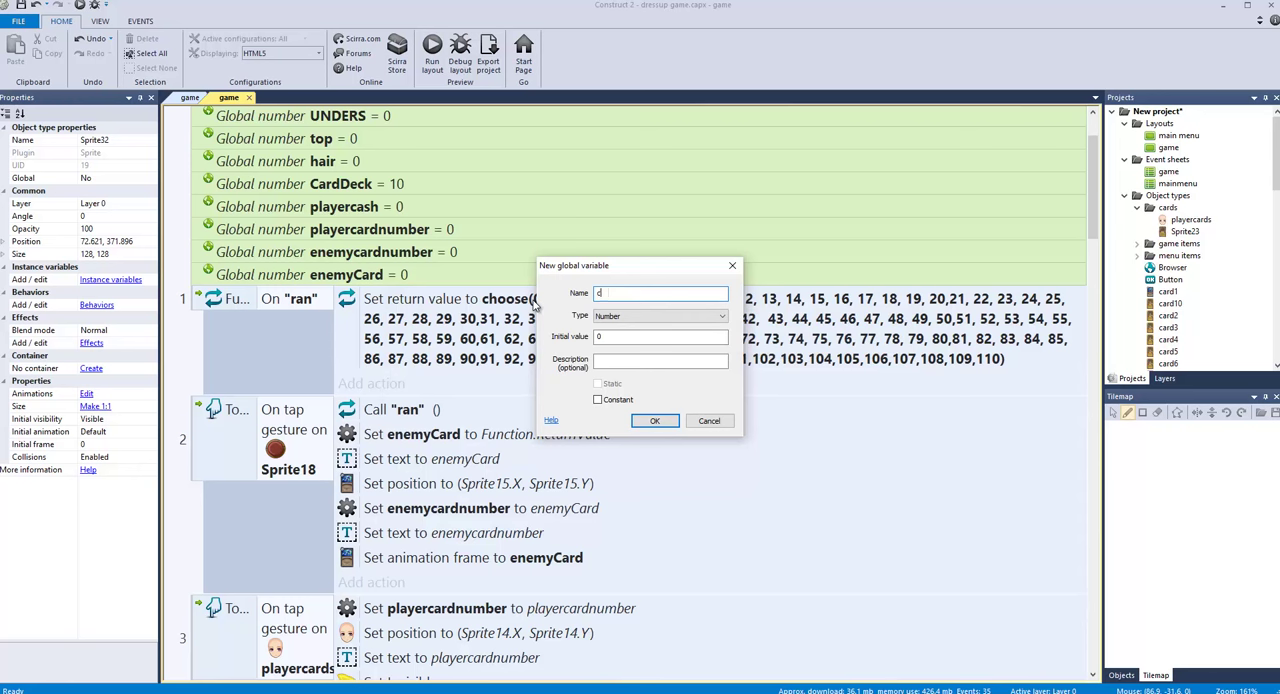
{"action": "type", "text": "cardnum"}
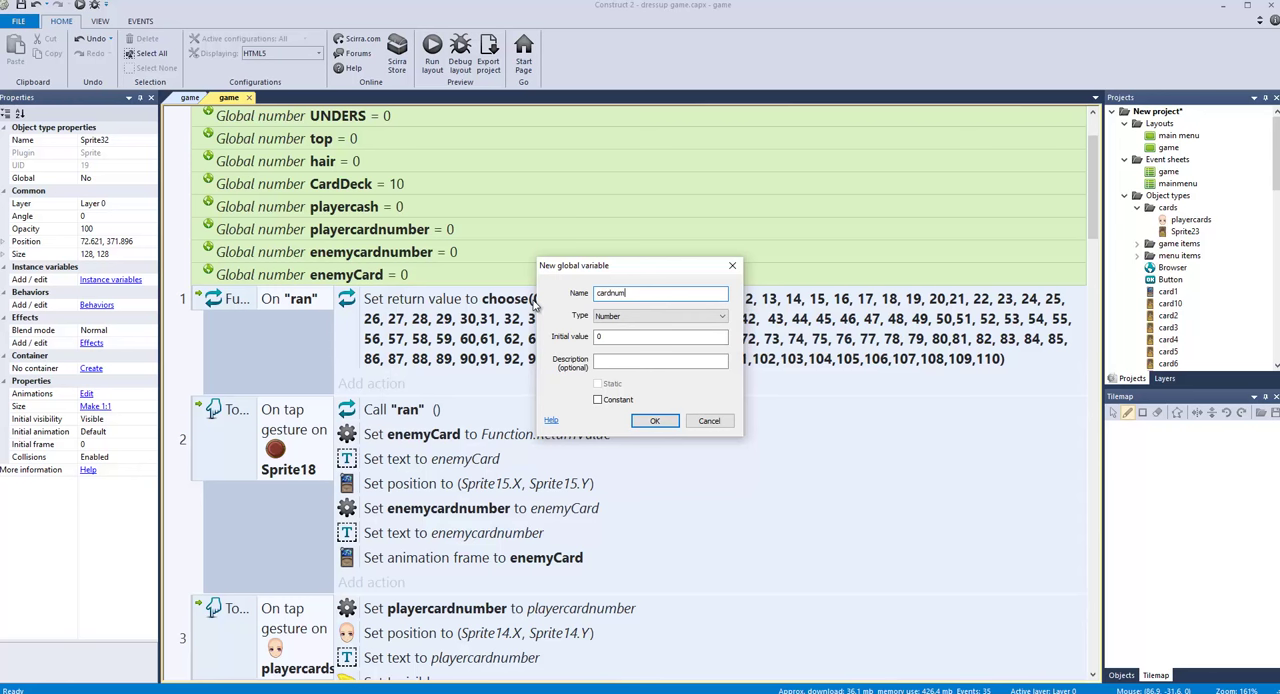
{"action": "type", "text": "cardnumber system"}
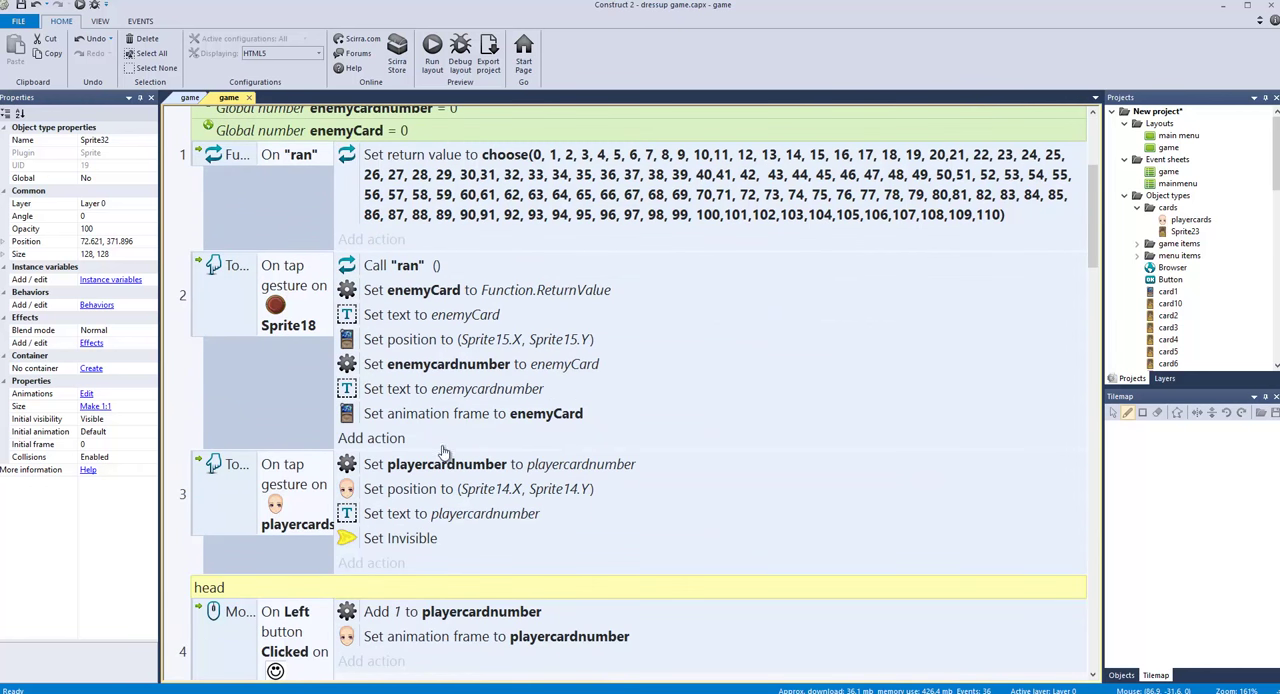
{"action": "mouse_move", "coordinate": [358, 562]}
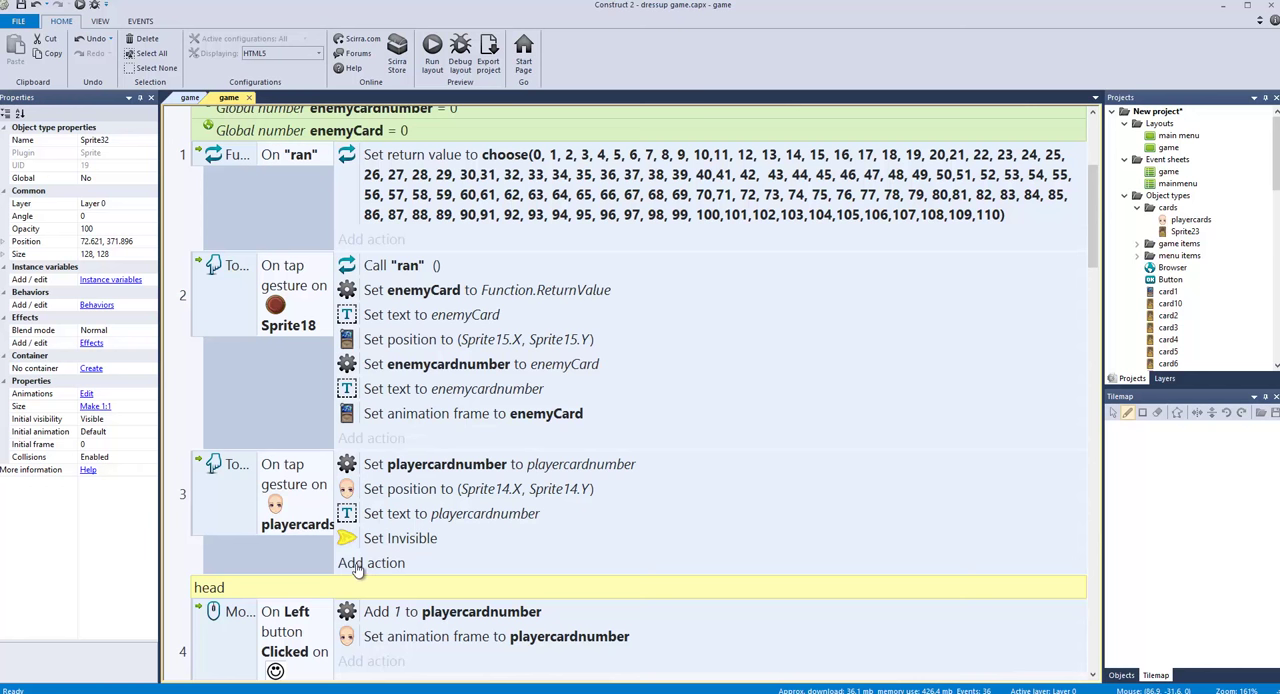
Step: Append a System 'Add 1 to cardnumberSystem' action to the player cards tap event
{"action": "left_click", "coordinate": [371, 562]}
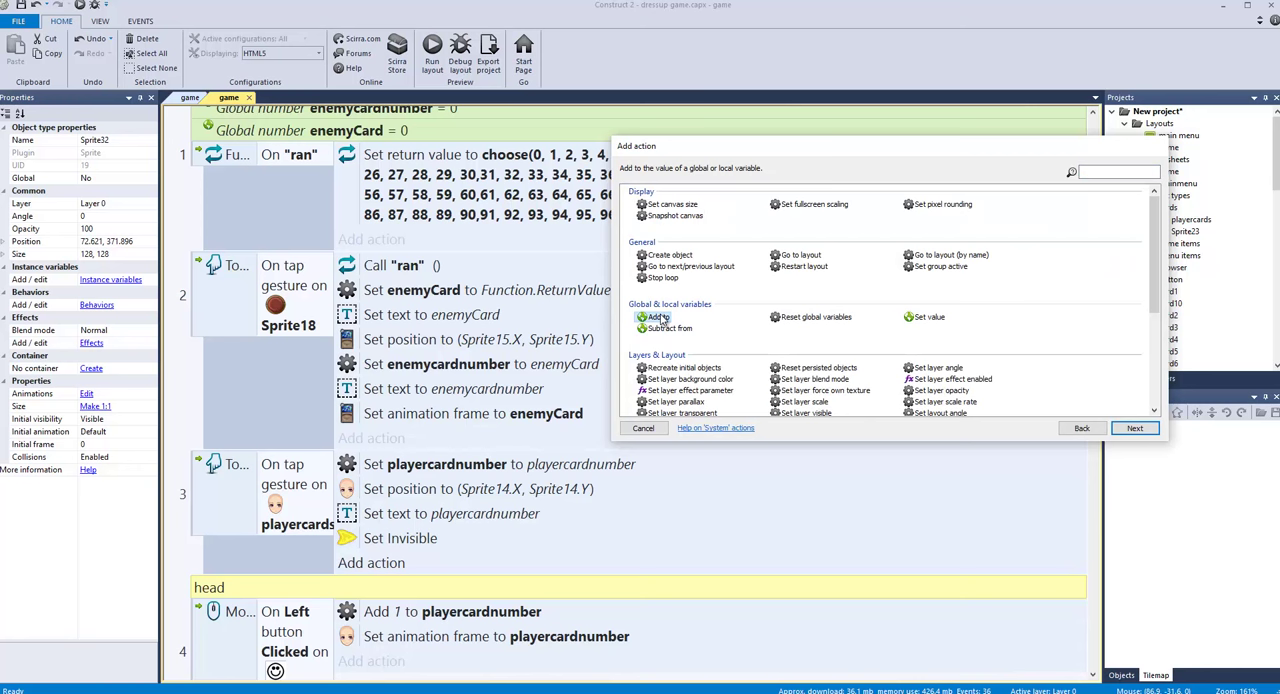
{"action": "left_click", "coordinate": [657, 317]}
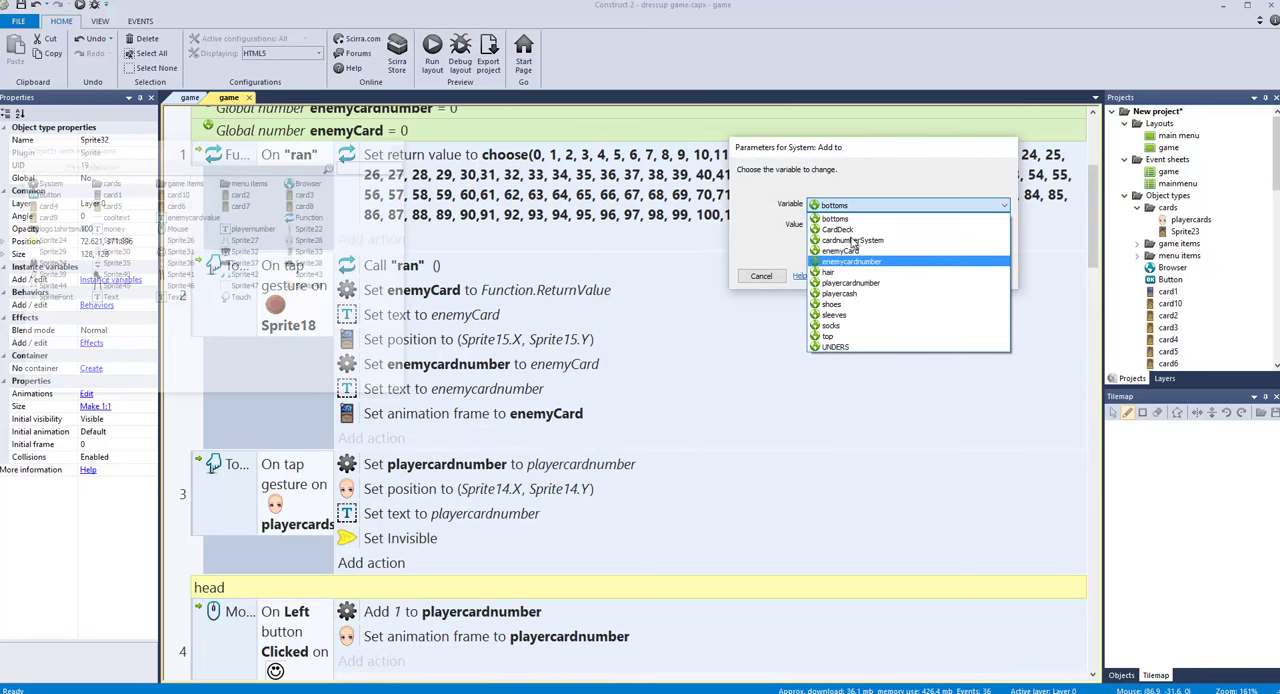
{"action": "mouse_move", "coordinate": [850, 293]}
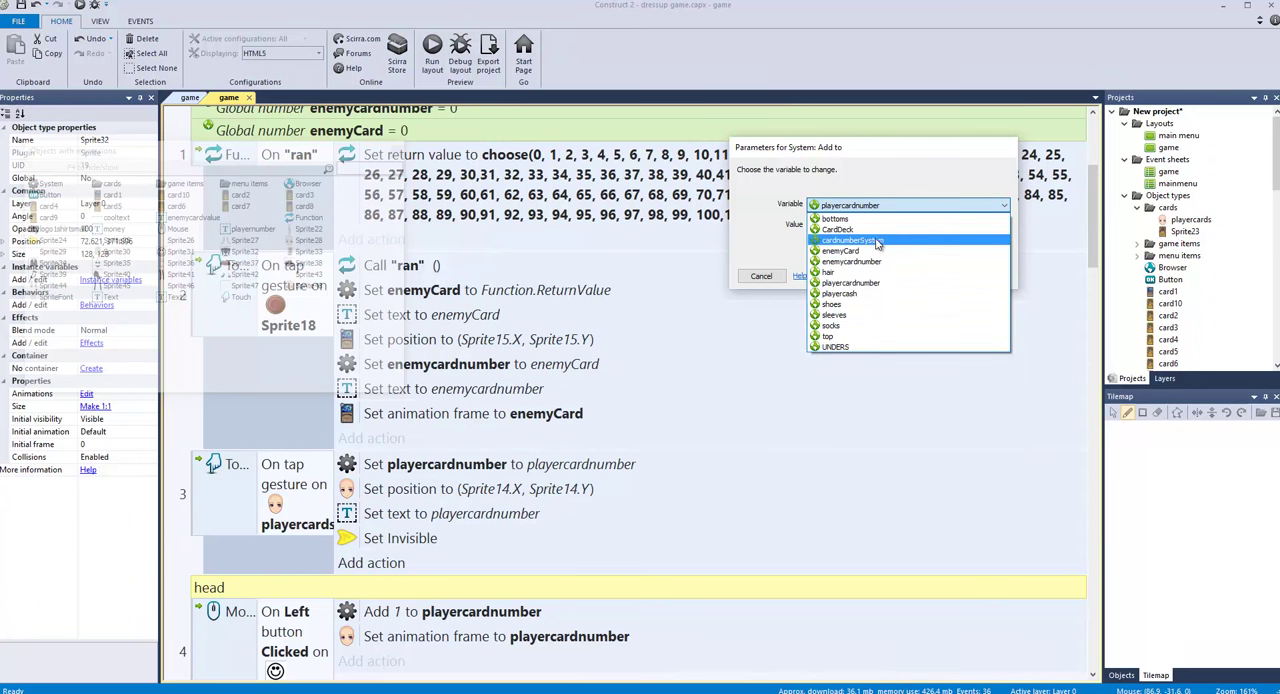
{"action": "left_click", "coordinate": [848, 240]}
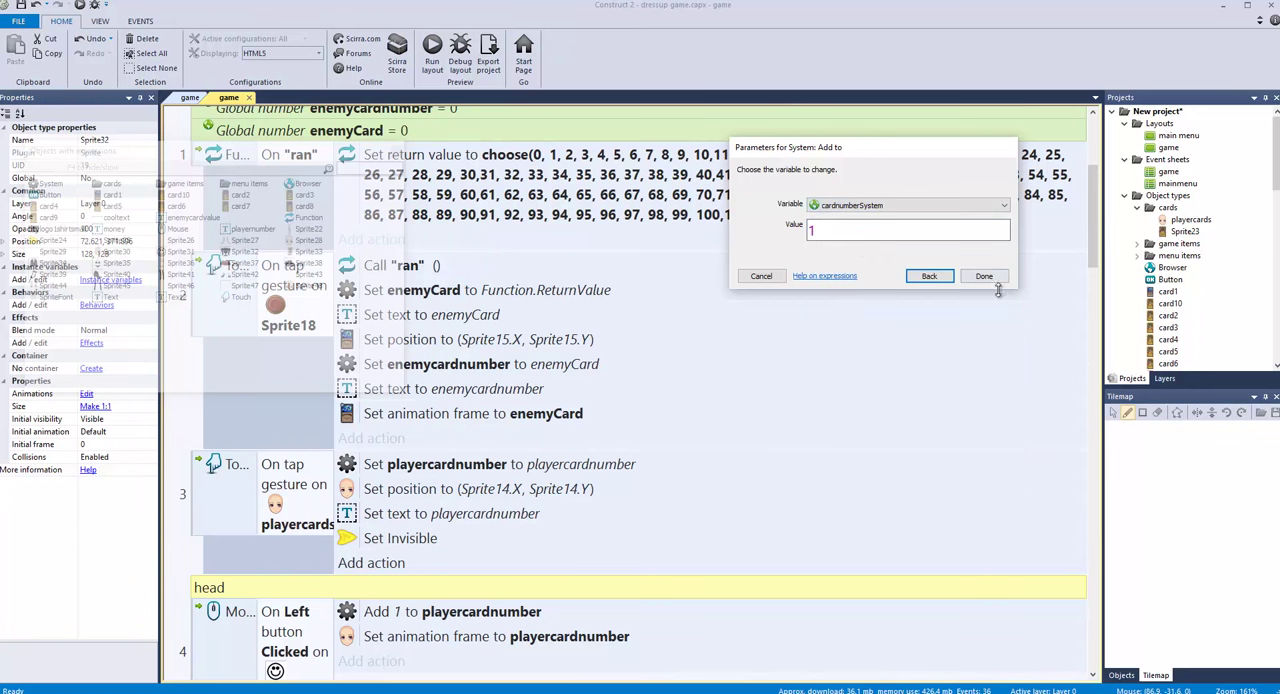
{"action": "left_click", "coordinate": [983, 276]}
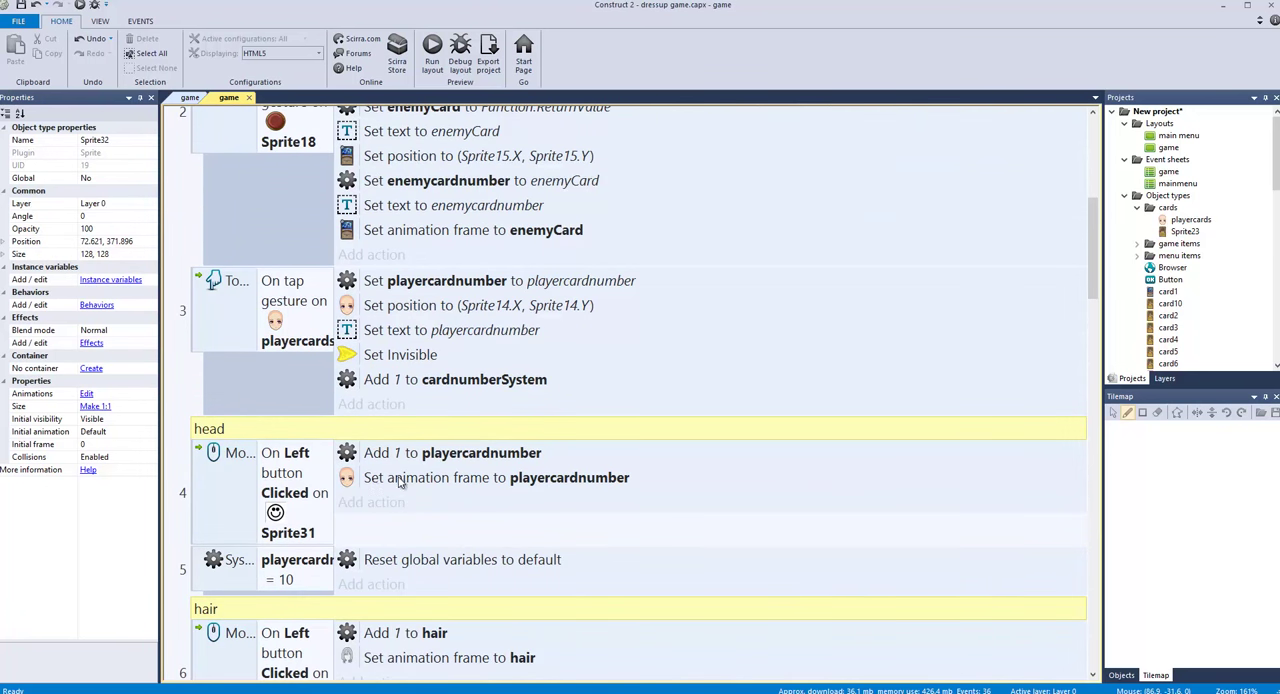
{"action": "mouse_move", "coordinate": [380, 483]}
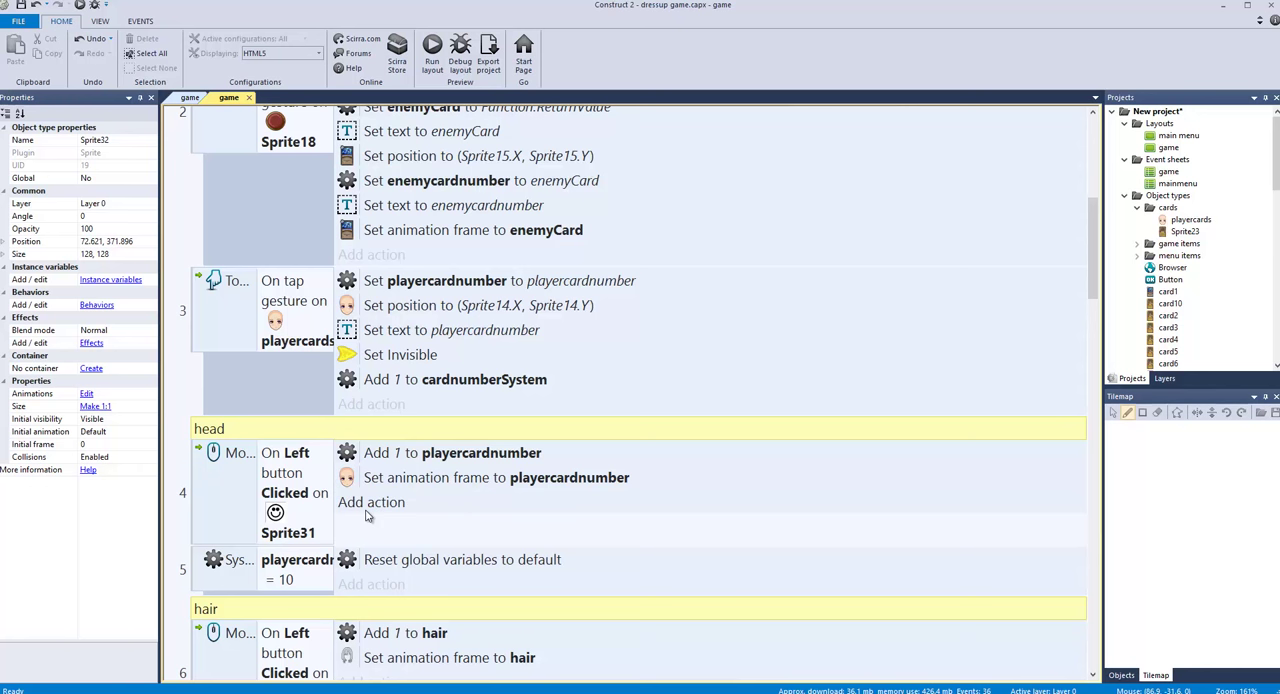
Step: Add a Sprite28 set-frame-to-playercardnumber action to the head event, then select the duplicate
{"action": "left_click", "coordinate": [371, 502]}
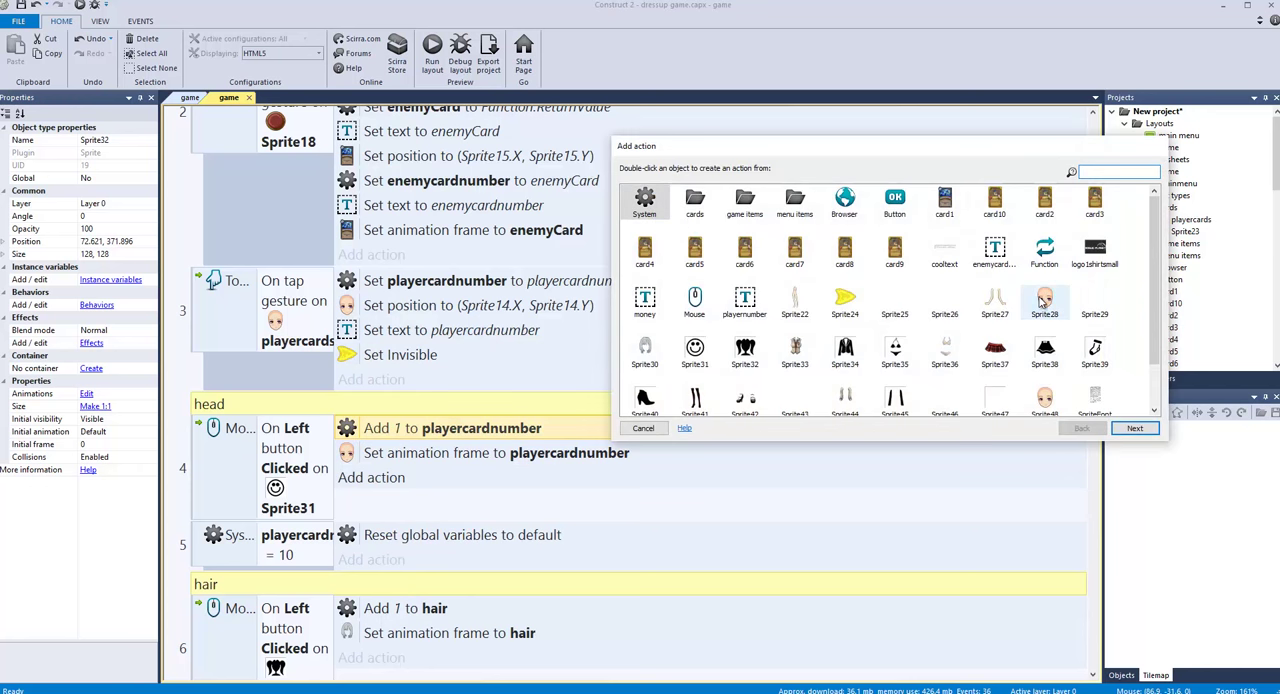
{"action": "double_click", "coordinate": [1044, 302]}
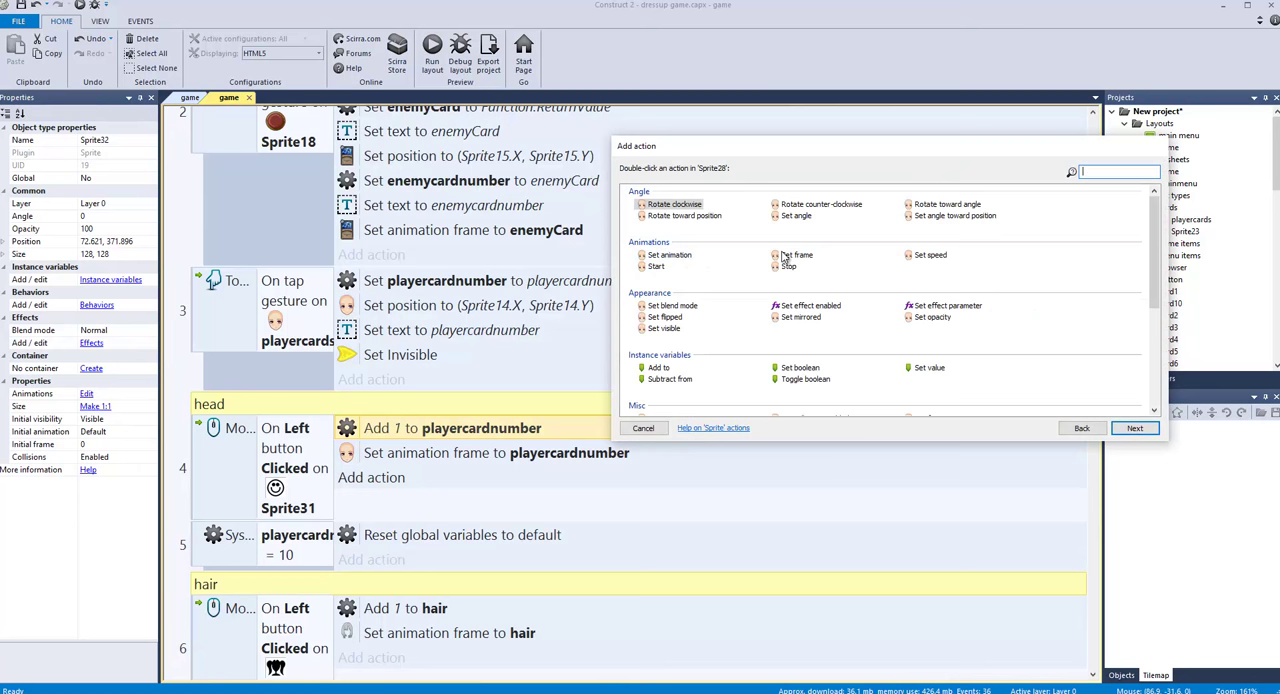
{"action": "double_click", "coordinate": [789, 255]}
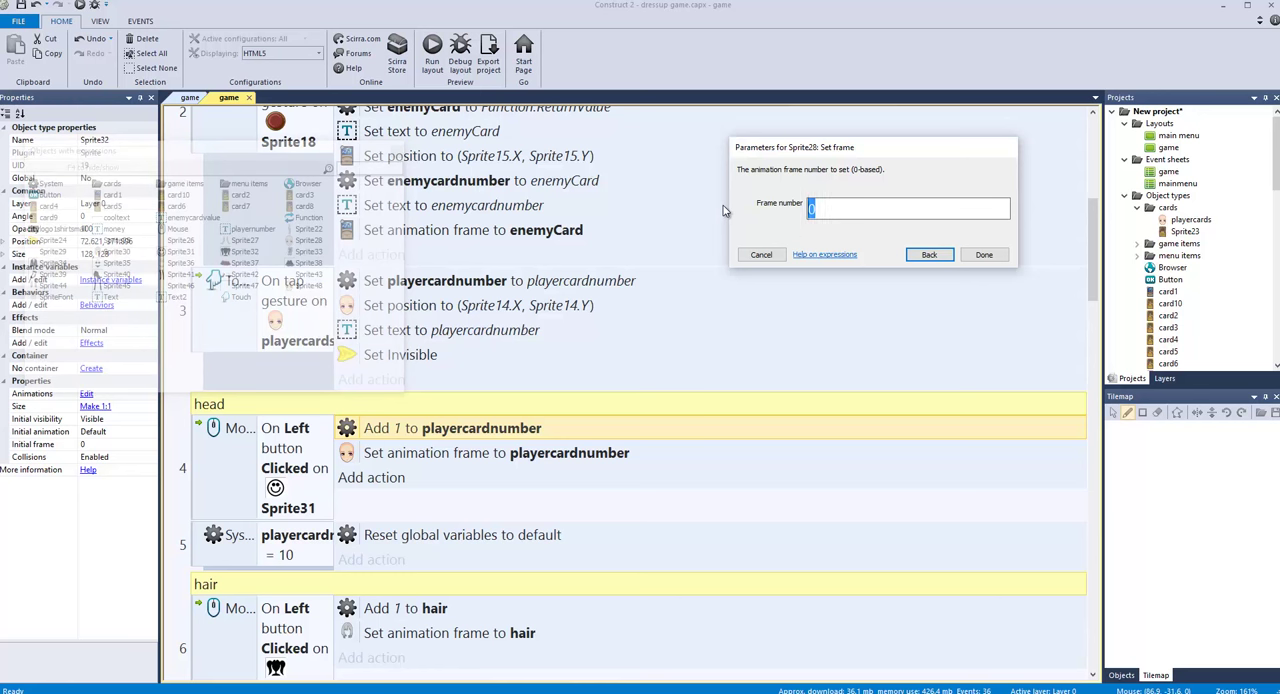
{"action": "type", "text": "playercardnumber"}
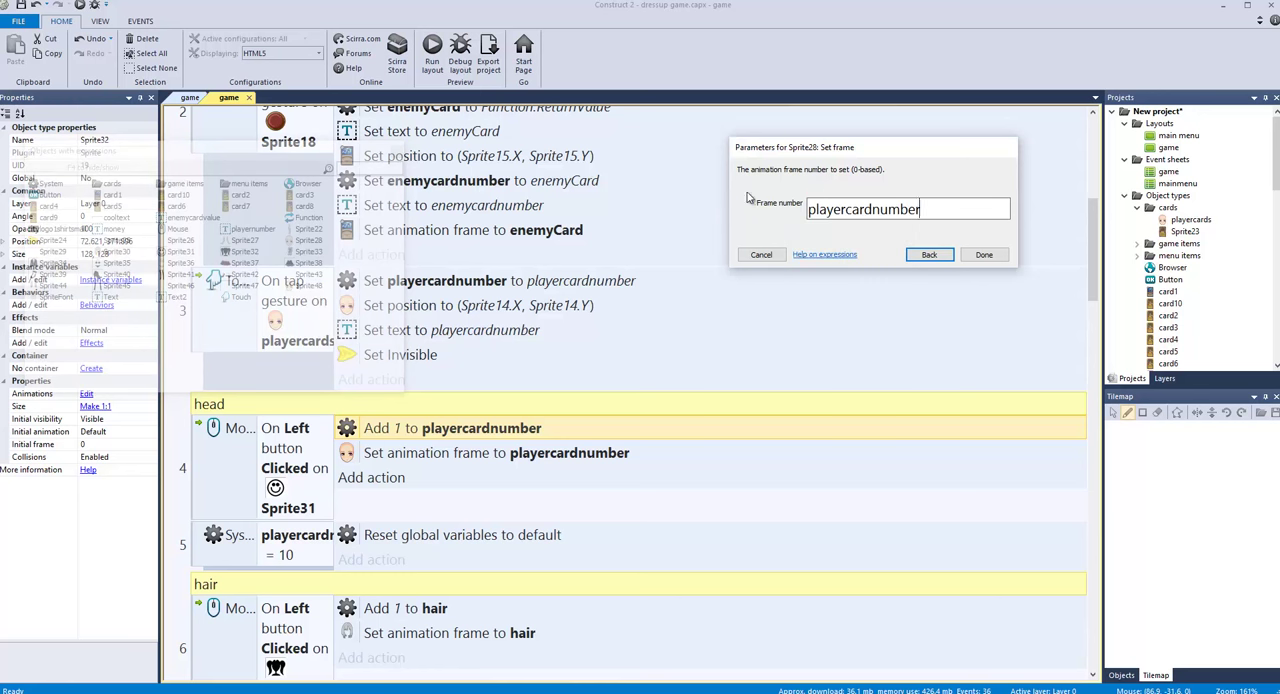
{"action": "left_click", "coordinate": [983, 254]}
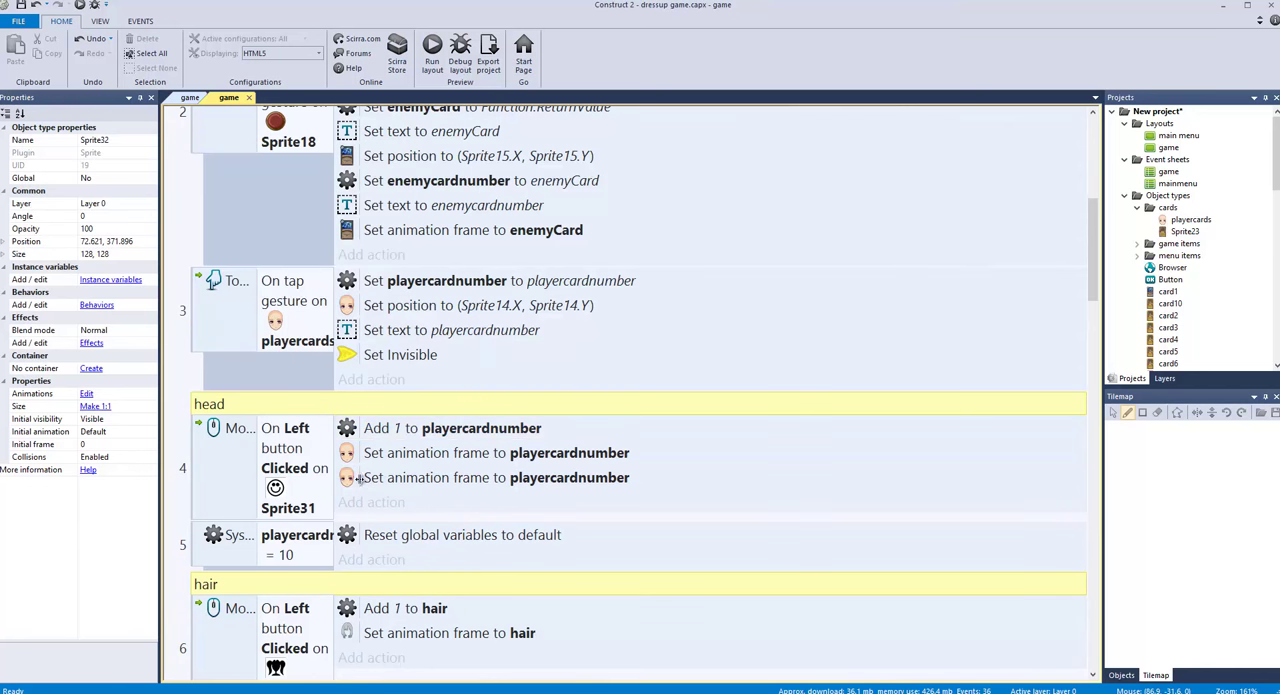
{"action": "left_click", "coordinate": [570, 477]}
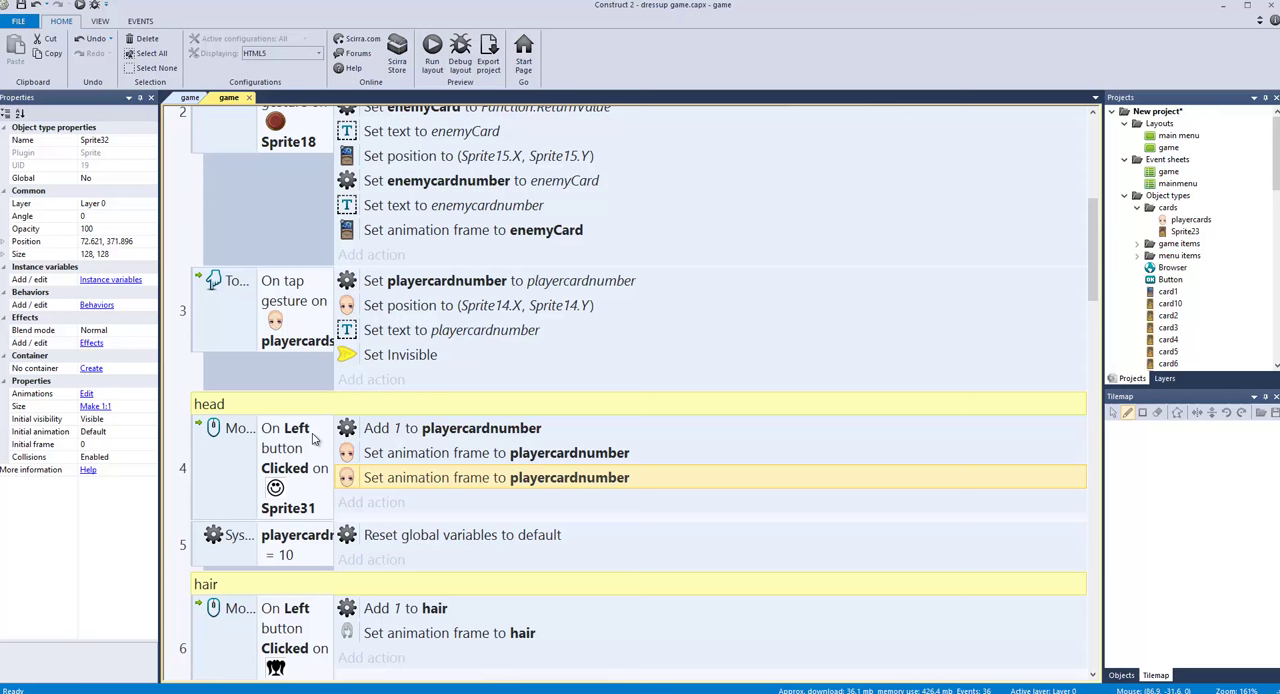
{"action": "mouse_move", "coordinate": [442, 470]}
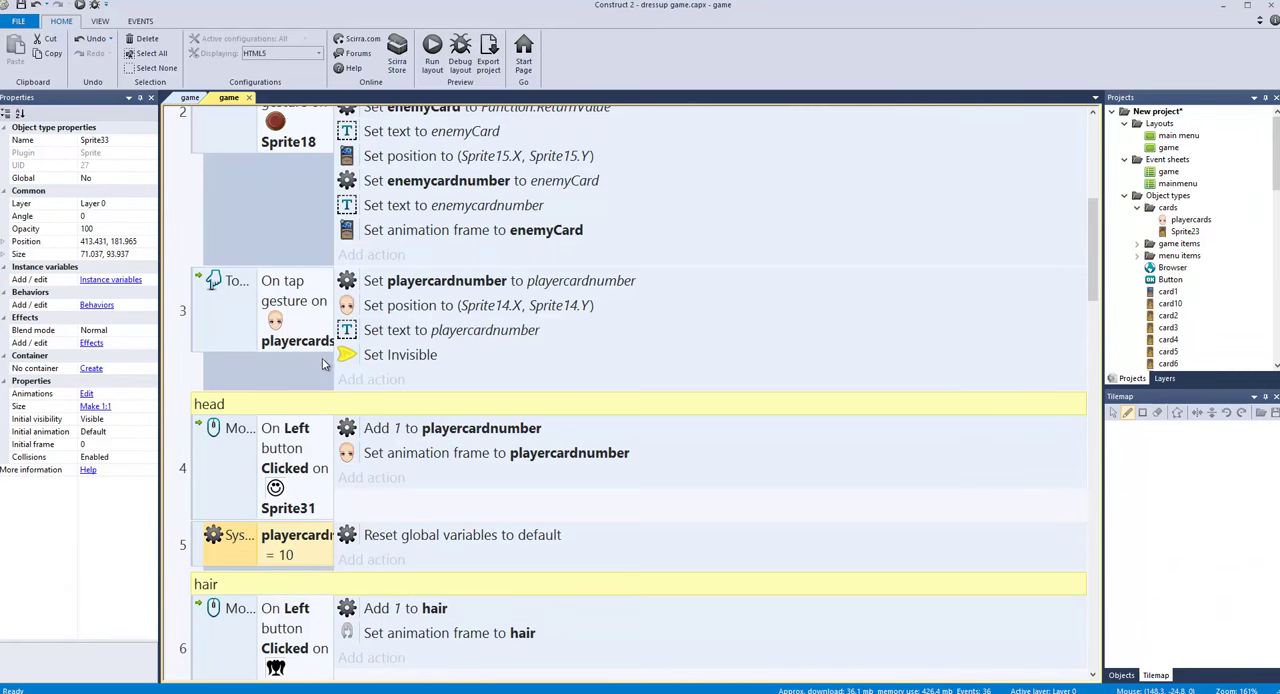
{"action": "scroll", "scroll_direction": "down", "scroll_amount": 3}
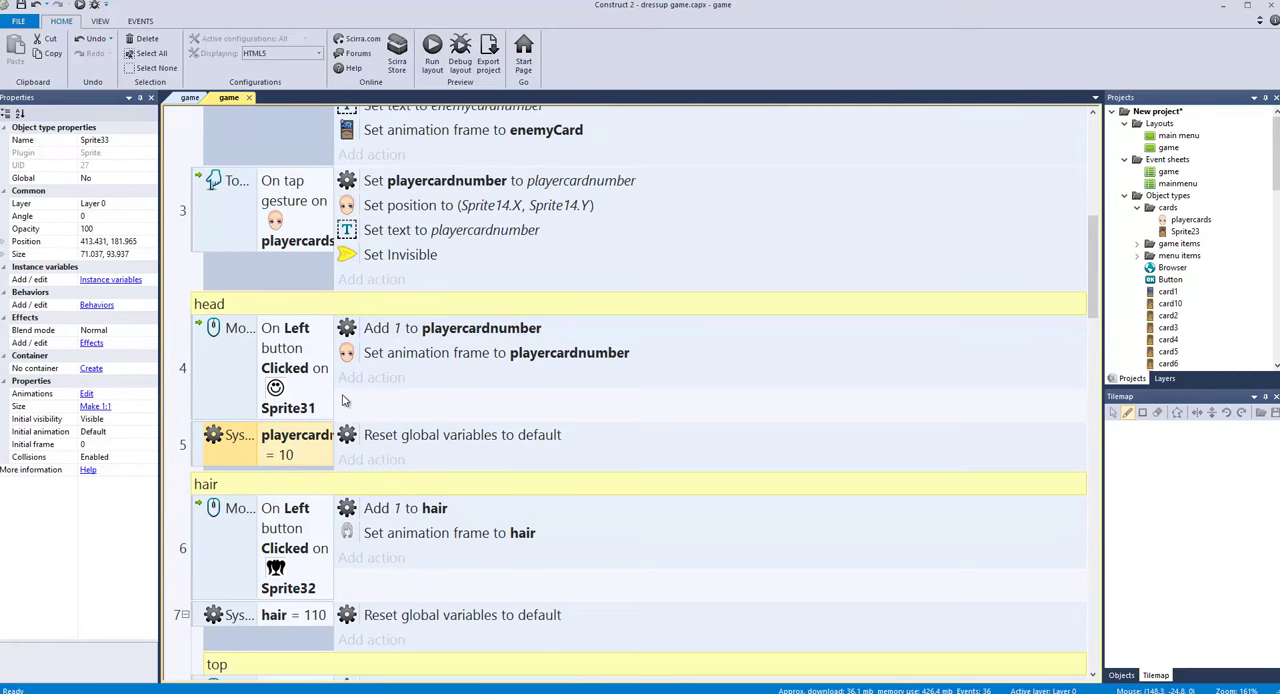
{"action": "mouse_move", "coordinate": [331, 445]}
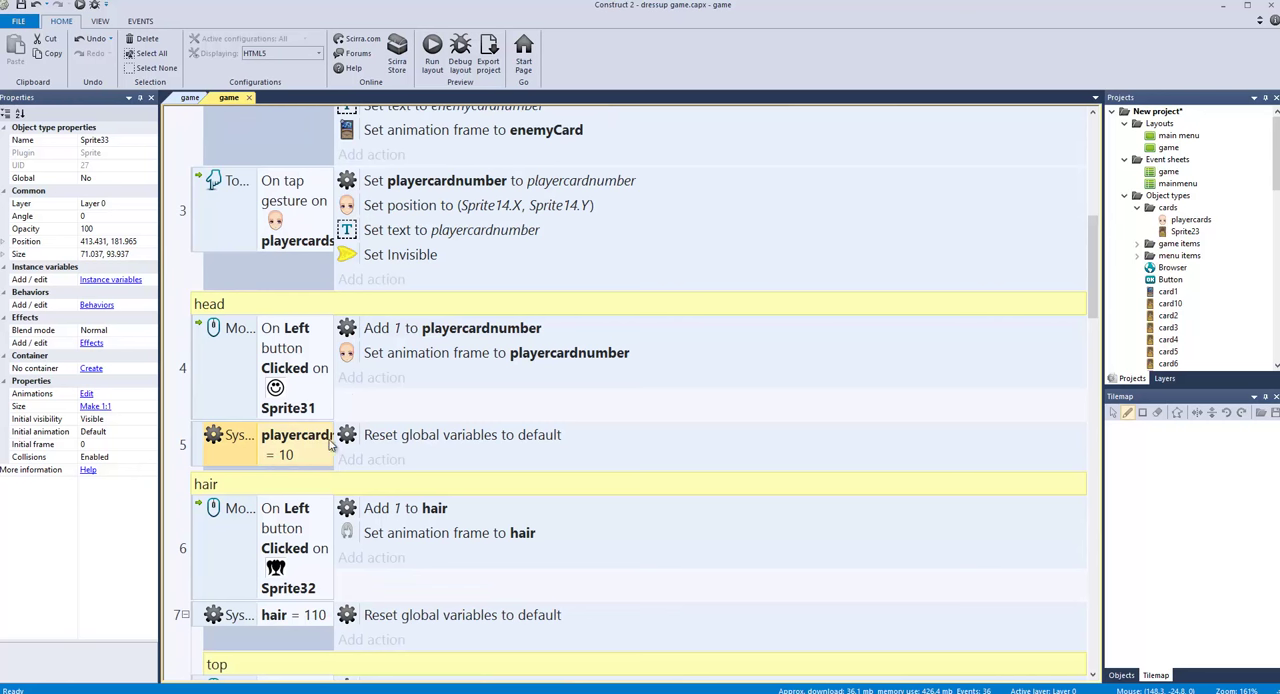
{"action": "mouse_move", "coordinate": [457, 443]}
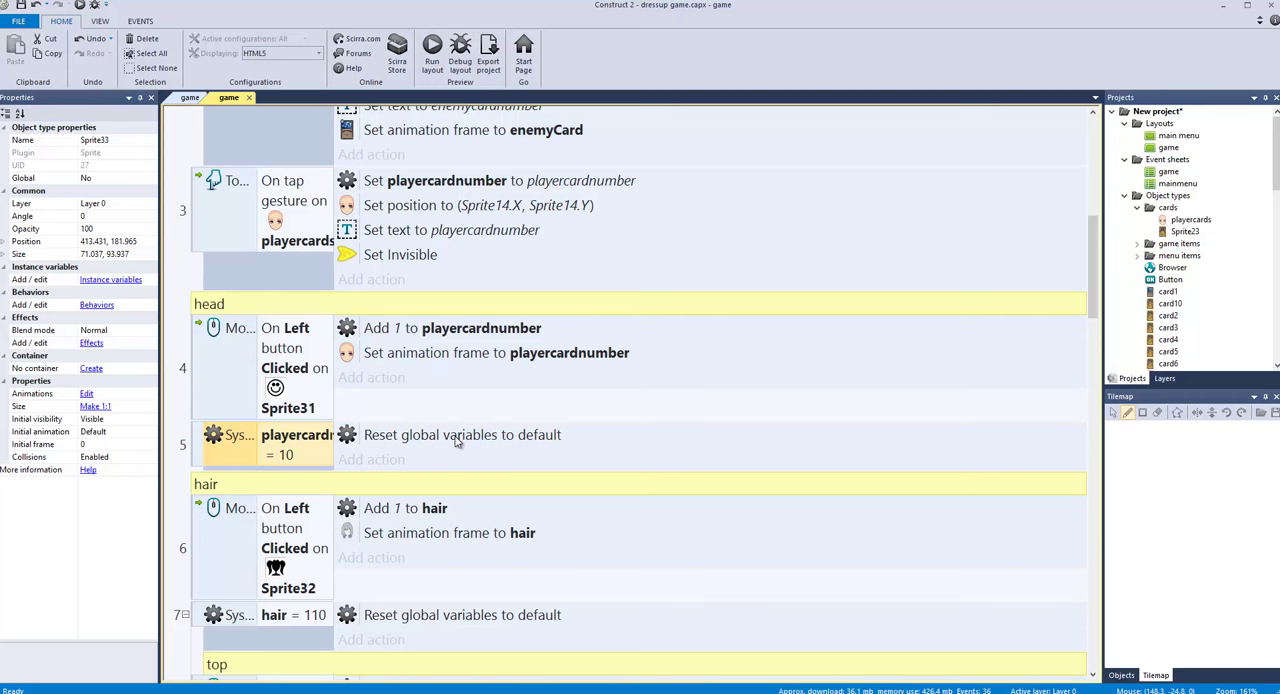
{"action": "scroll", "scroll_direction": "down", "scroll_amount": 3}
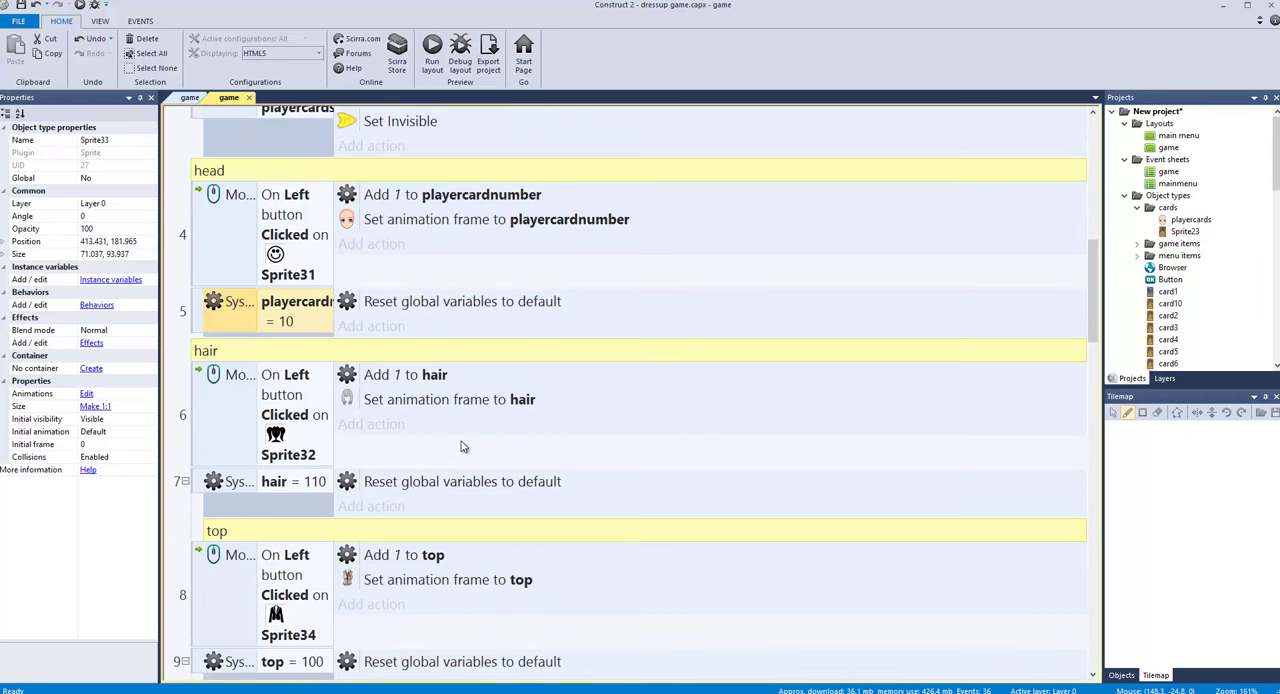
{"action": "scroll", "scroll_direction": "down", "scroll_amount": 3}
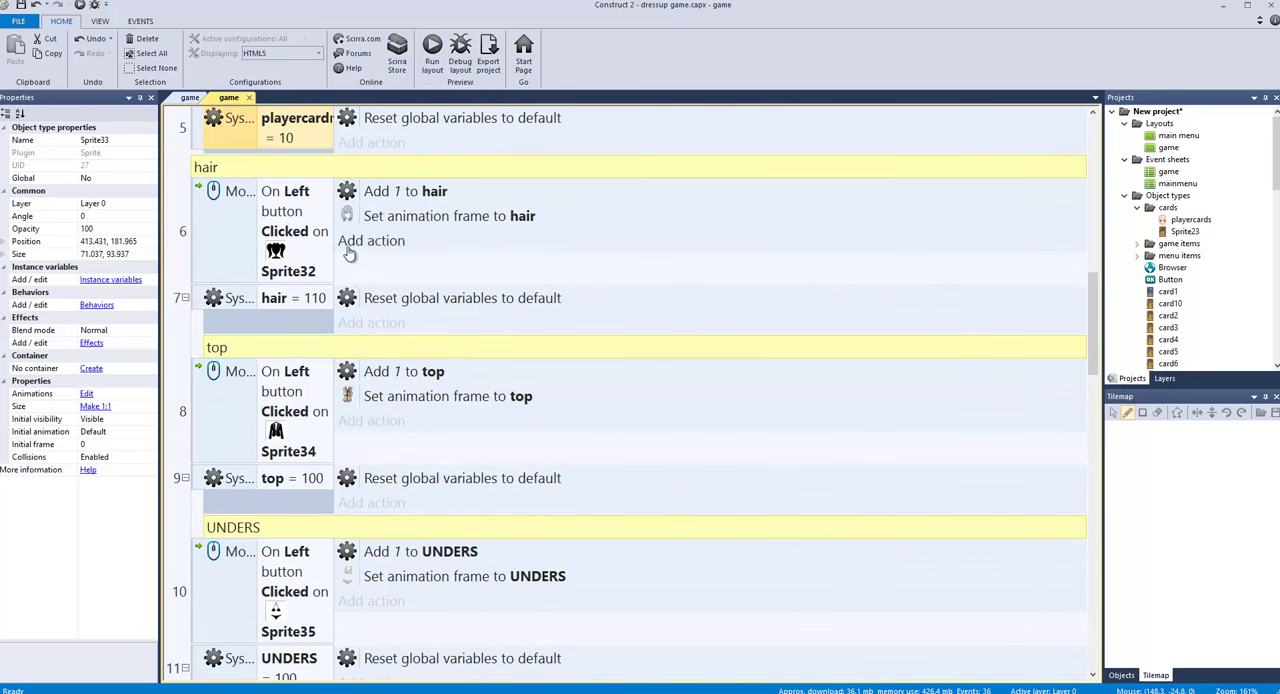
{"action": "left_click", "coordinate": [449, 215]}
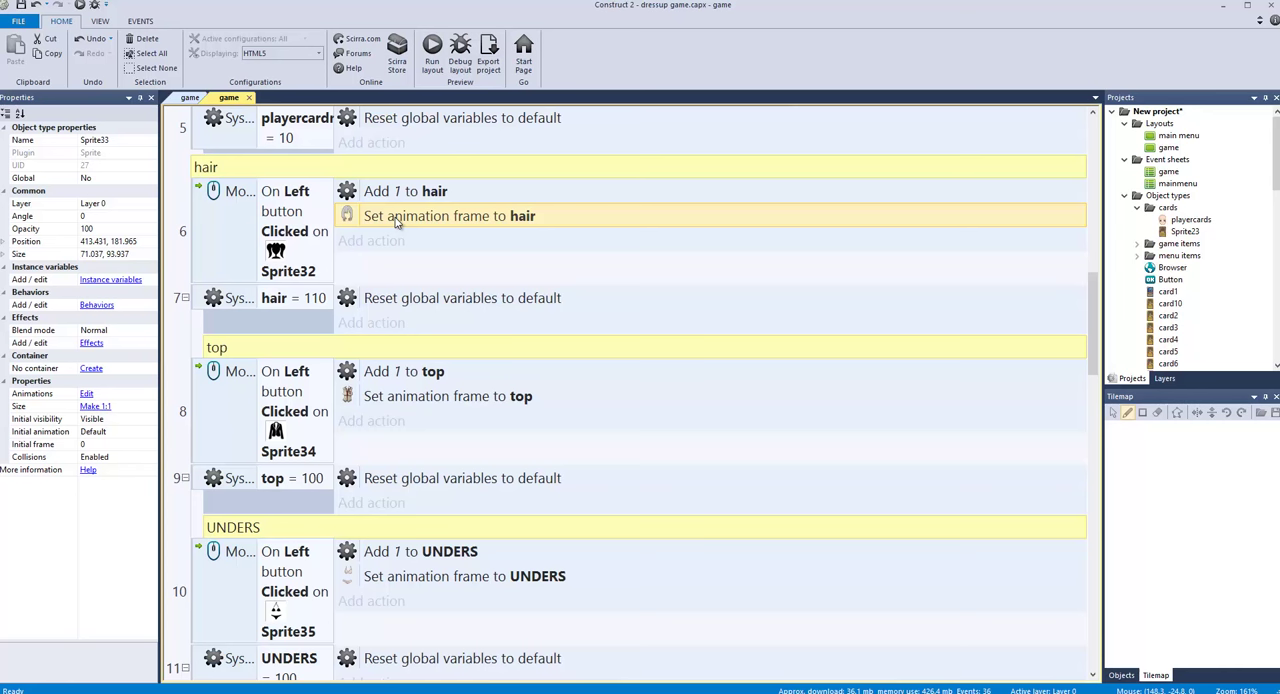
{"action": "scroll", "scroll_direction": "down", "scroll_amount": 3}
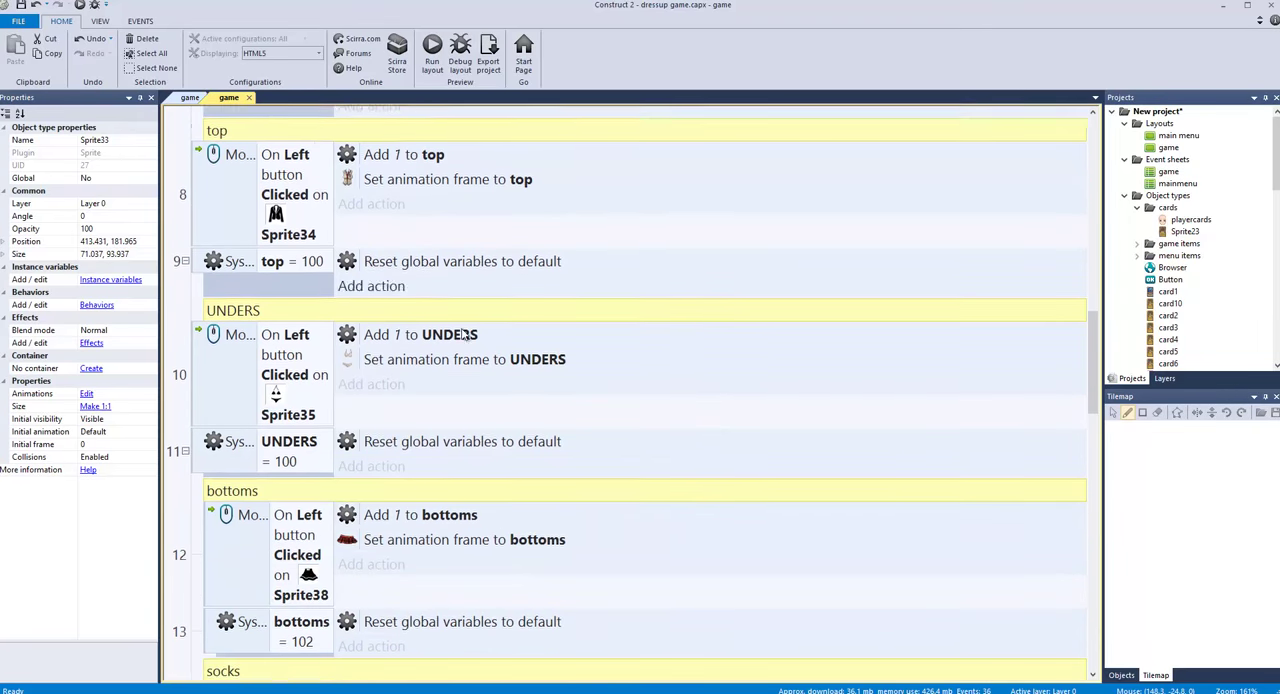
{"action": "scroll", "scroll_direction": "down", "scroll_amount": 3}
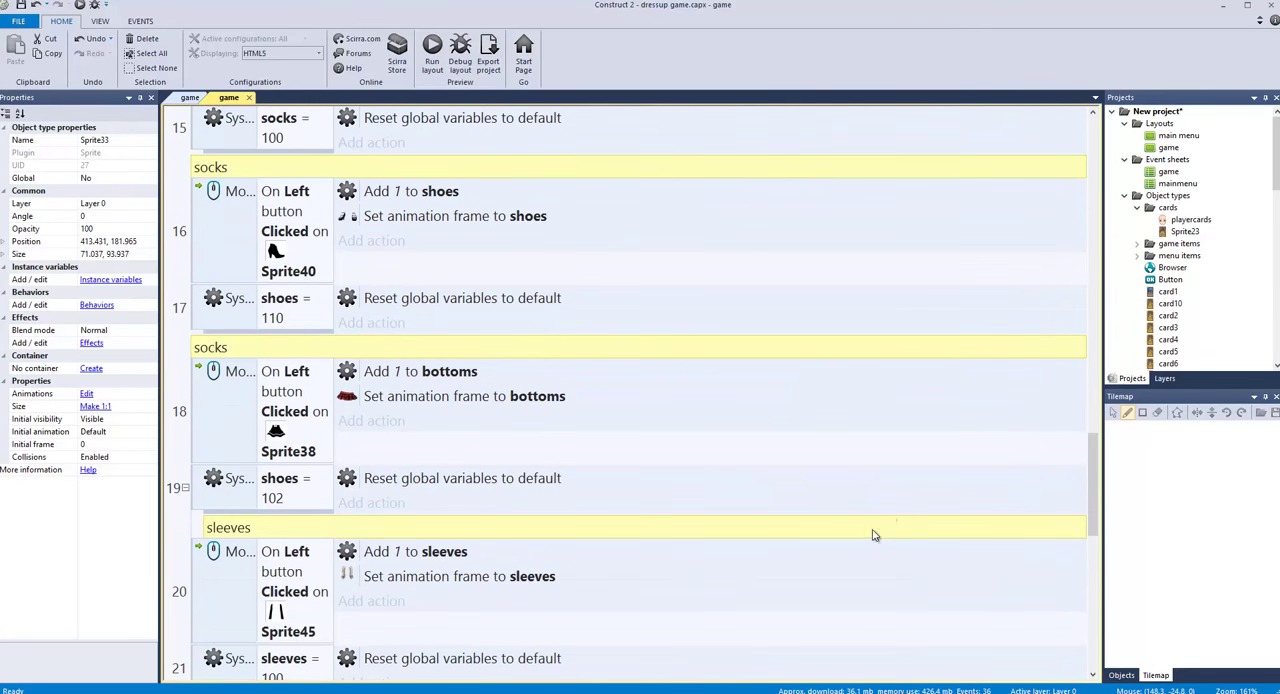
{"action": "scroll", "scroll_direction": "down", "scroll_amount": 3}
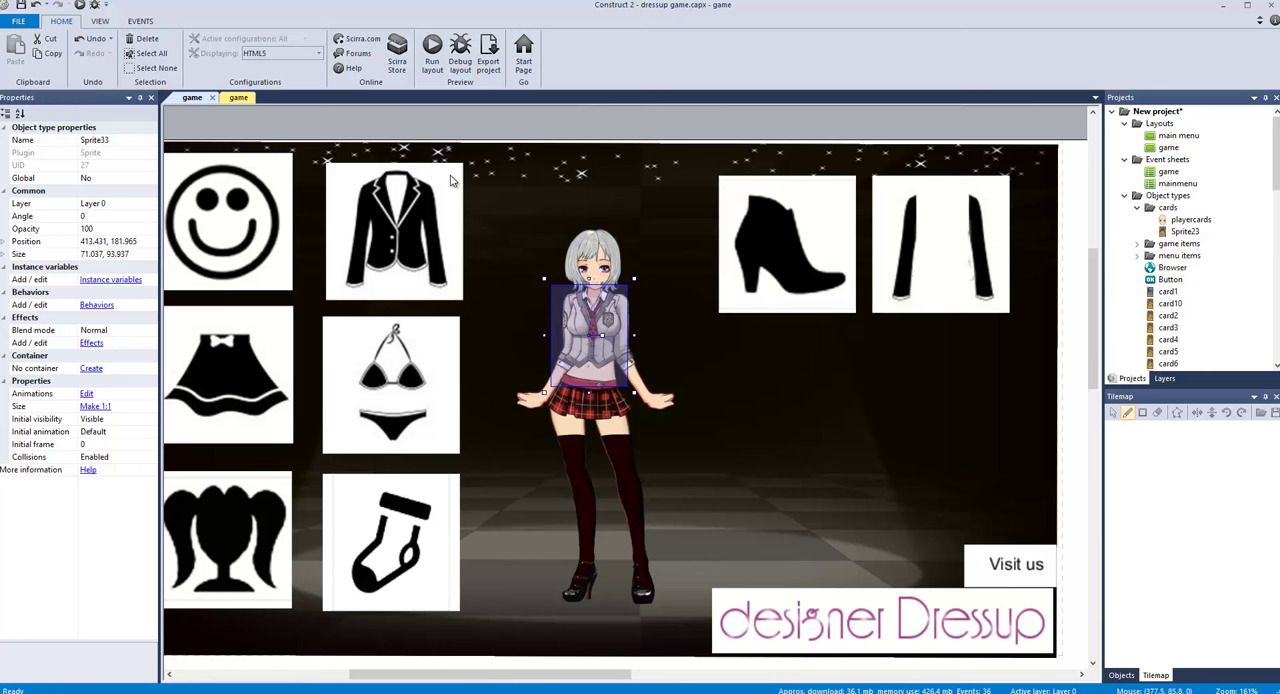
{"action": "mouse_move", "coordinate": [432, 47]}
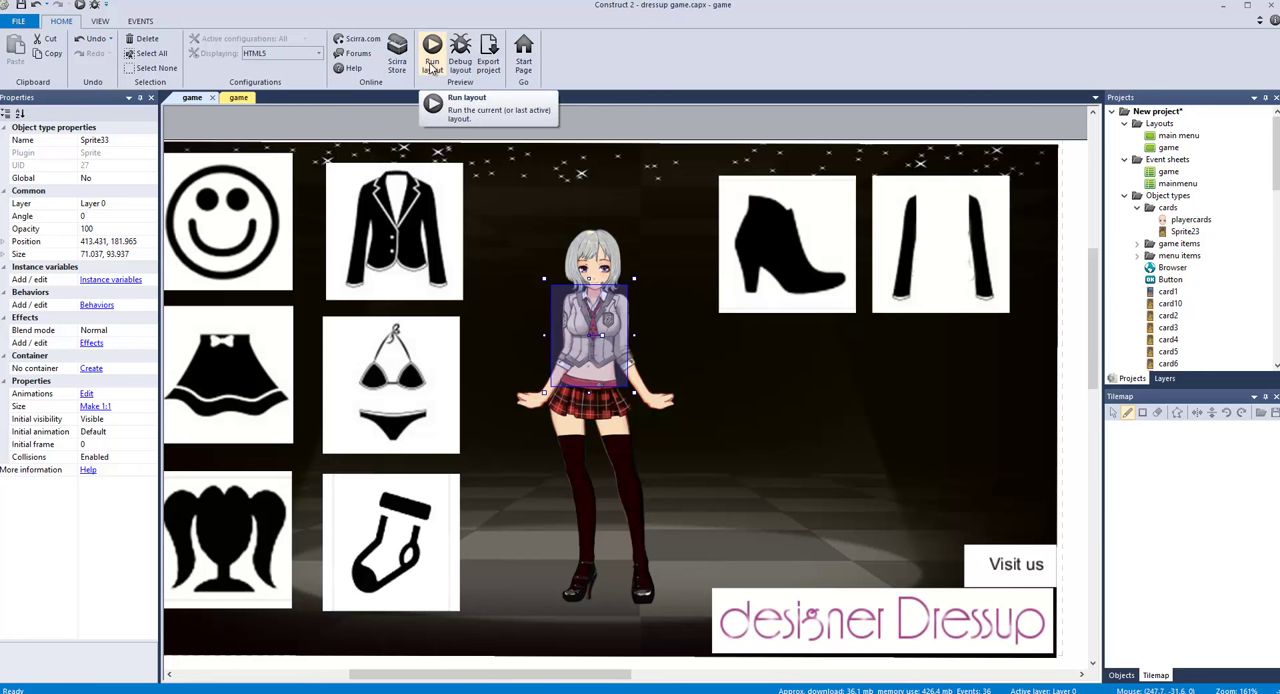
Step: Preview the dress-up game layout and maximize the preview window
{"action": "left_click", "coordinate": [432, 50]}
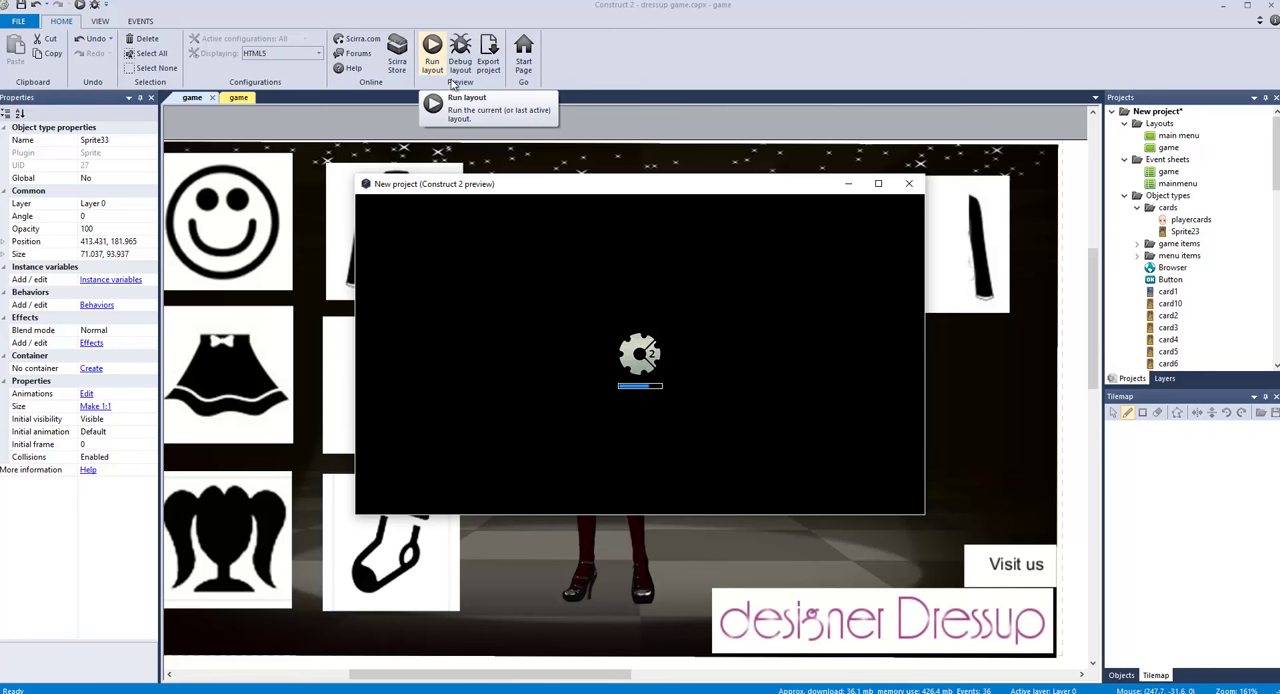
{"action": "mouse_move", "coordinate": [490, 637]}
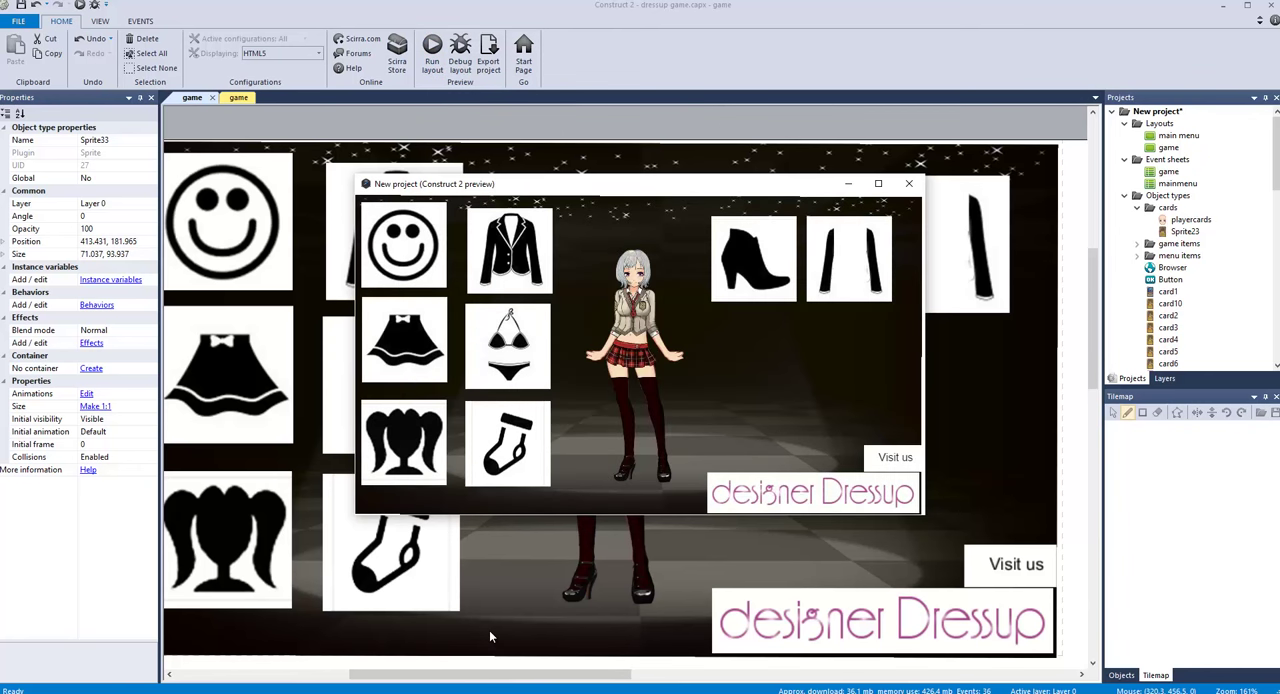
{"action": "mouse_move", "coordinate": [800, 290]}
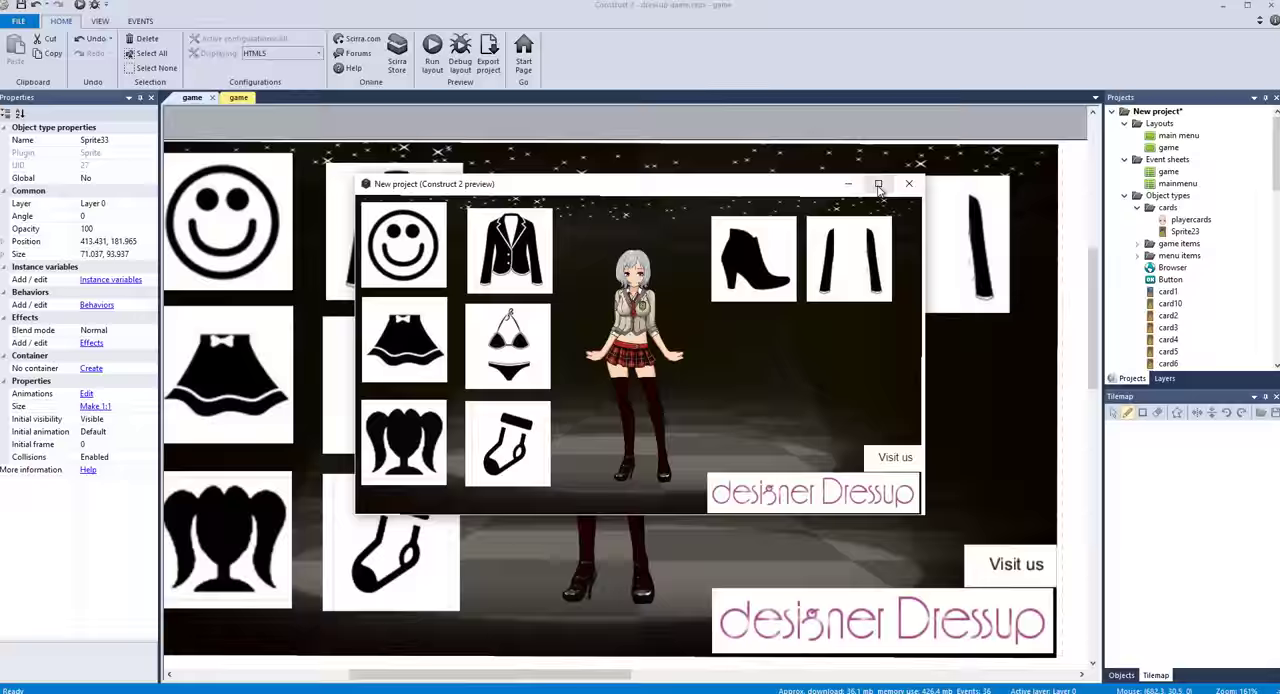
{"action": "left_click", "coordinate": [878, 183]}
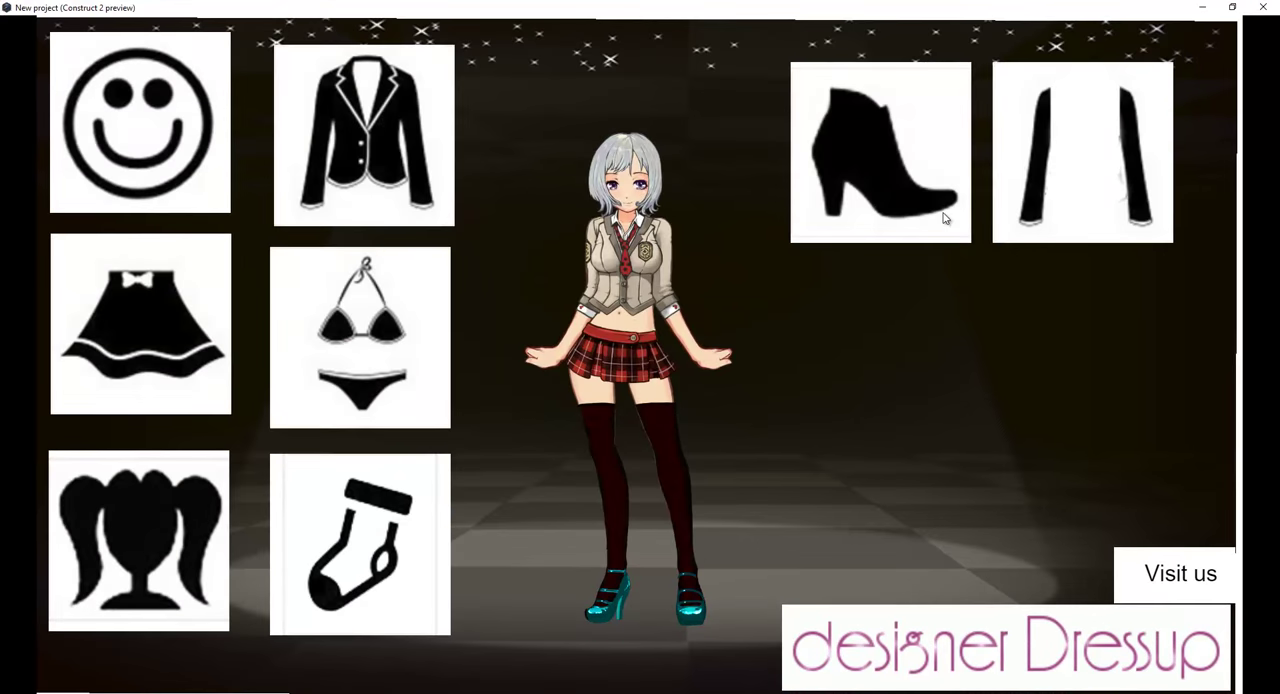
Step: Cycle the character's shoes from teal to green via the boot icon, then close the preview
{"action": "left_click", "coordinate": [879, 150]}
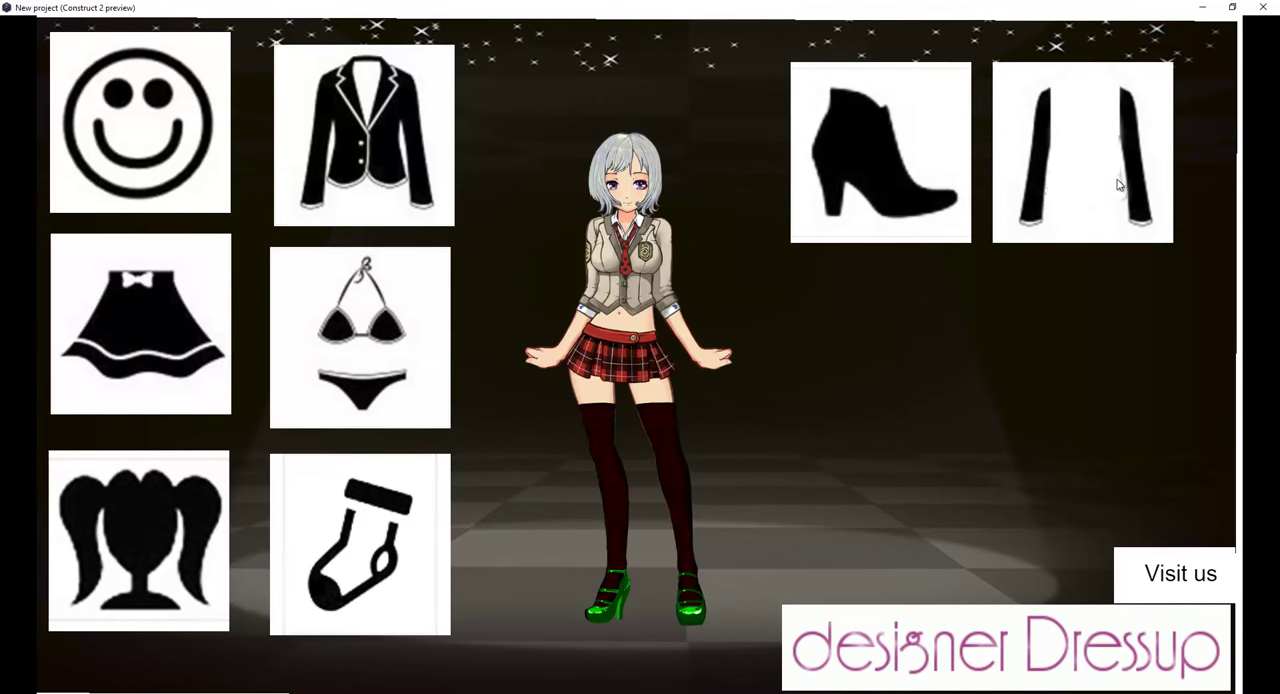
{"action": "left_click", "coordinate": [359, 543]}
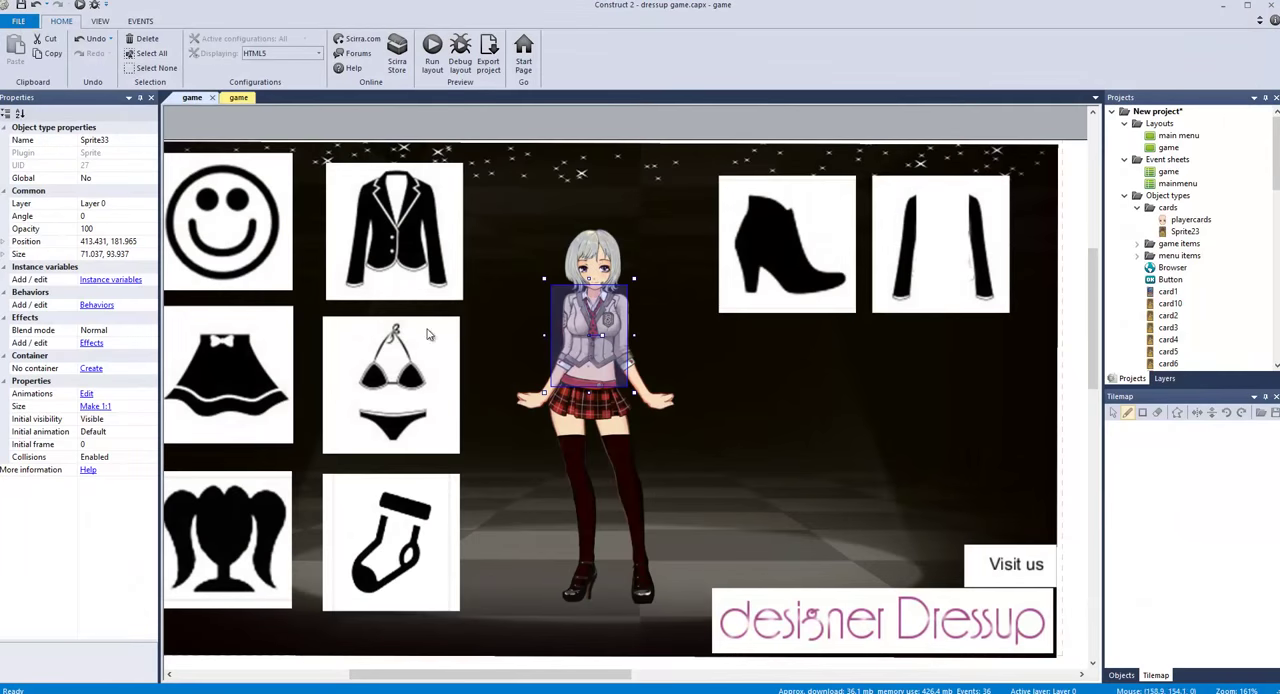
{"action": "mouse_move", "coordinate": [360, 511]}
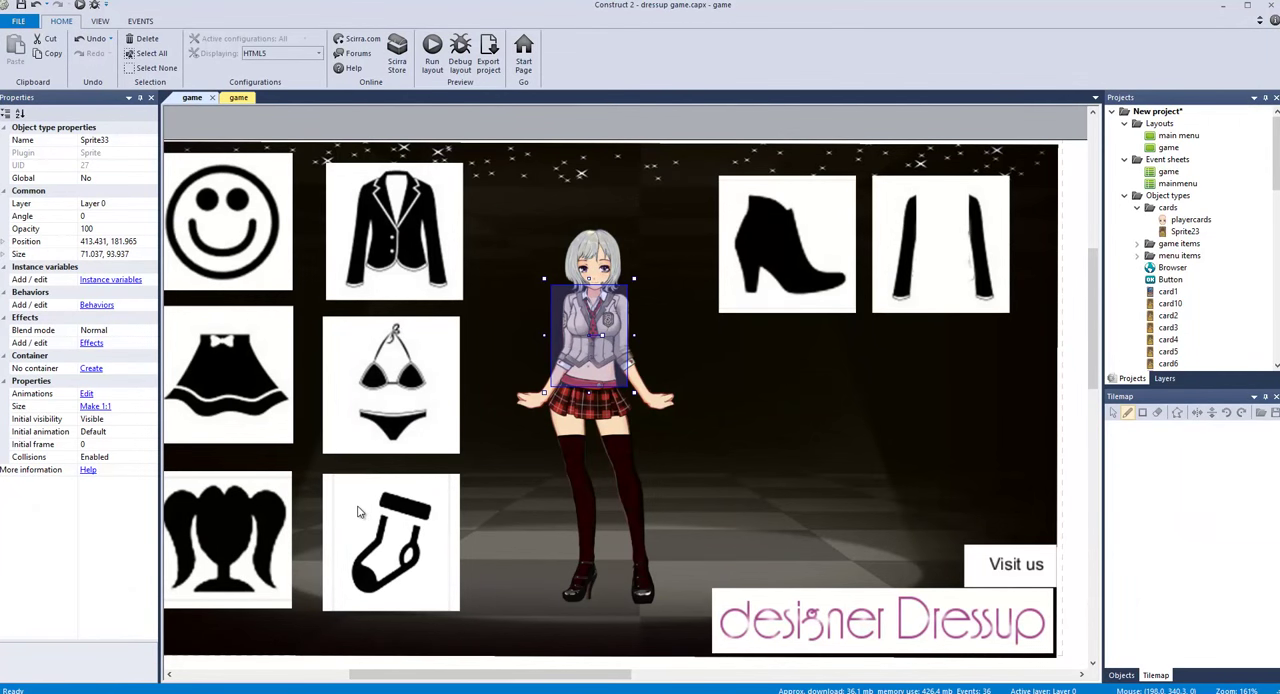
{"action": "mouse_move", "coordinate": [351, 497]}
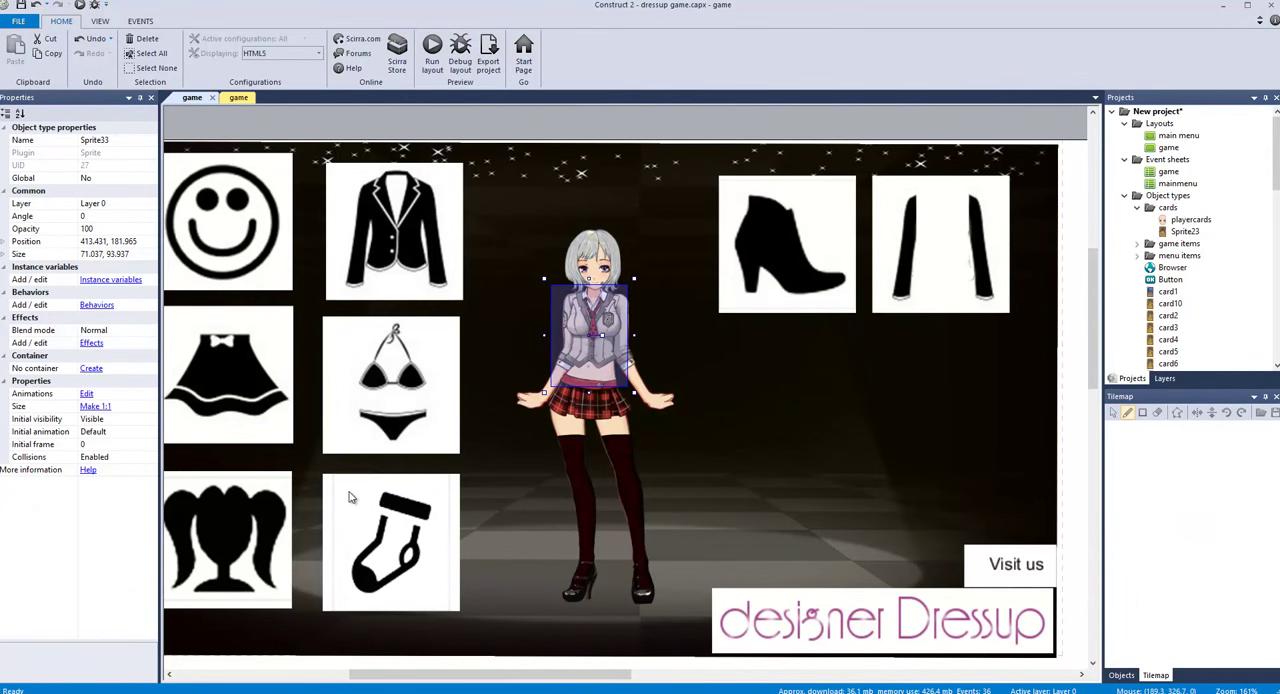
{"action": "mouse_move", "coordinate": [1006, 625]}
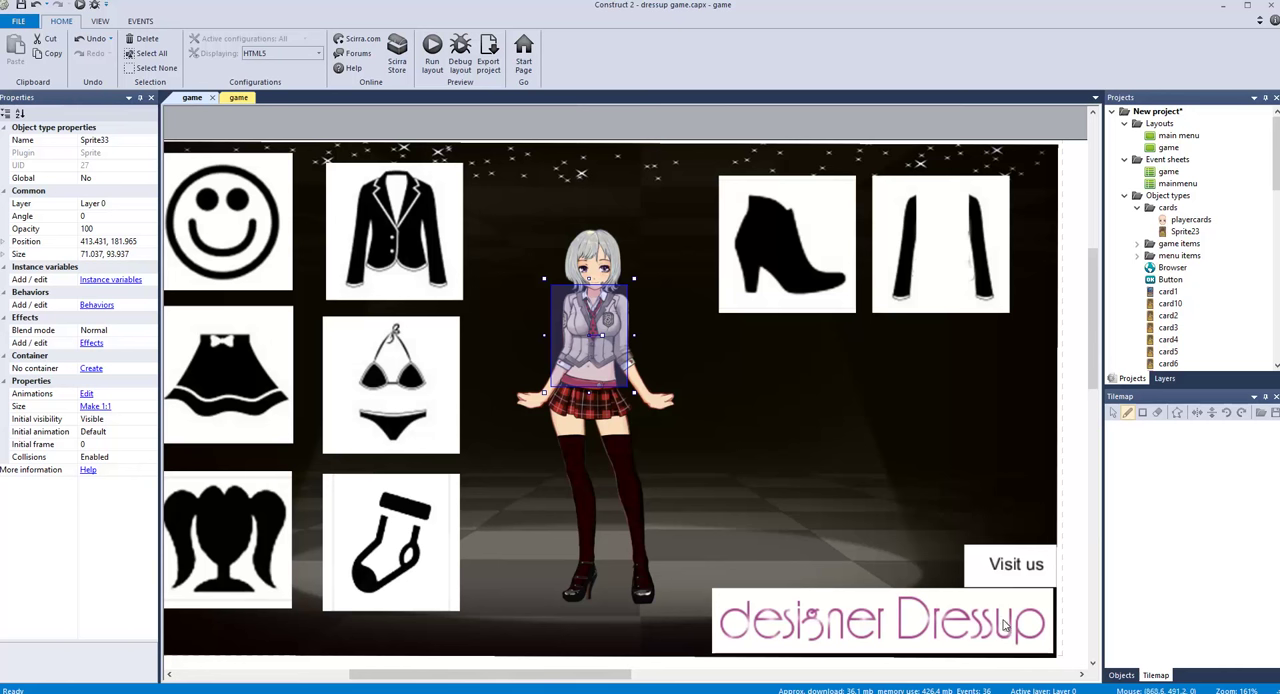
{"action": "mouse_move", "coordinate": [855, 540]}
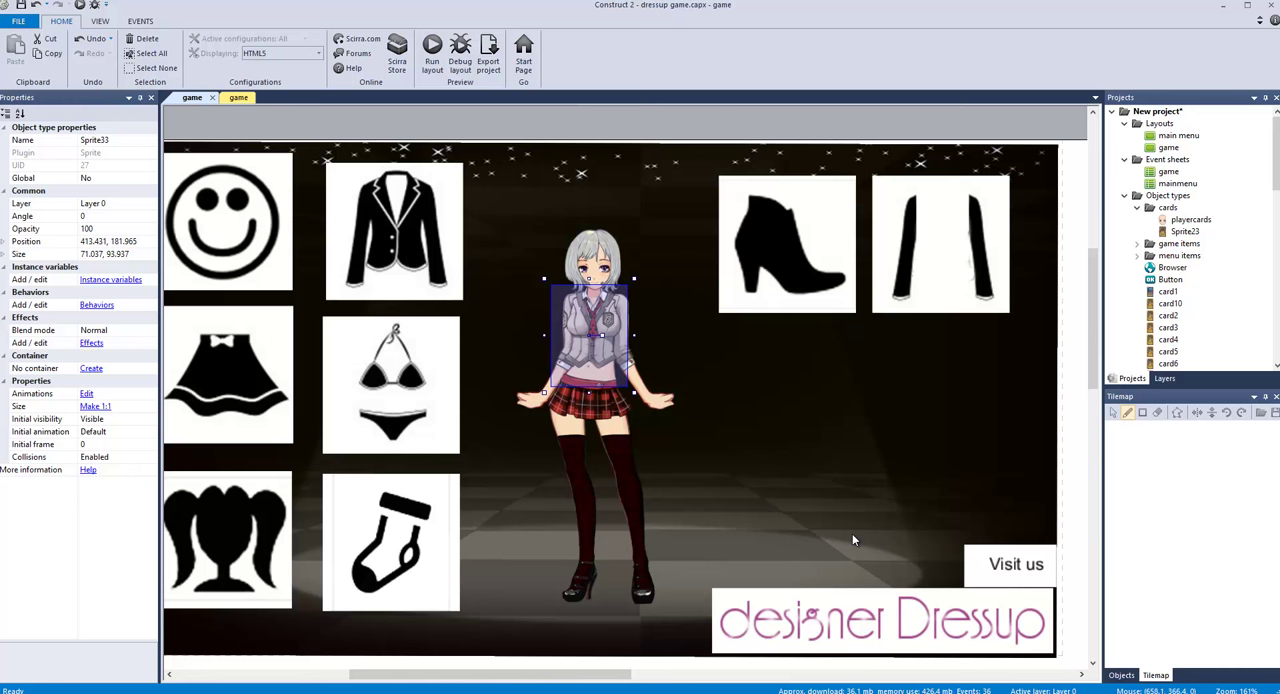
{"action": "mouse_move", "coordinate": [853, 540]}
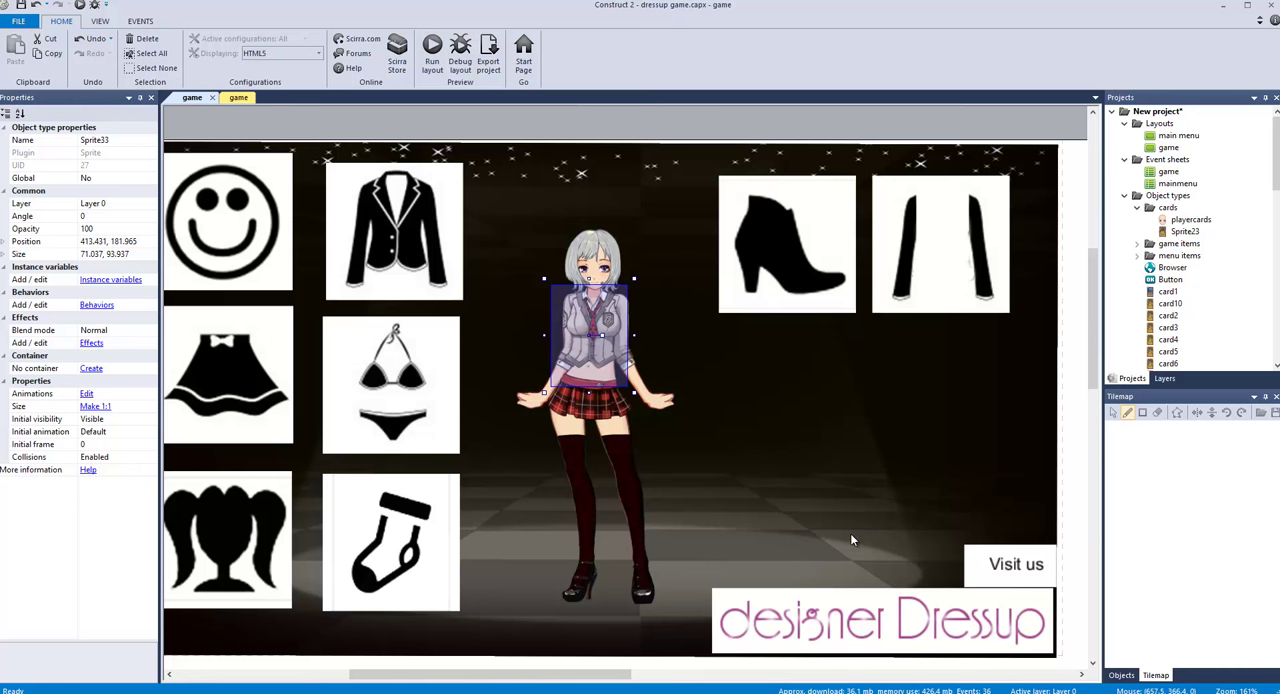